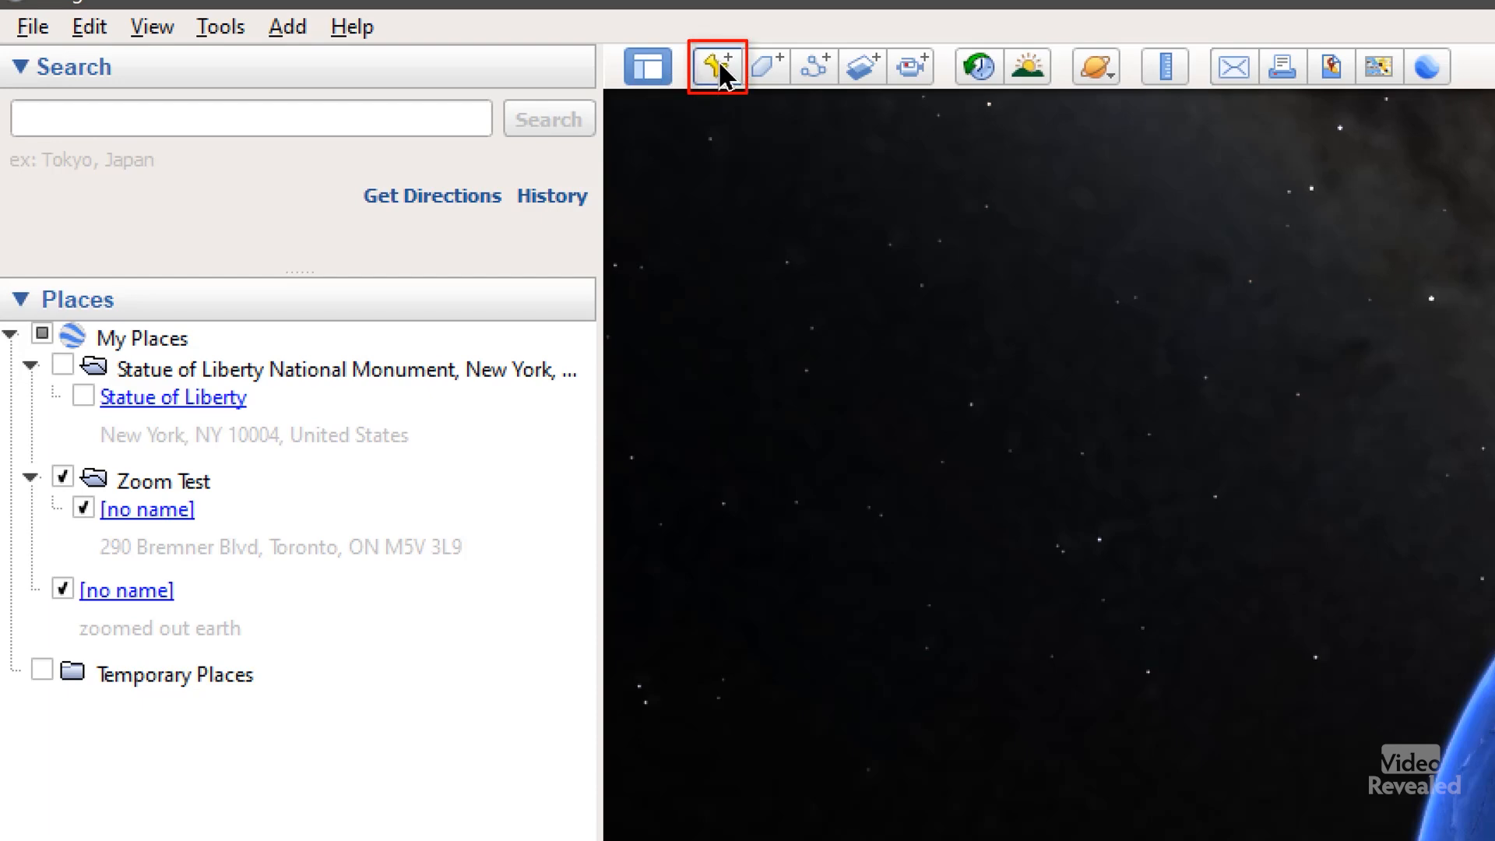
Cancel a new placemark, then open the zoomed out earth placemark's Edit Placemark properties
left_click(717, 65)
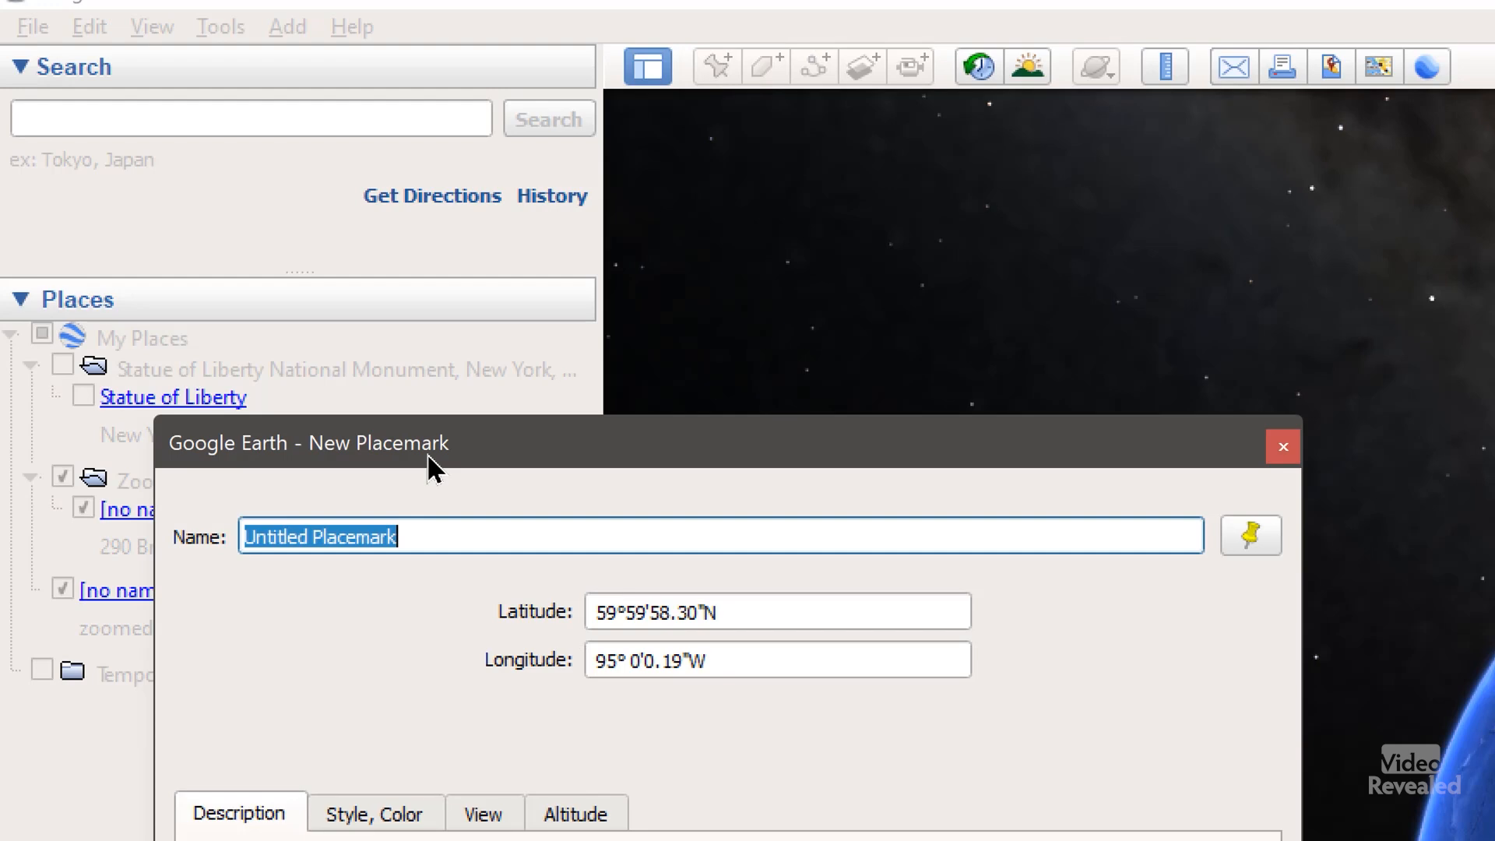
mouse_move(1354, 438)
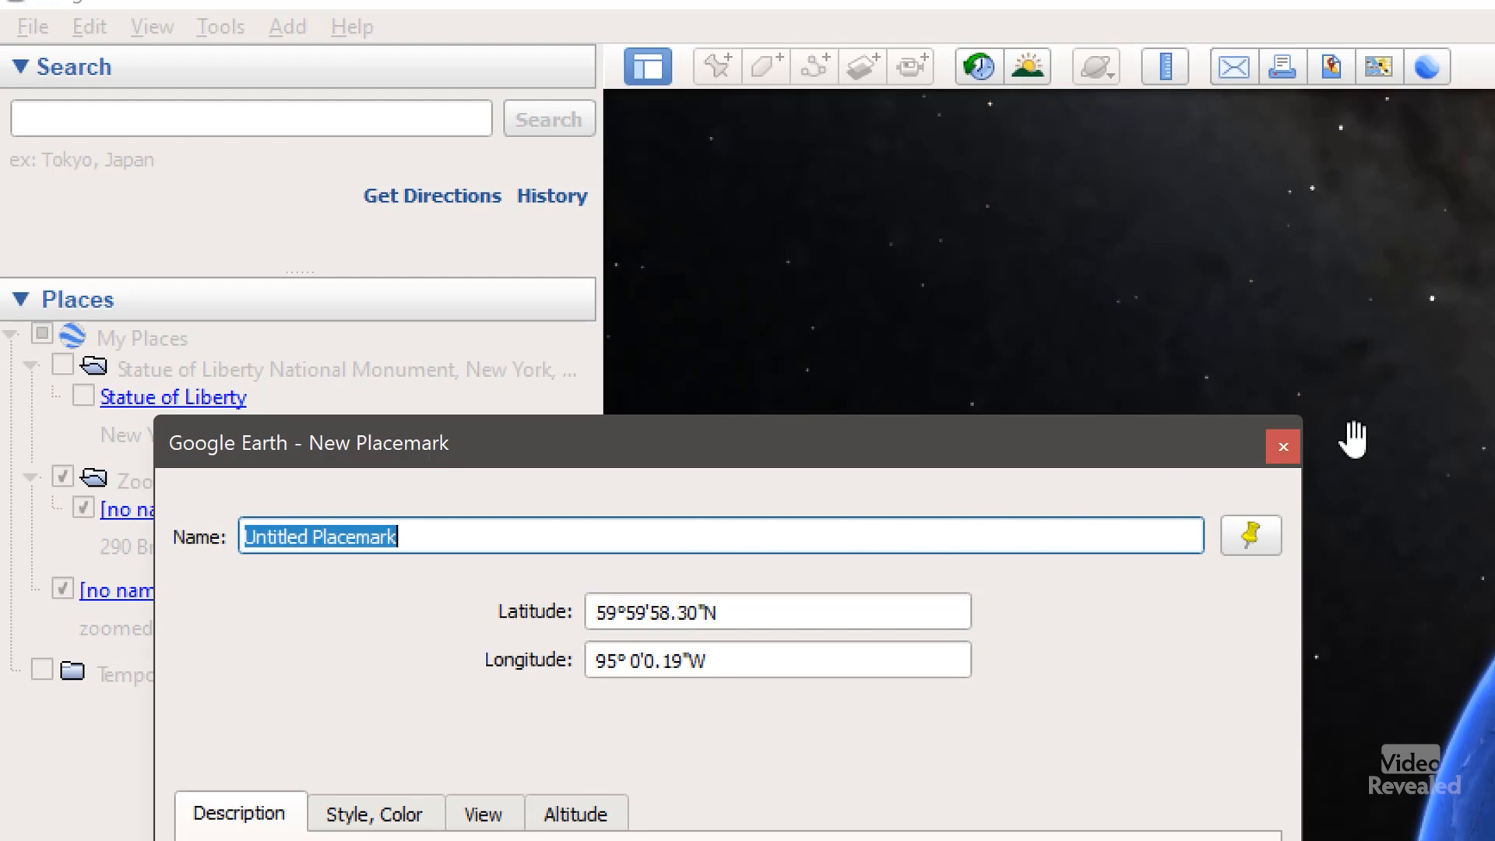
left_click(1281, 447)
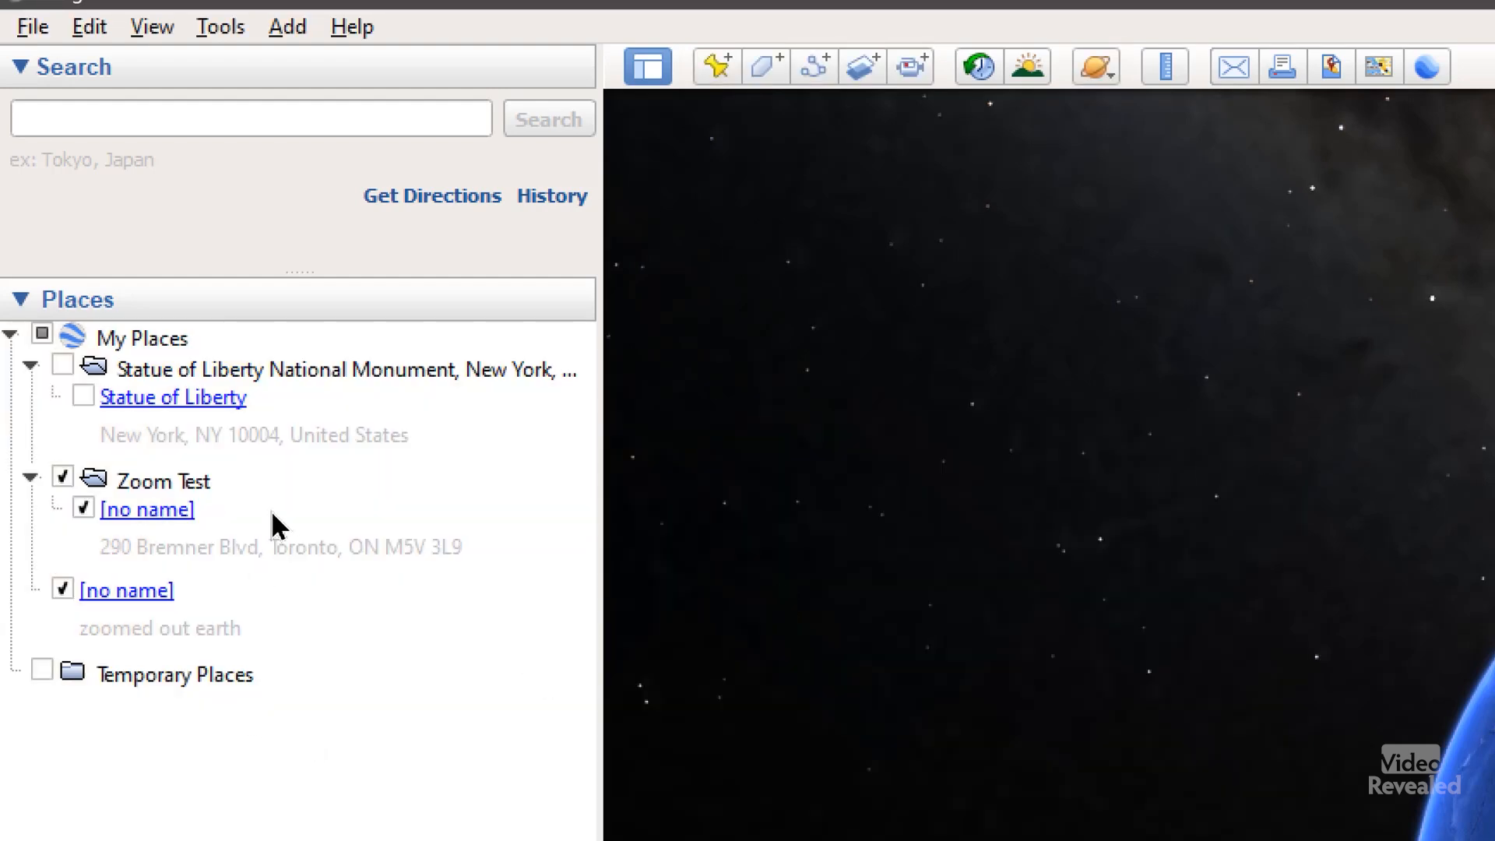
mouse_move(306, 577)
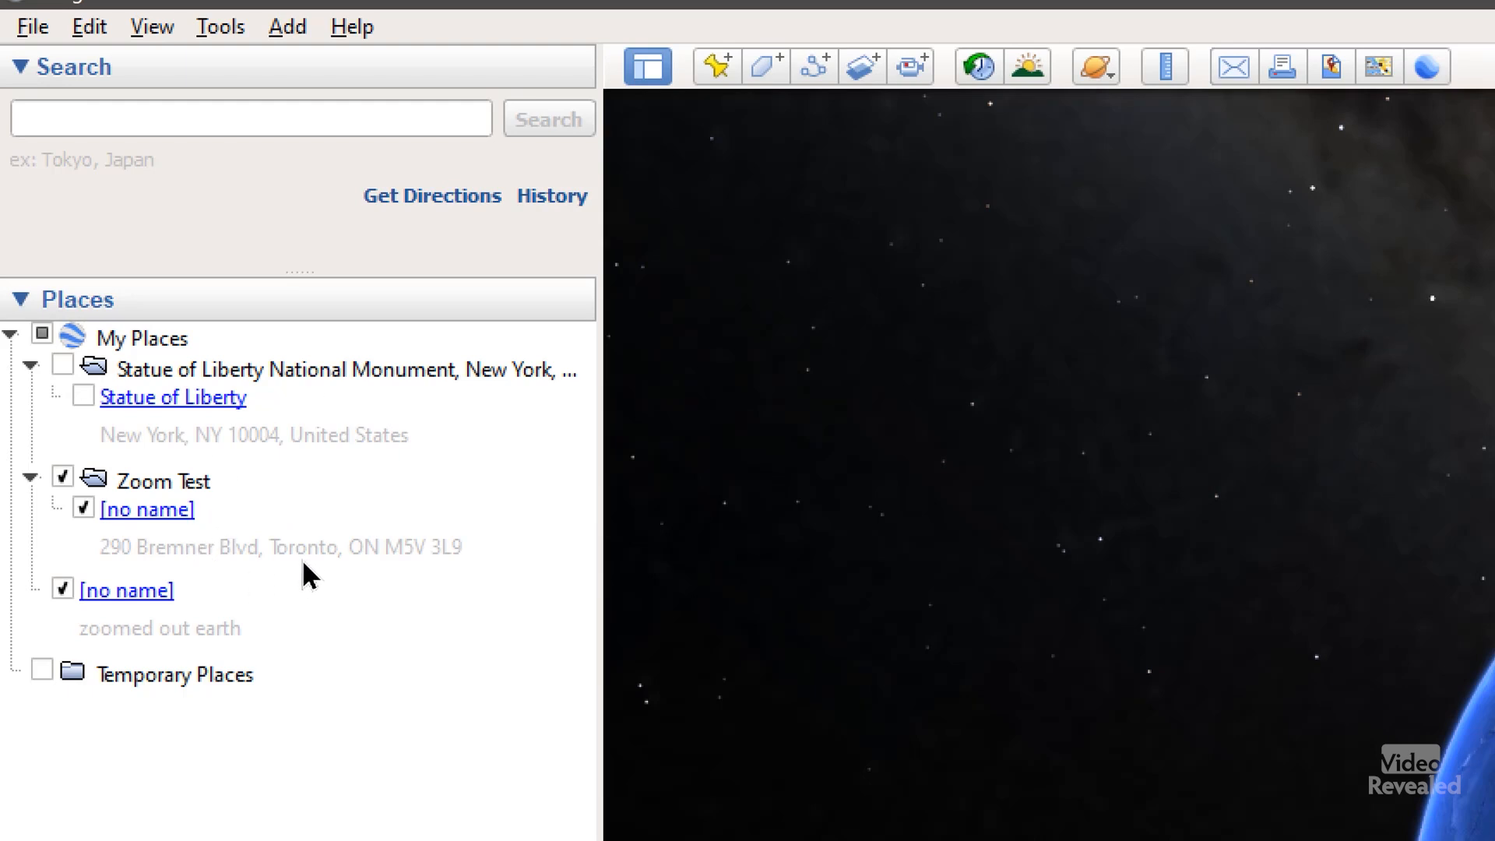
right_click(148, 508)
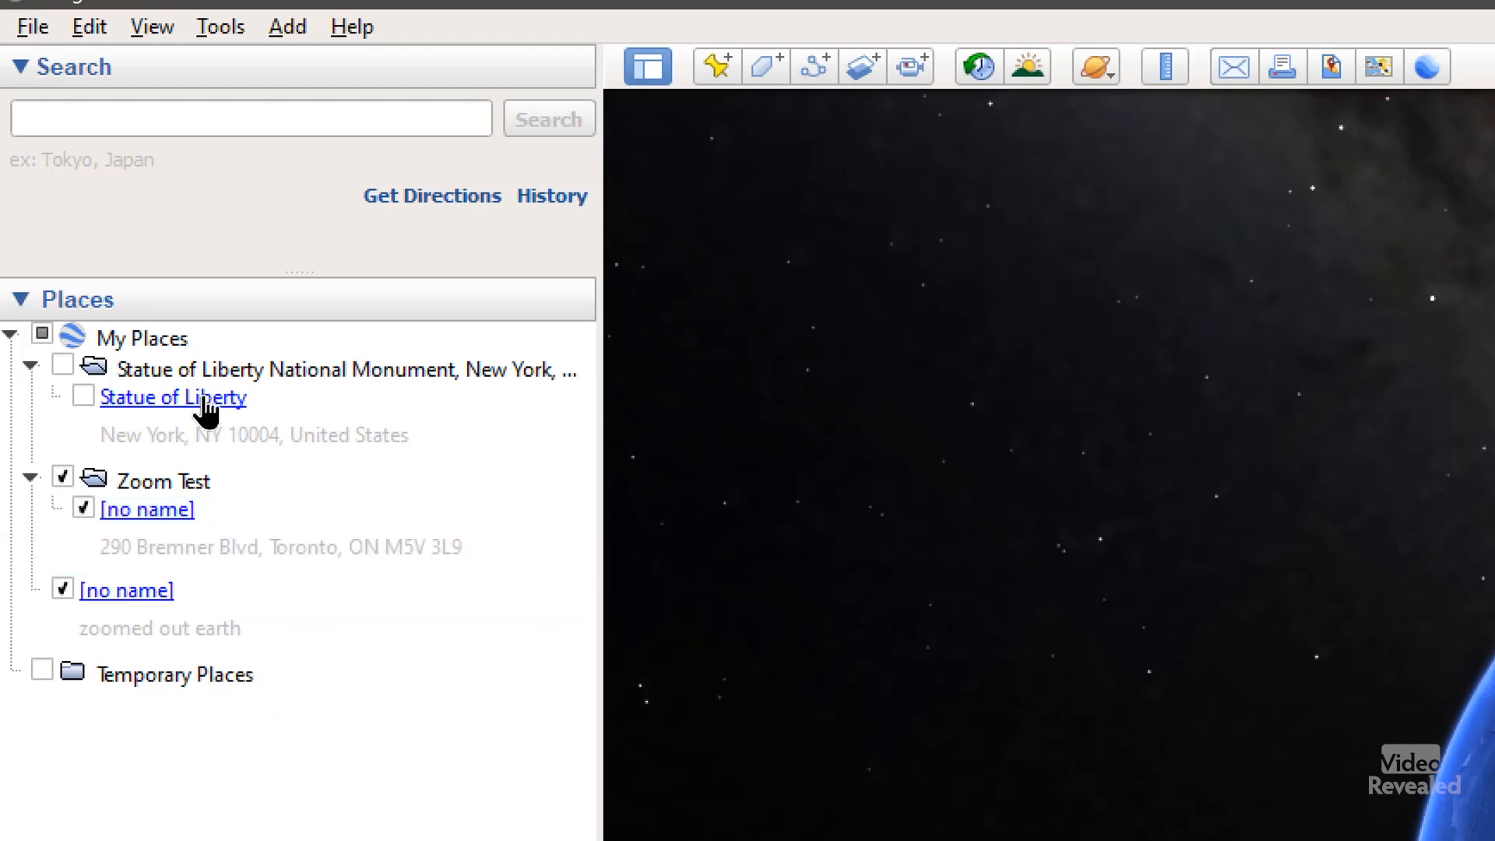
mouse_move(282, 379)
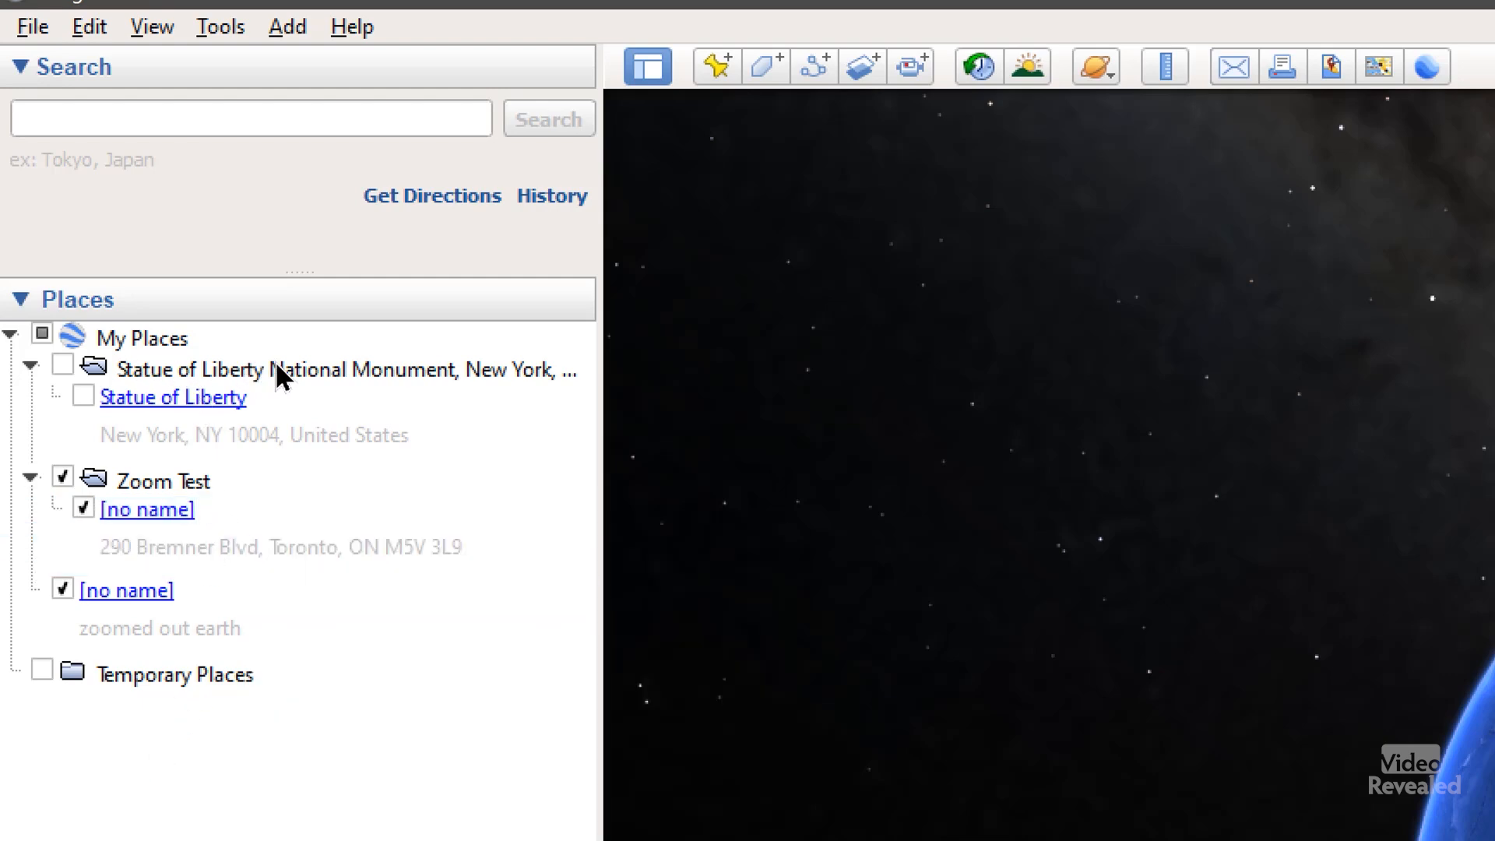
mouse_move(264, 639)
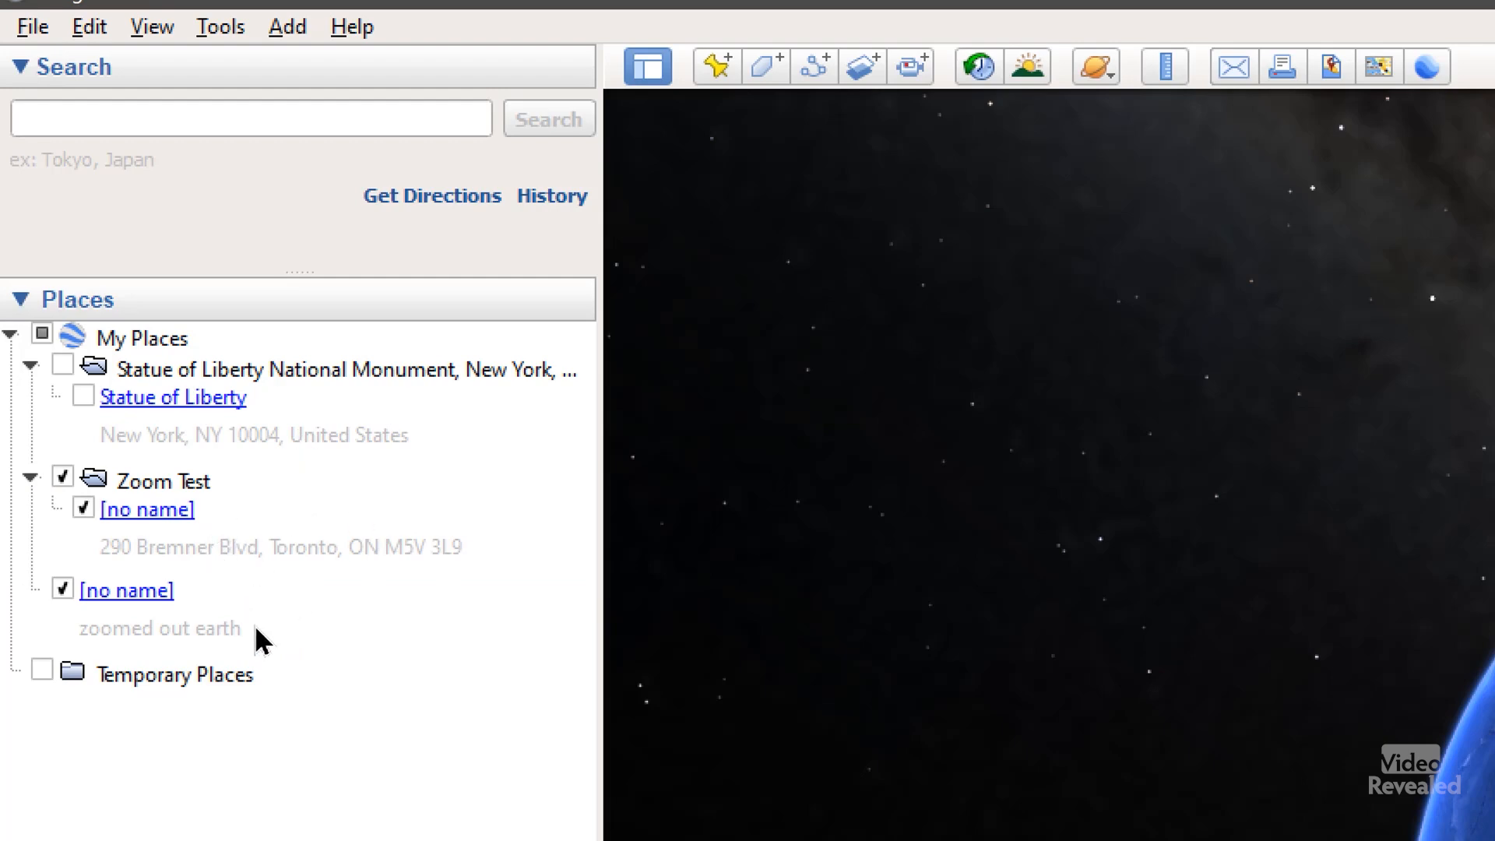
right_click(127, 590)
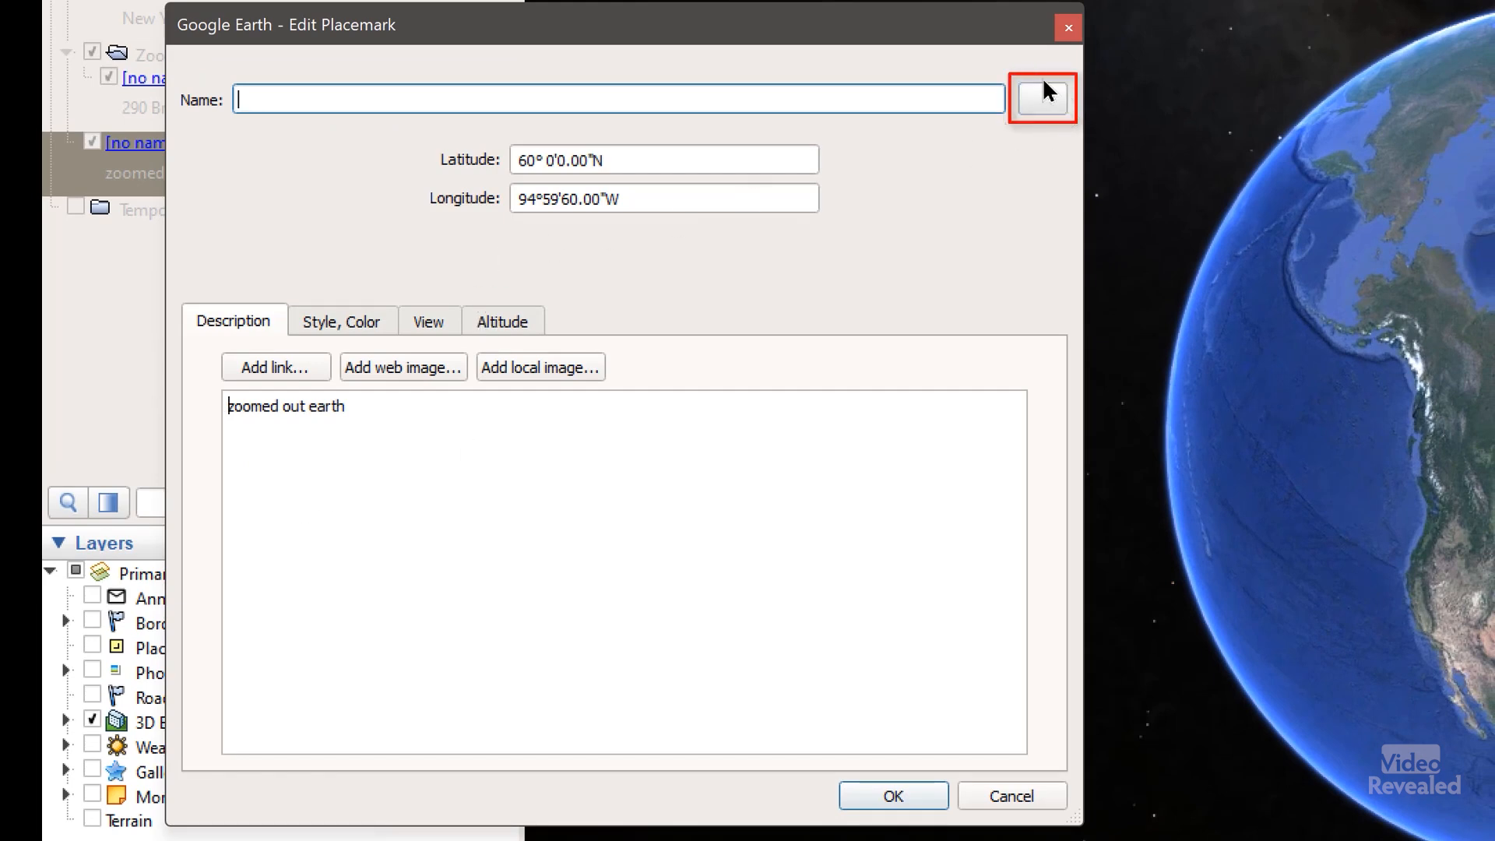
mouse_move(1062, 145)
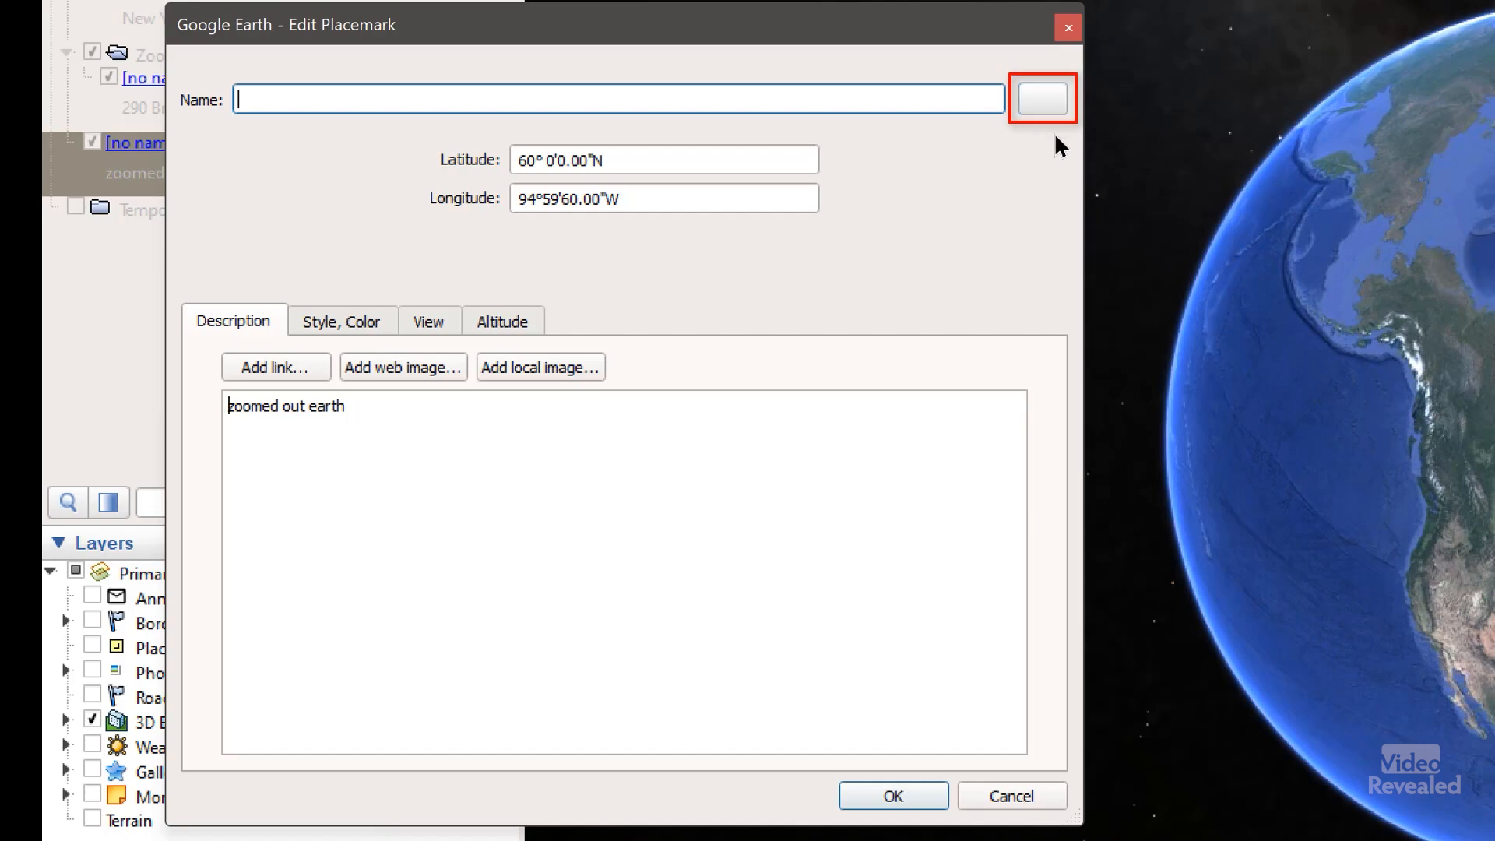
left_click(1040, 98)
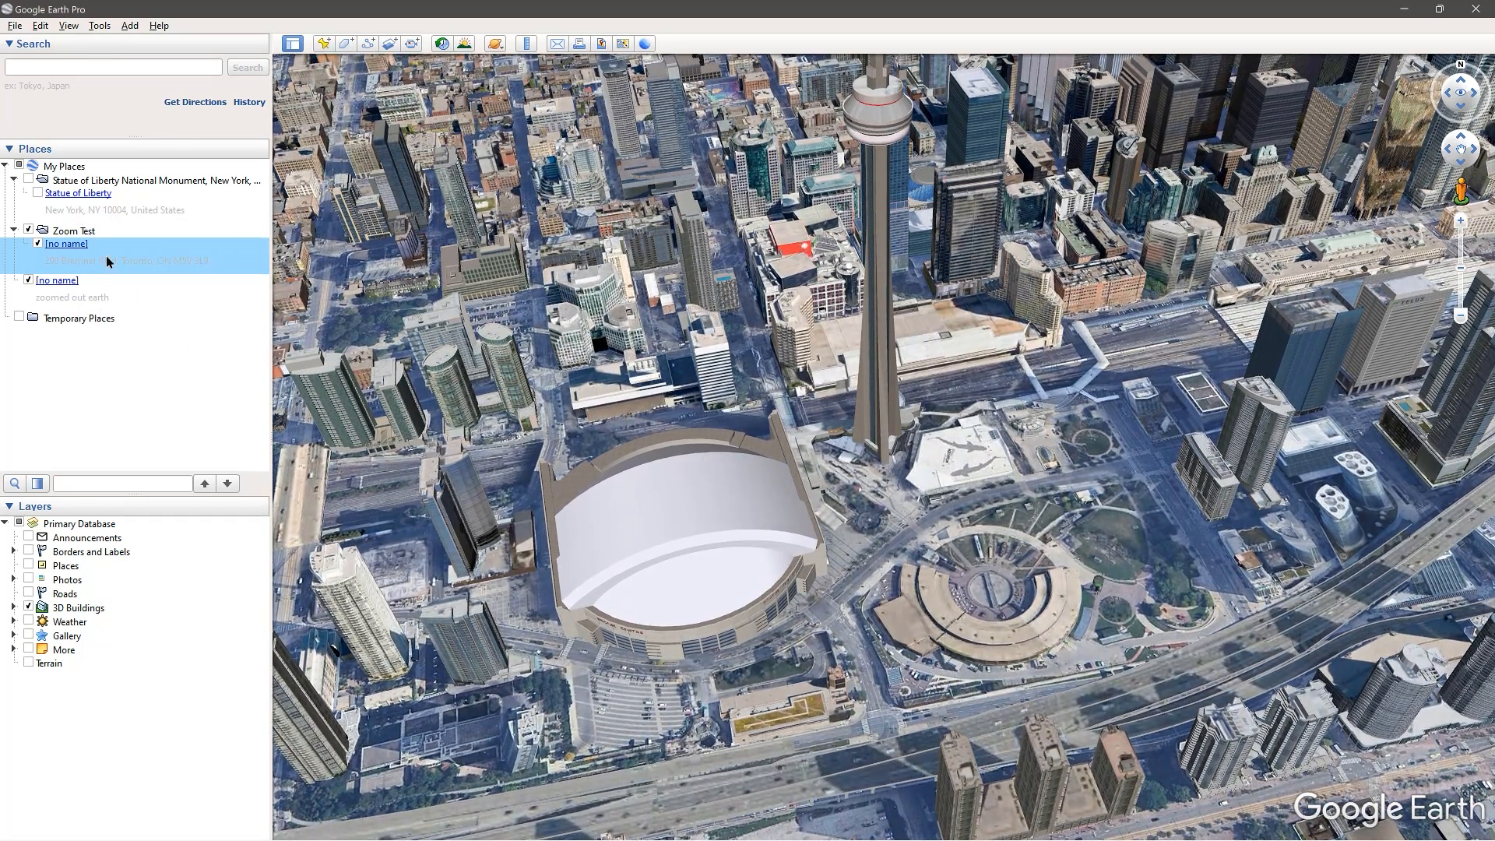
Fly to the unnamed Toronto placemark in the Zoom Test folder
left_click(57, 280)
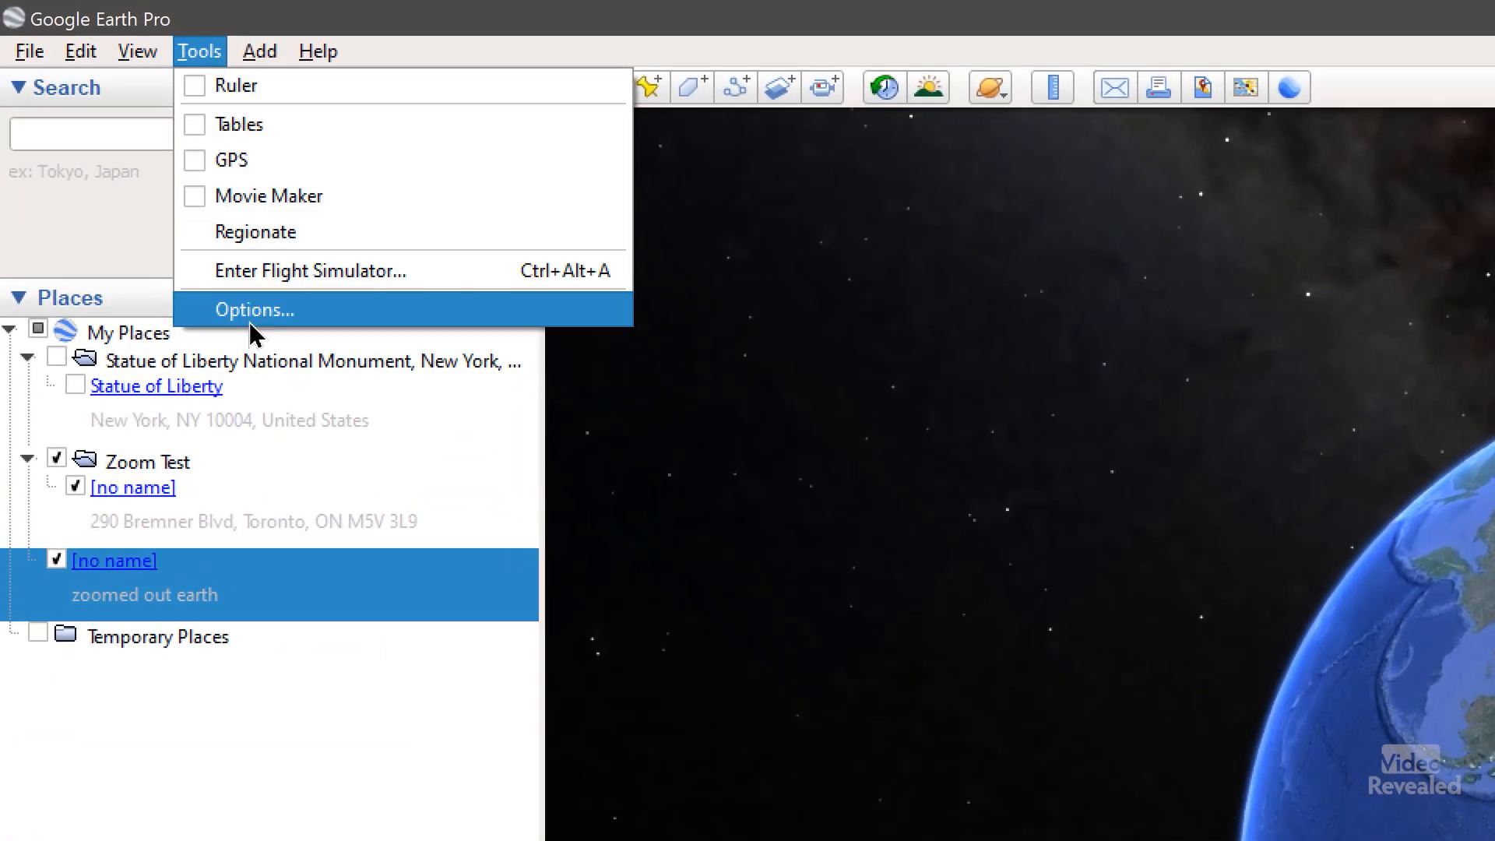
left_click(252, 309)
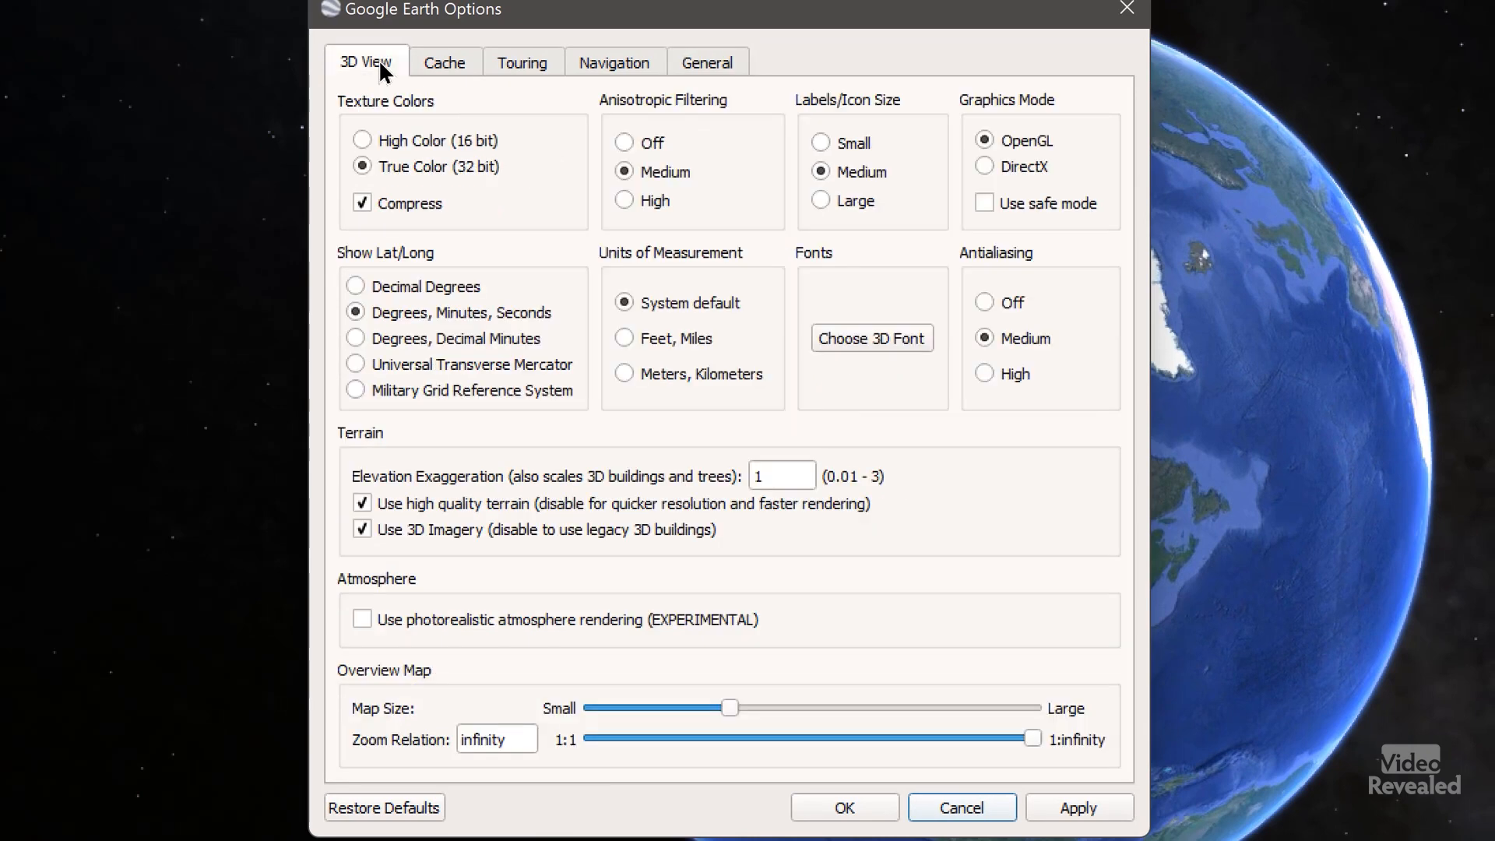
mouse_move(1039, 485)
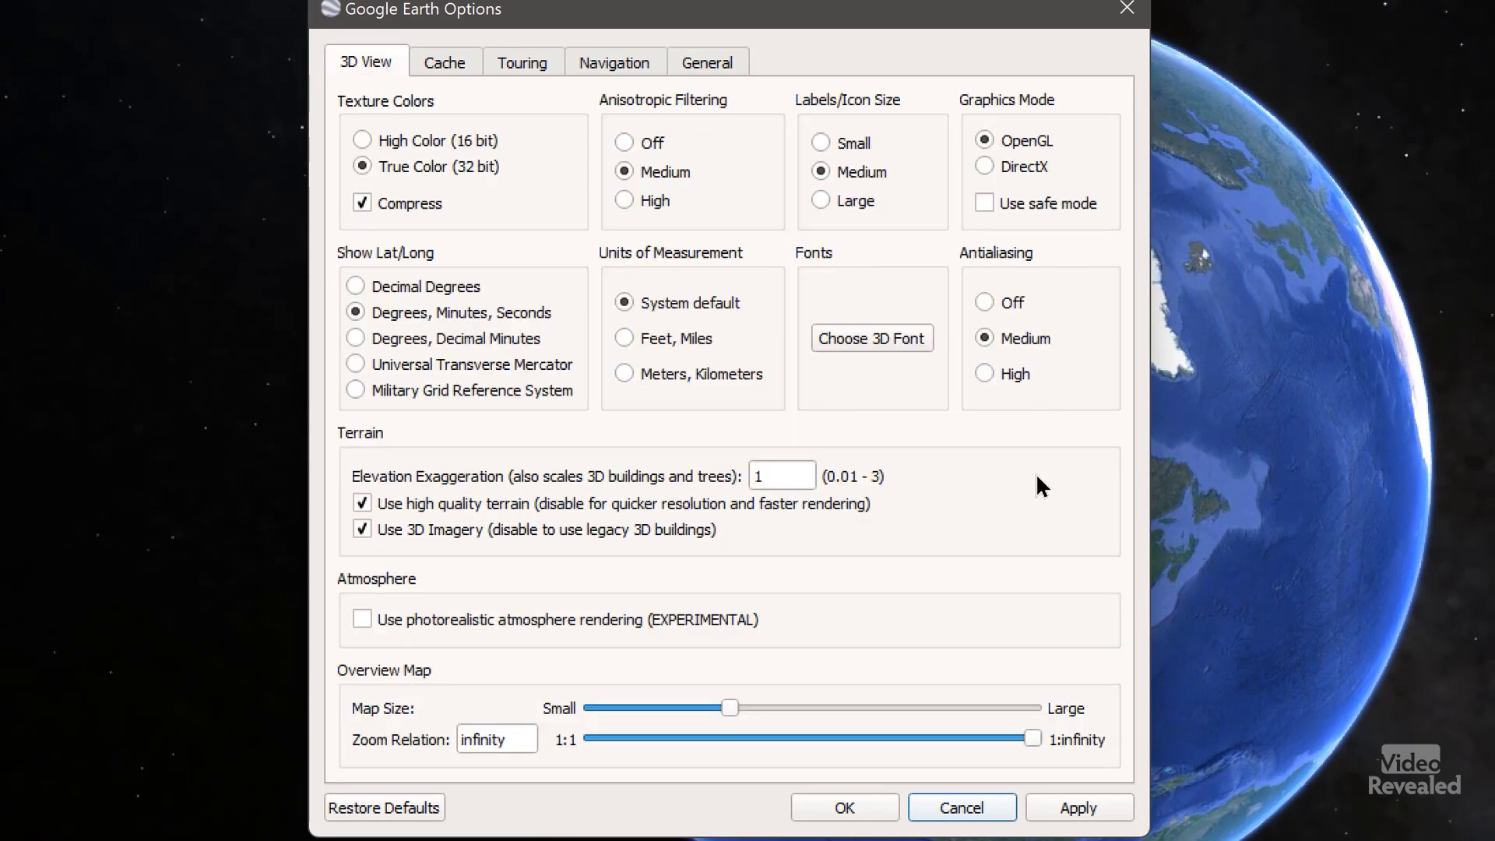
mouse_move(526, 153)
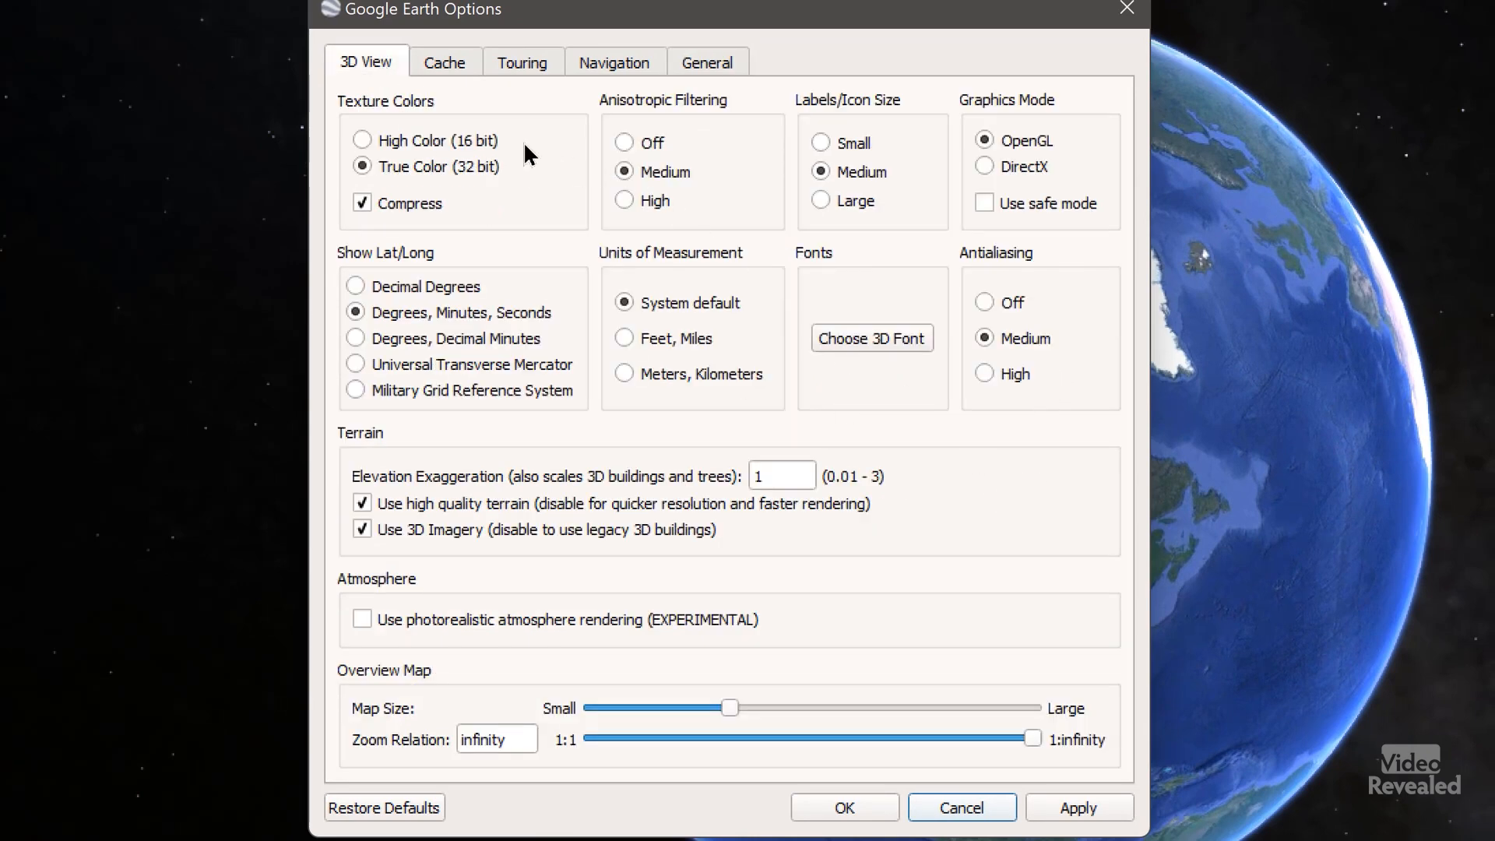
left_click(443, 62)
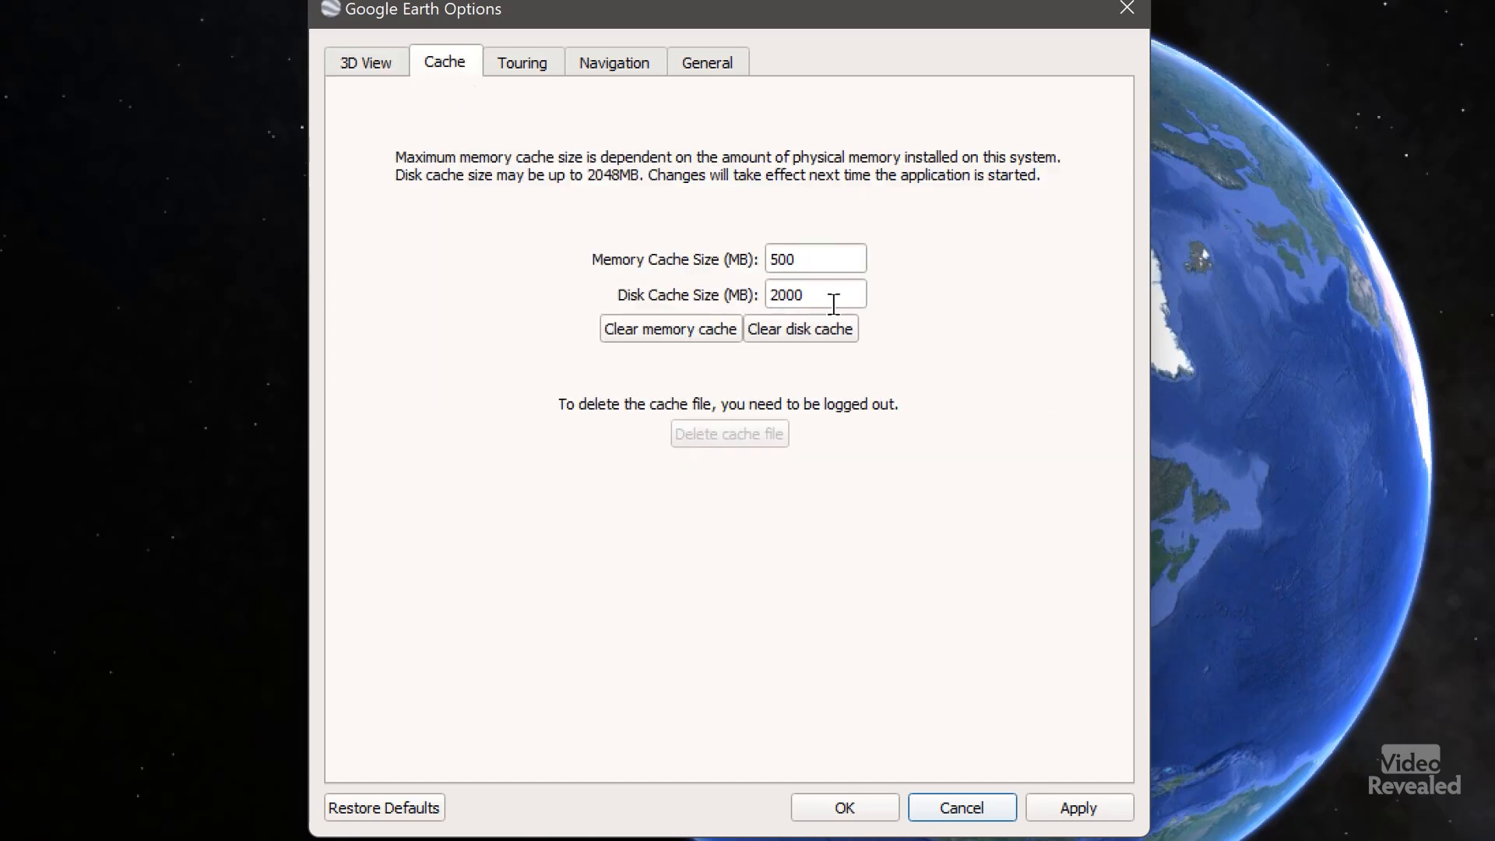
left_click(522, 63)
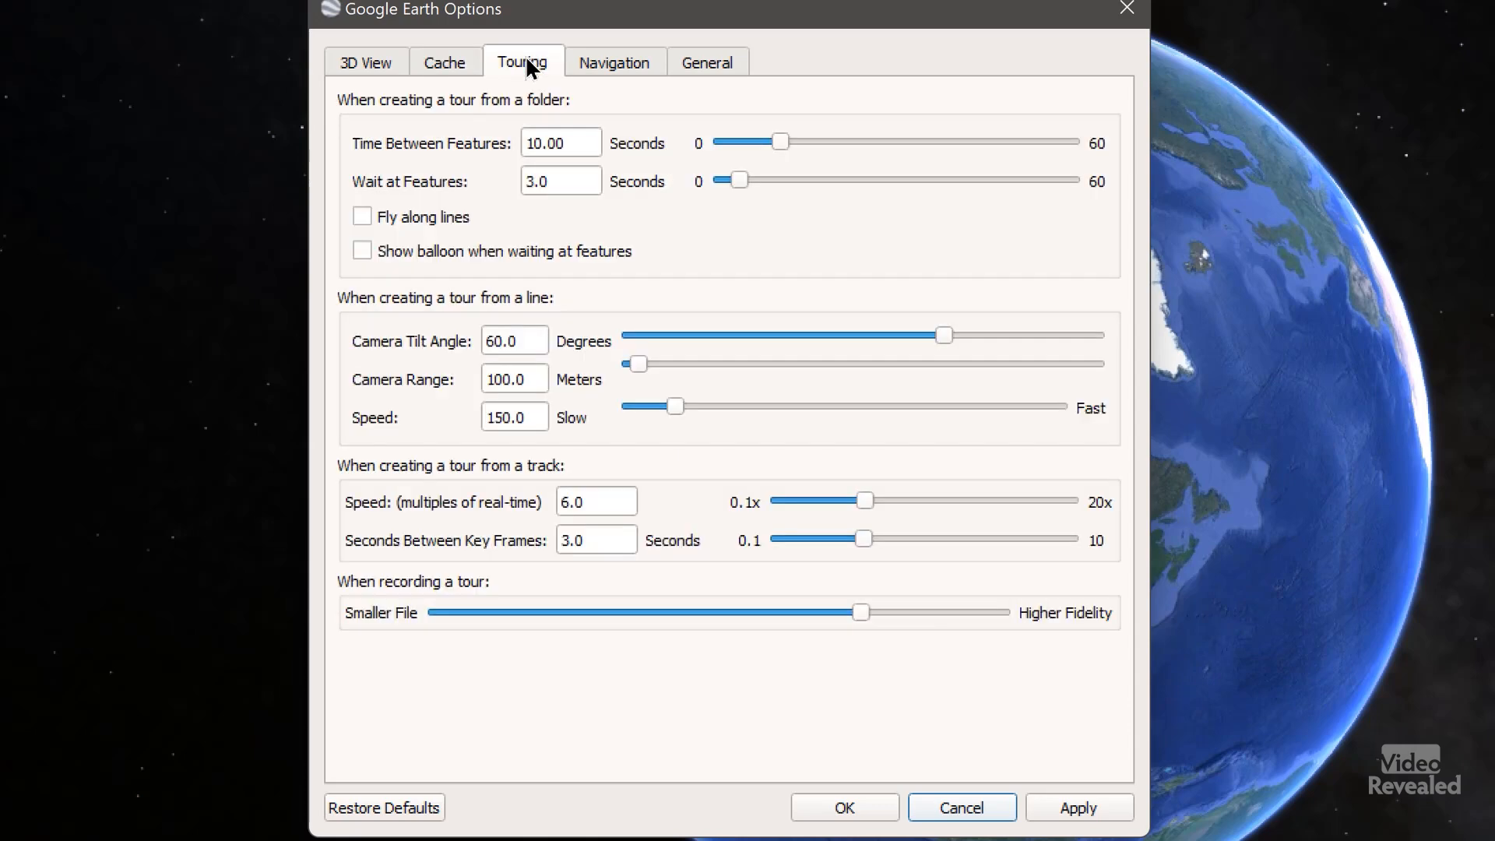
left_click(614, 62)
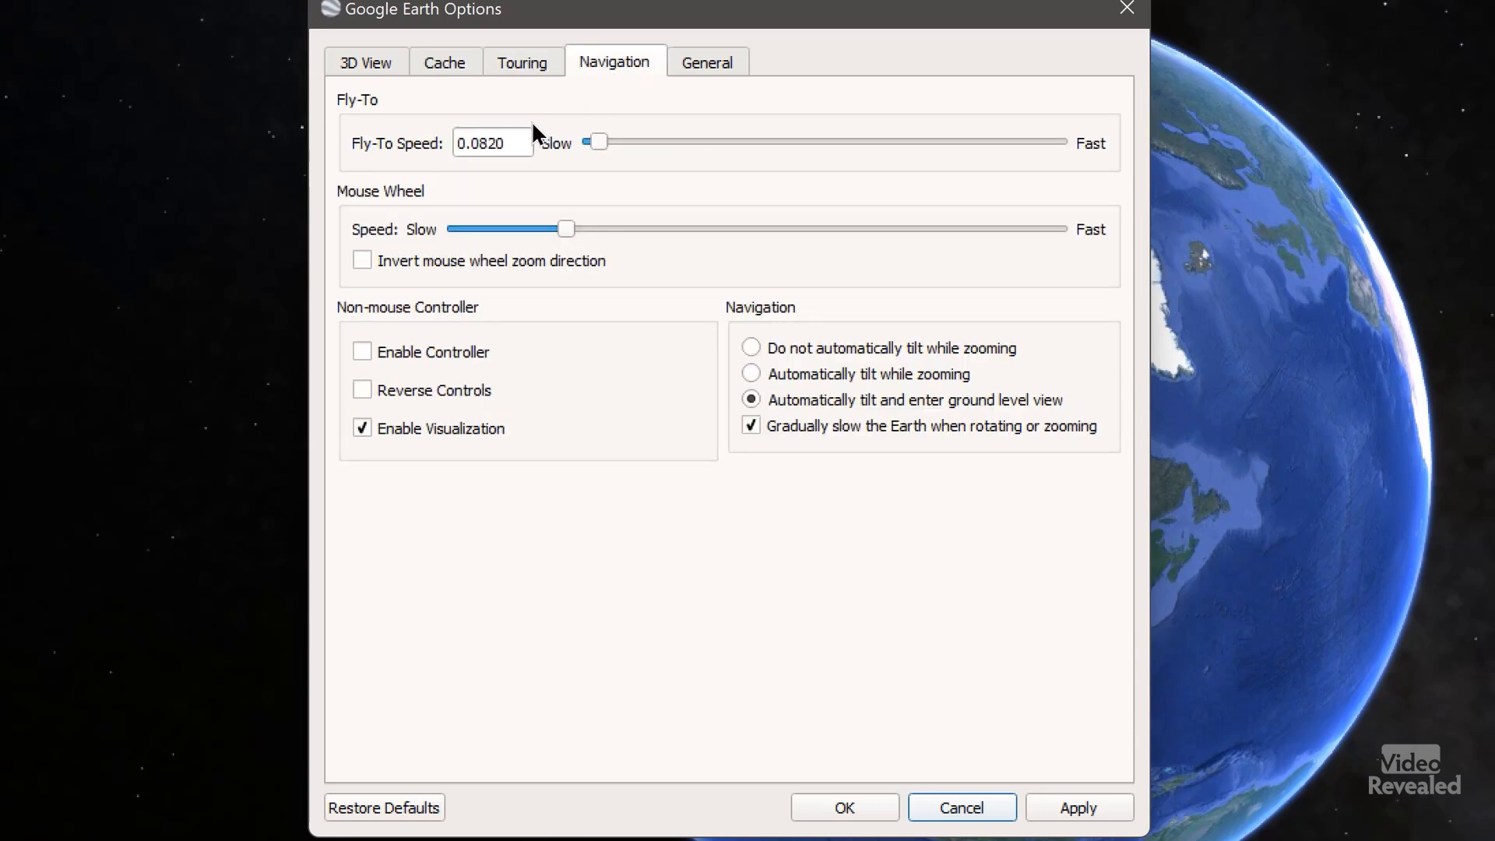
mouse_move(572, 209)
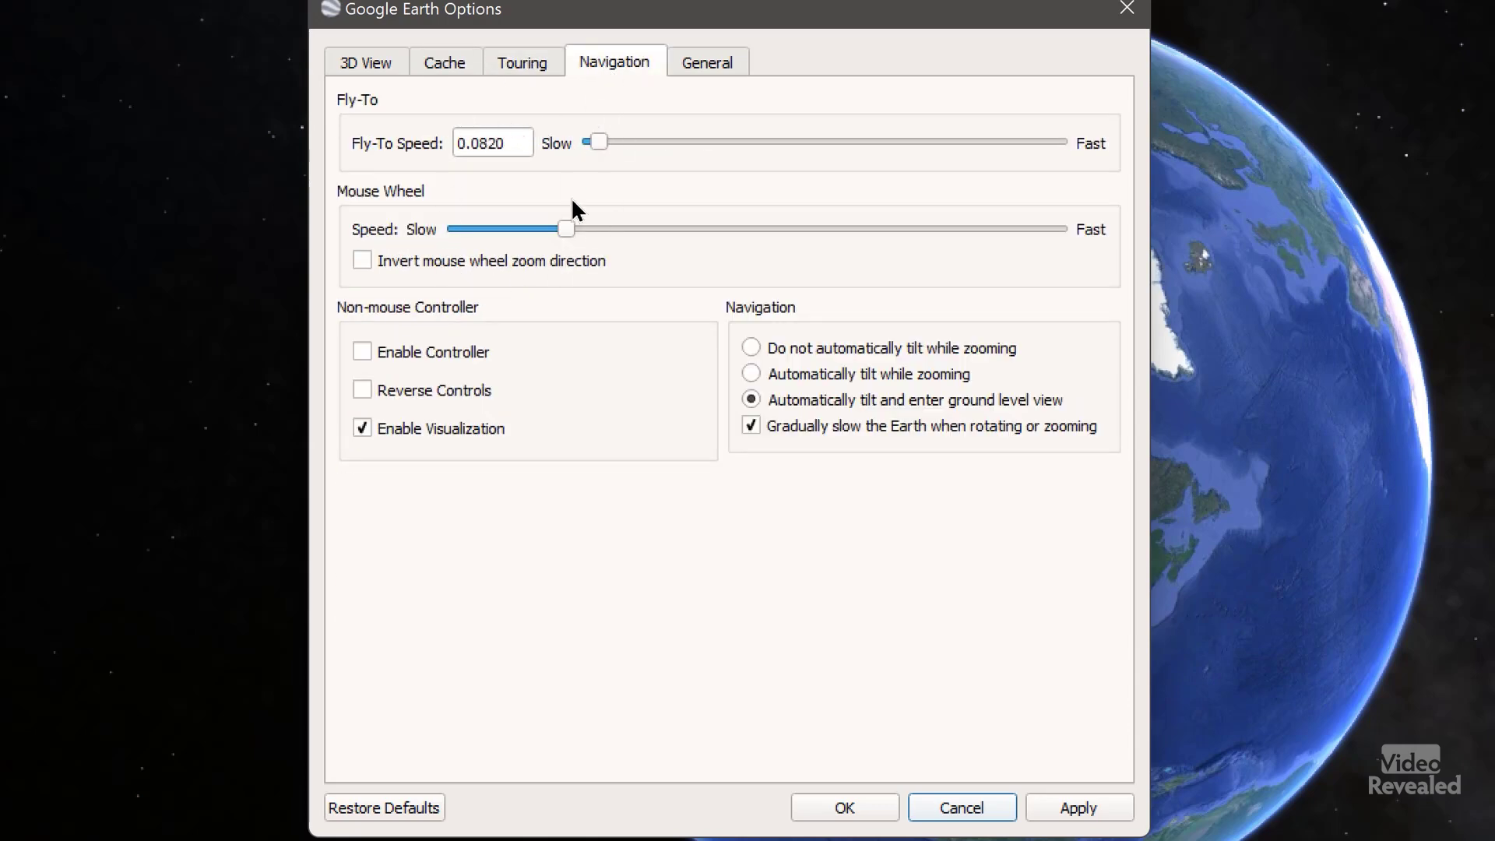
mouse_move(648, 177)
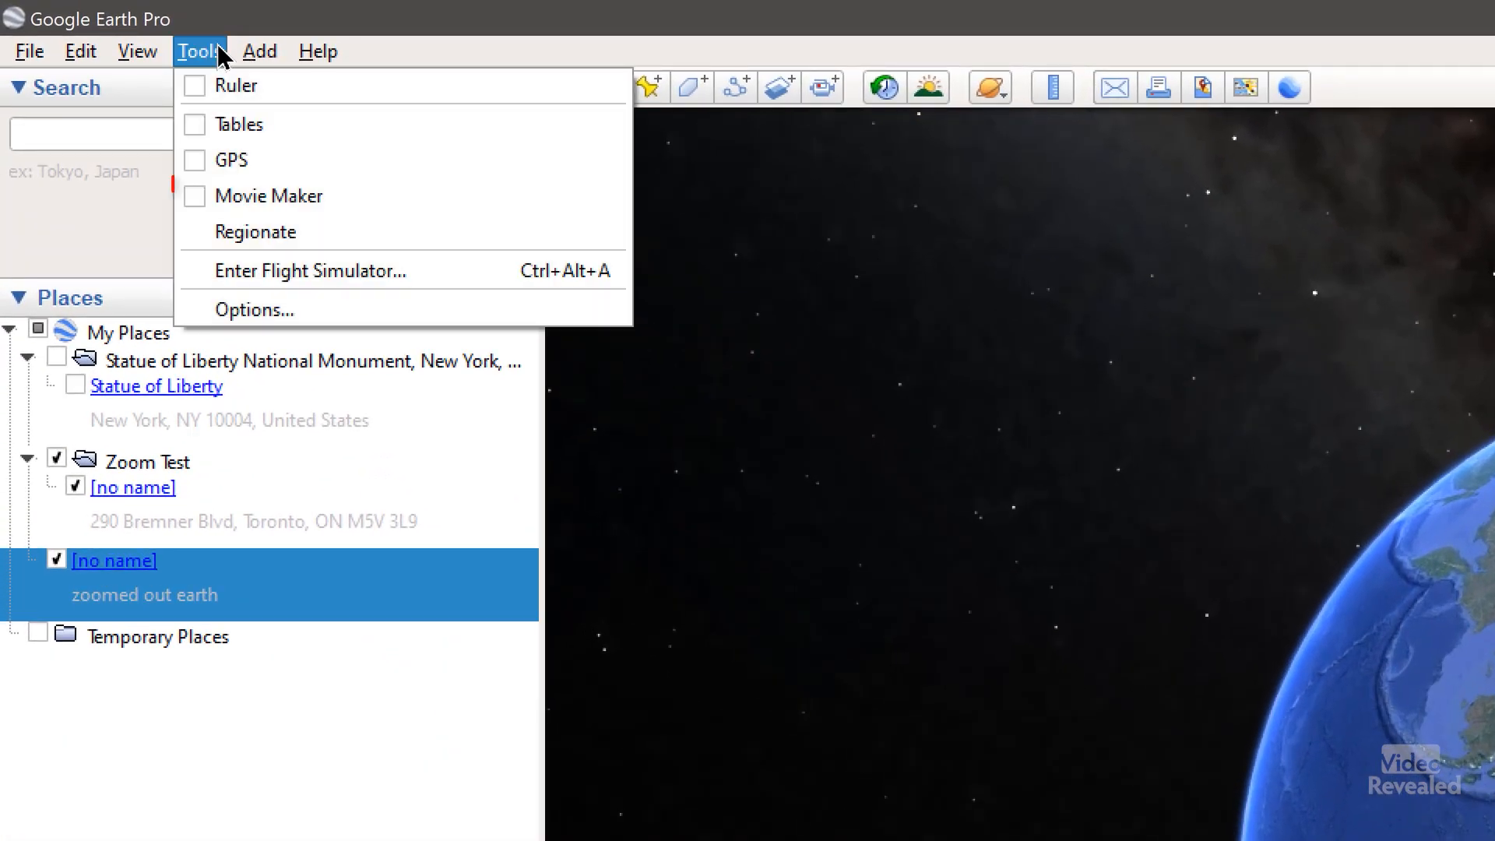
mouse_move(381, 196)
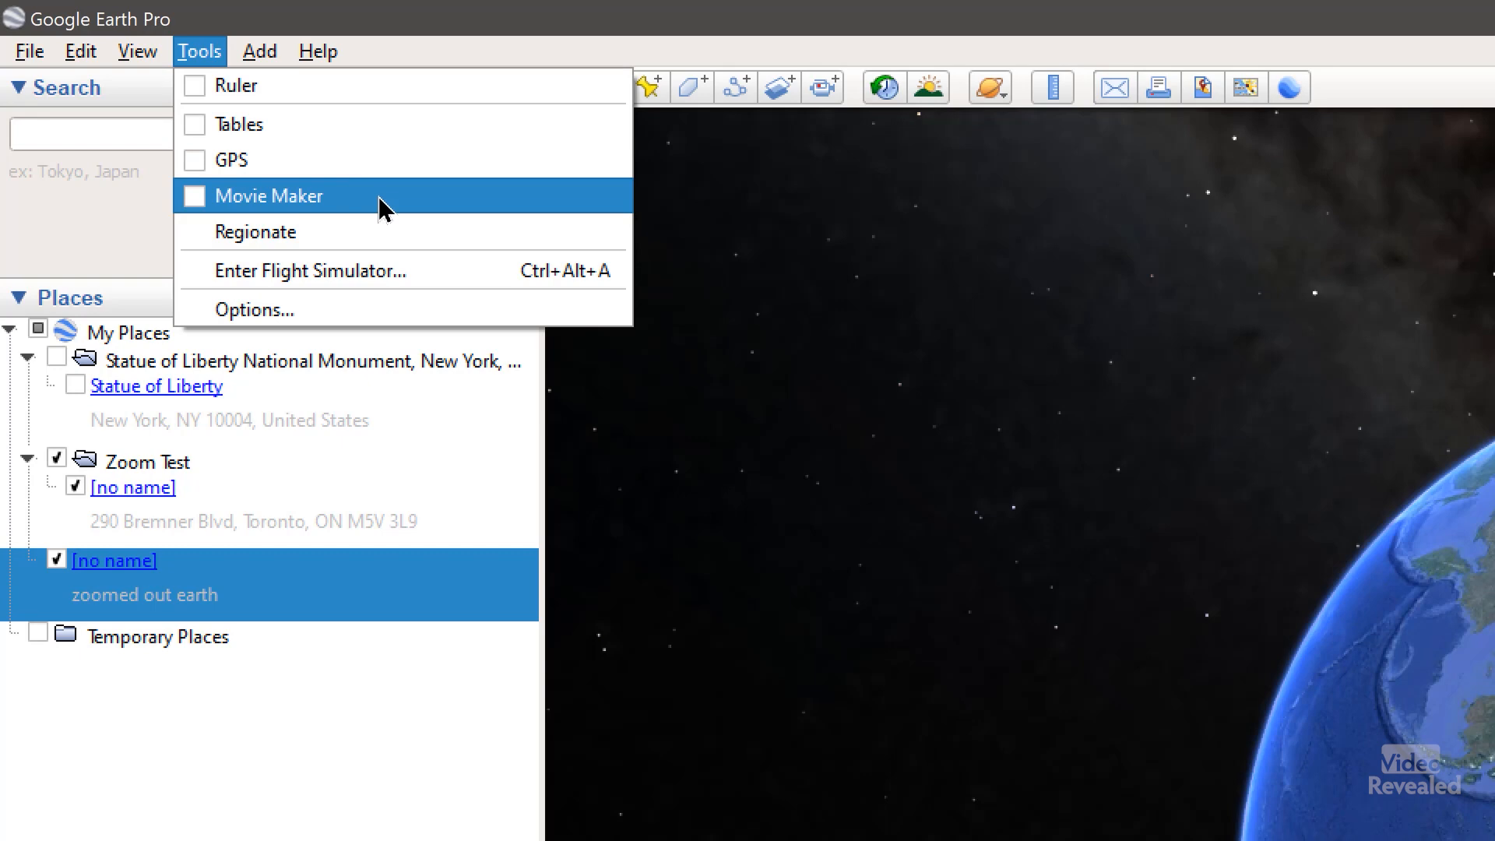
Configure Movie Maker for a 1920×1080, 30 fps, High-quality PNG image sequence of live navigation
left_click(271, 195)
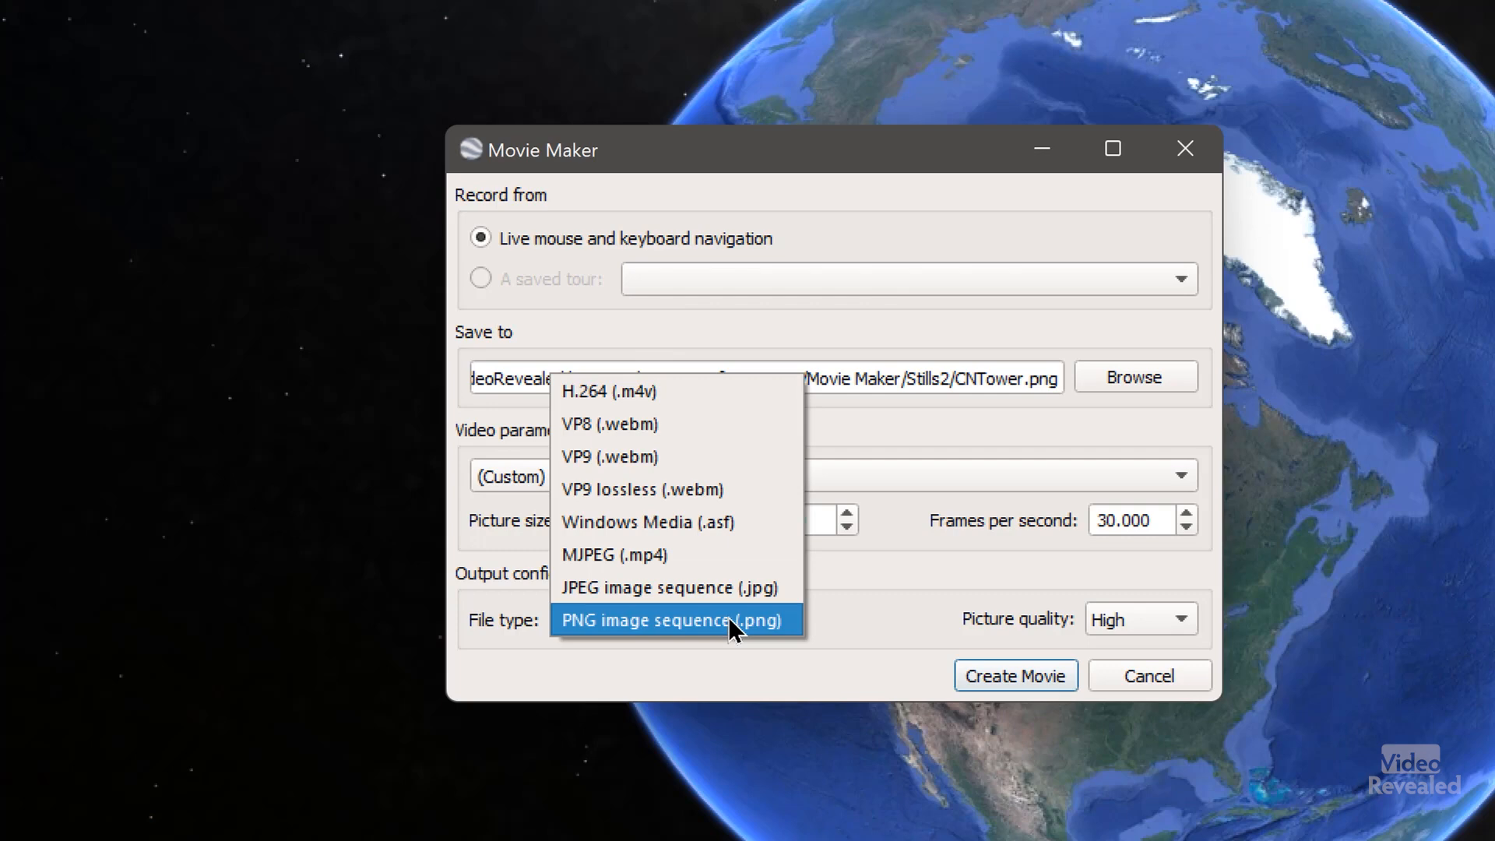
left_click(671, 620)
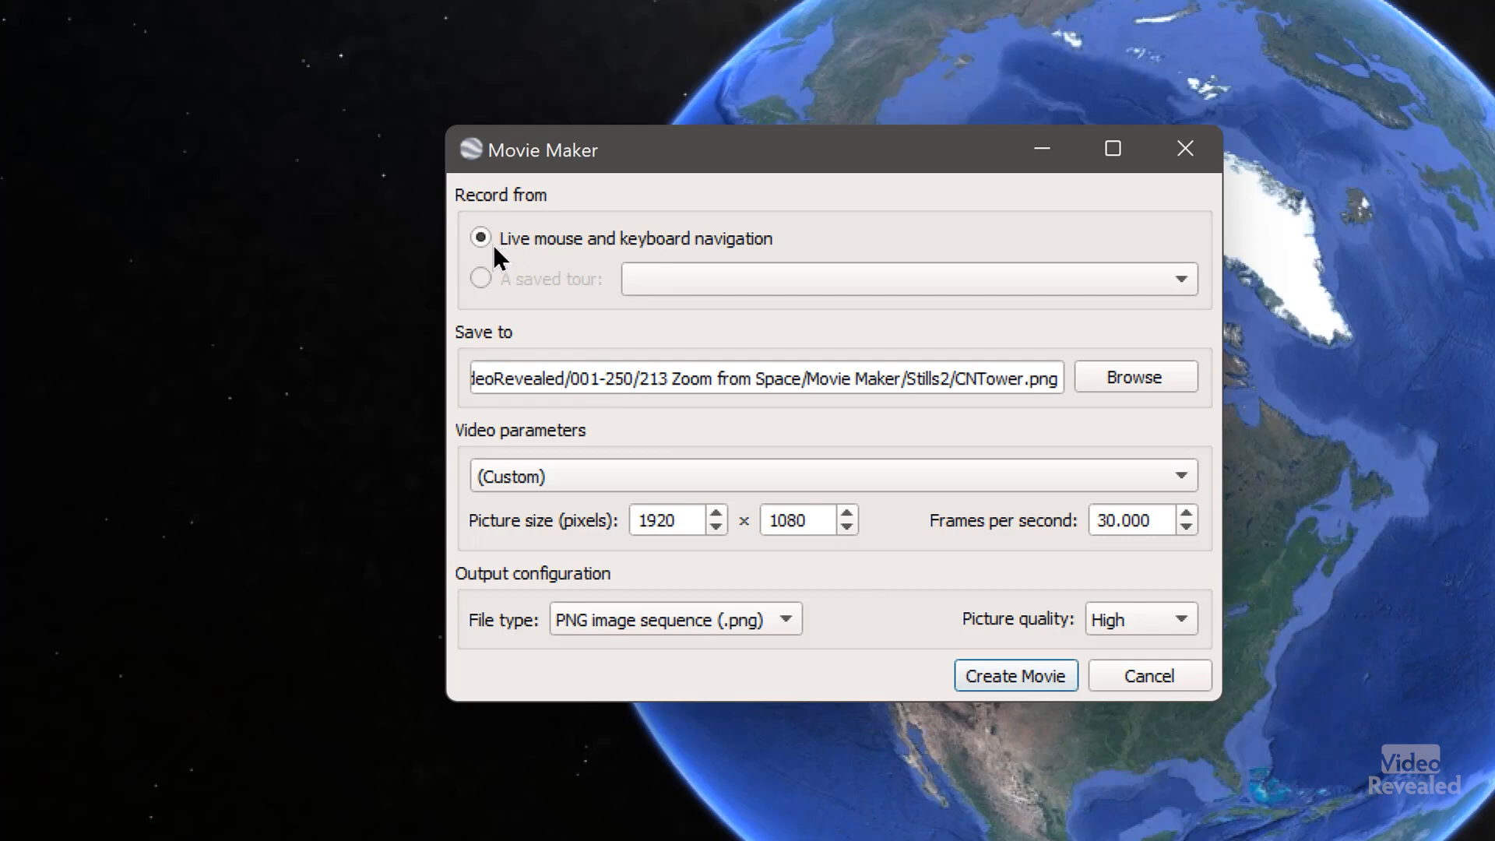
mouse_move(582, 267)
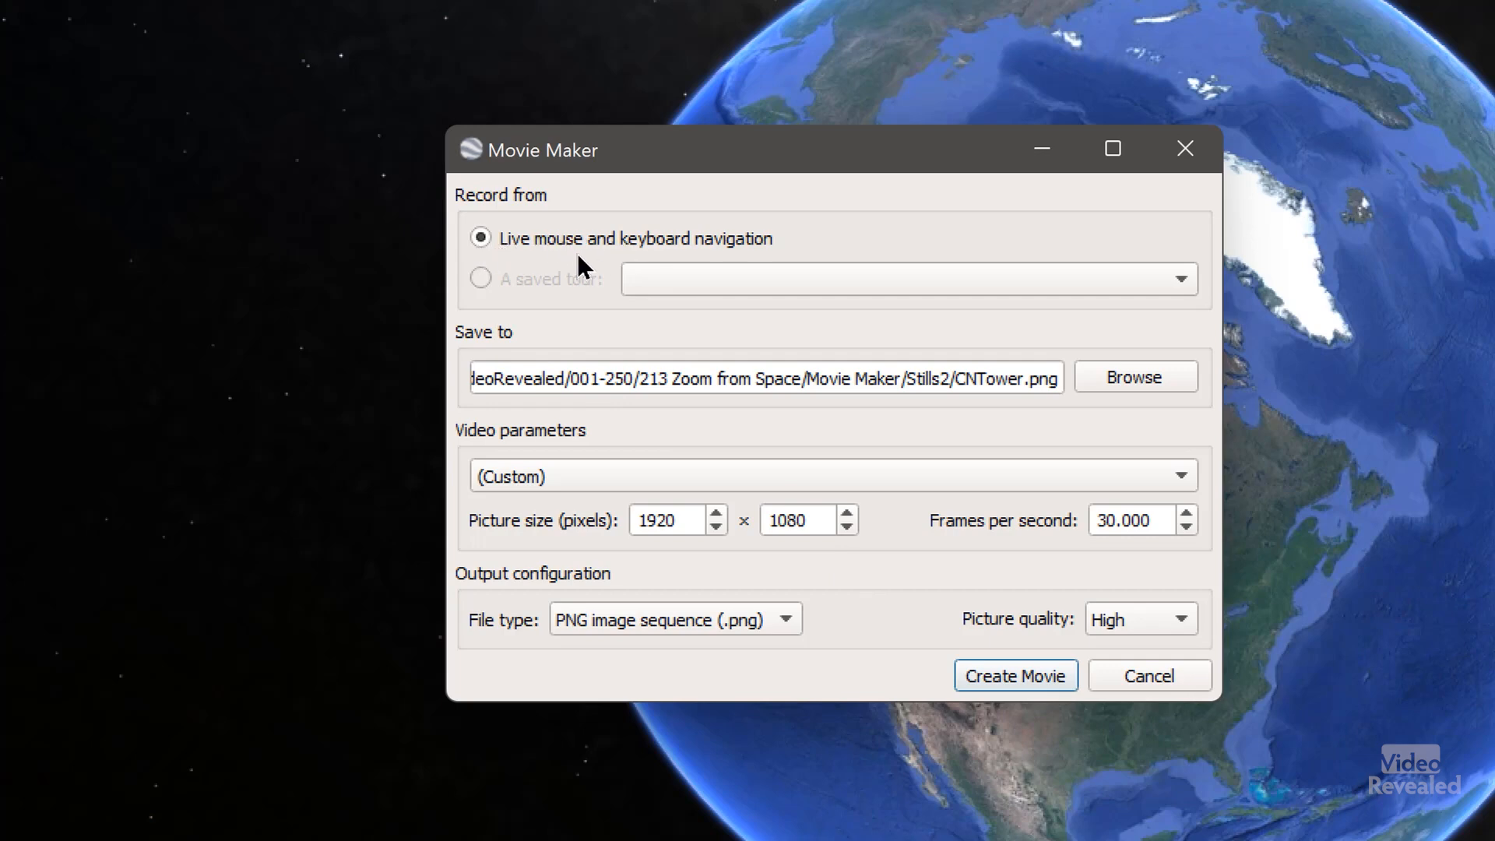
mouse_move(789, 203)
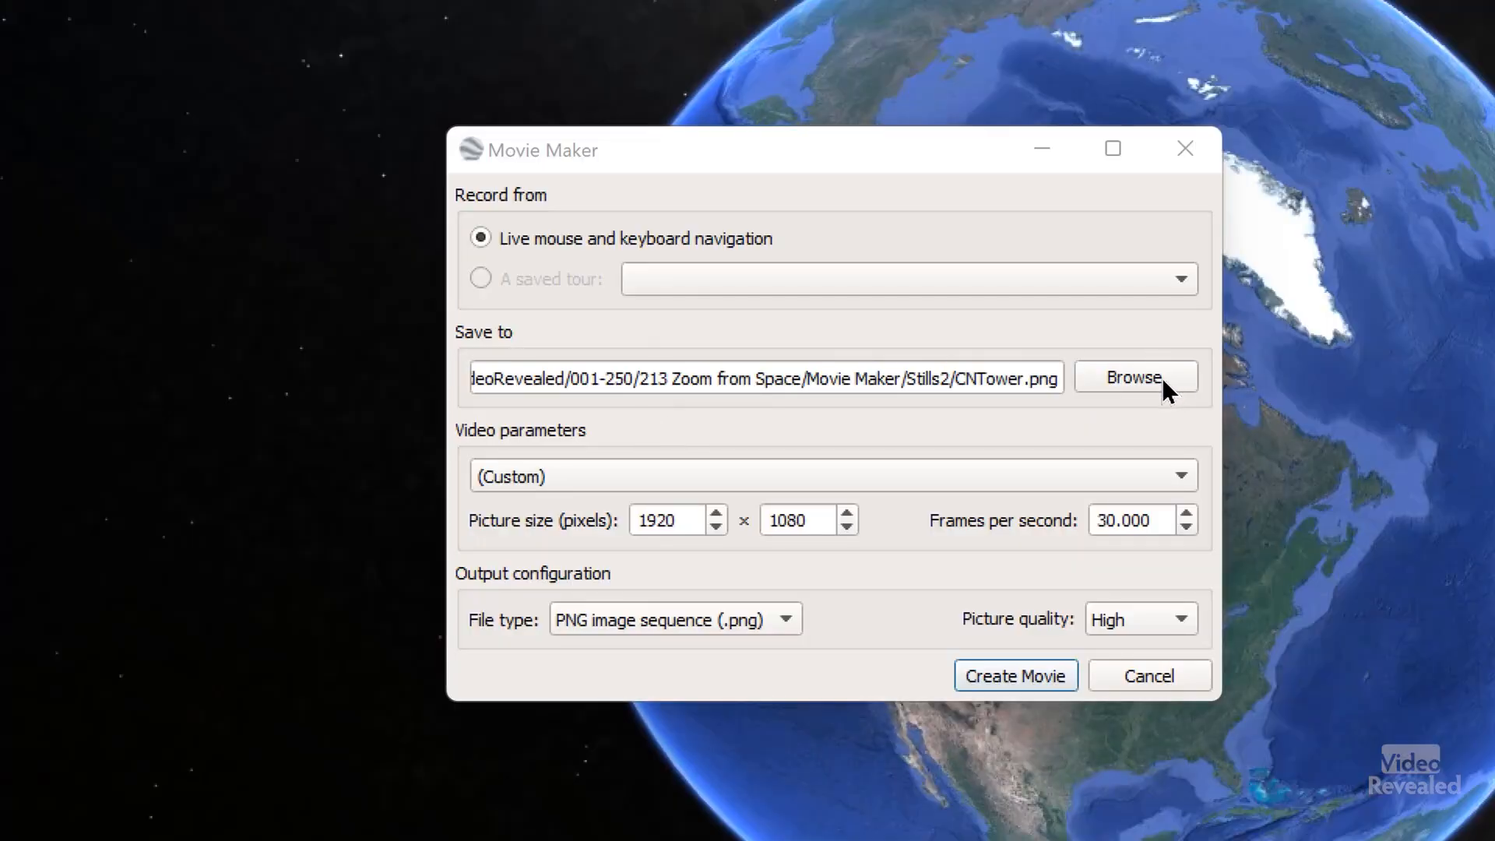
left_click(1134, 376)
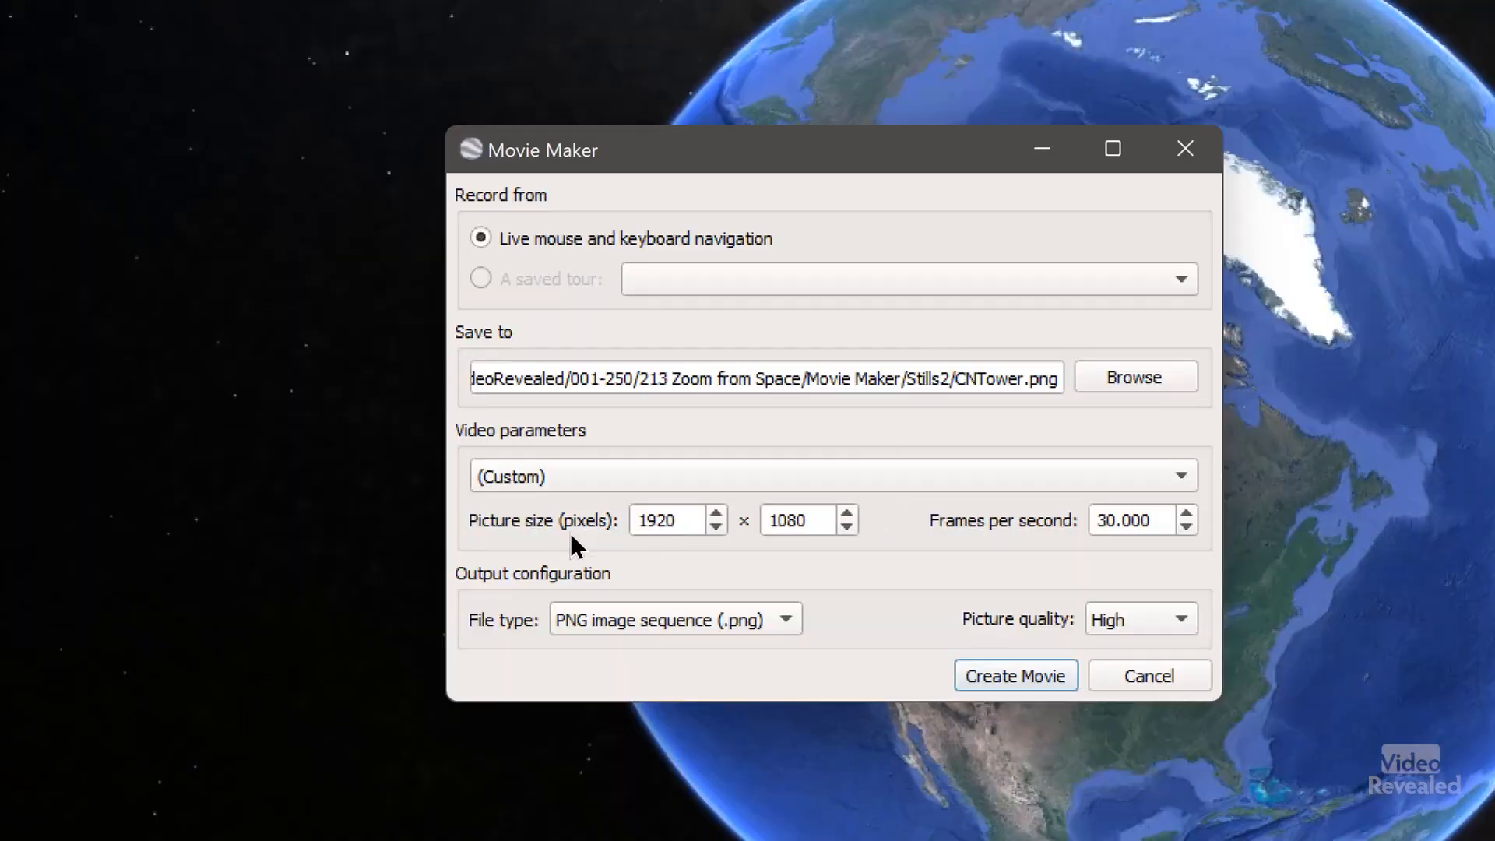
mouse_move(862, 542)
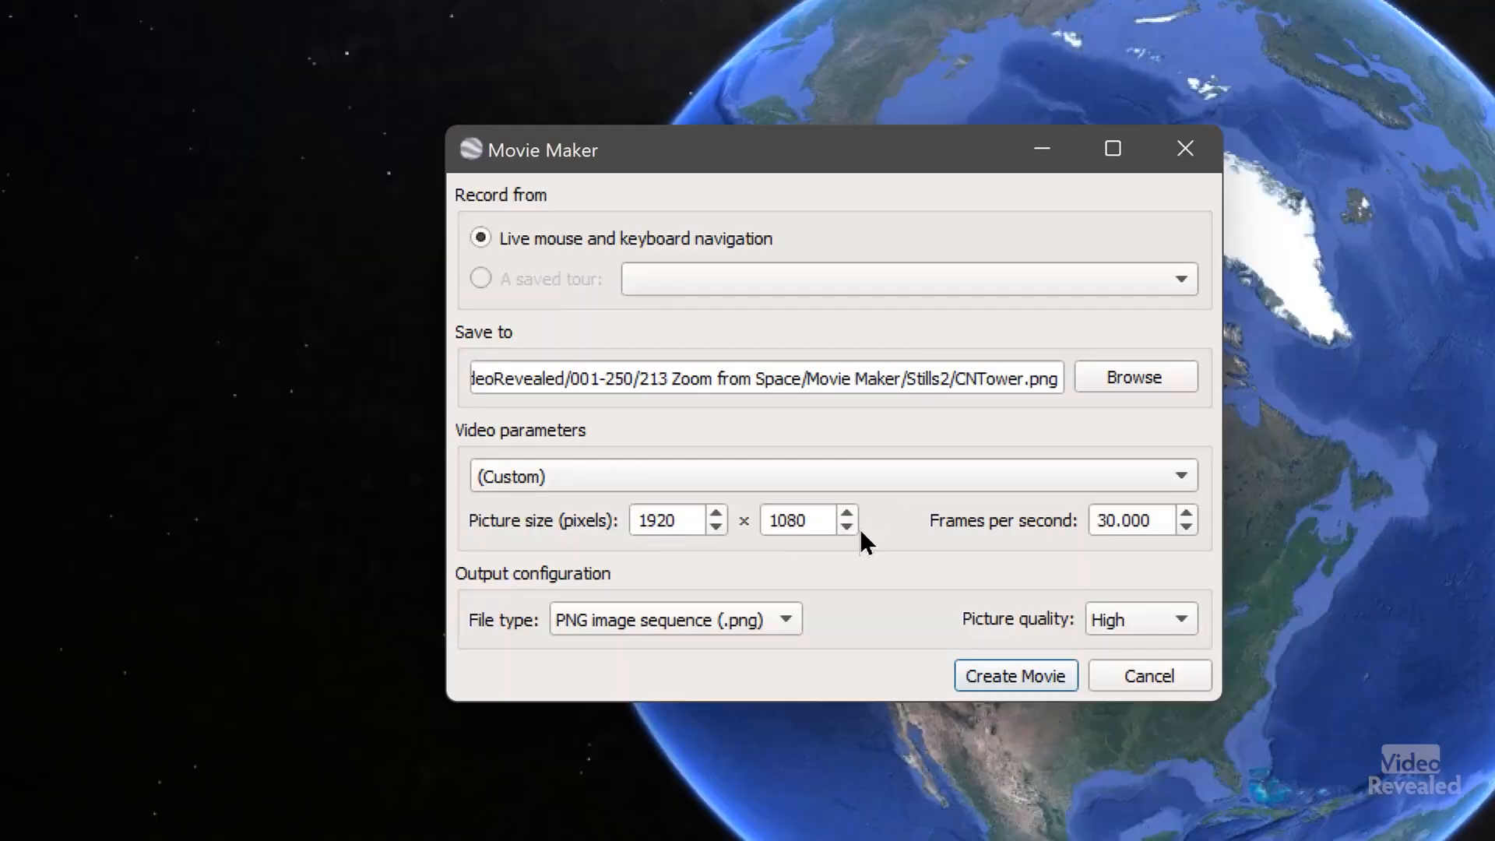
mouse_move(1161, 651)
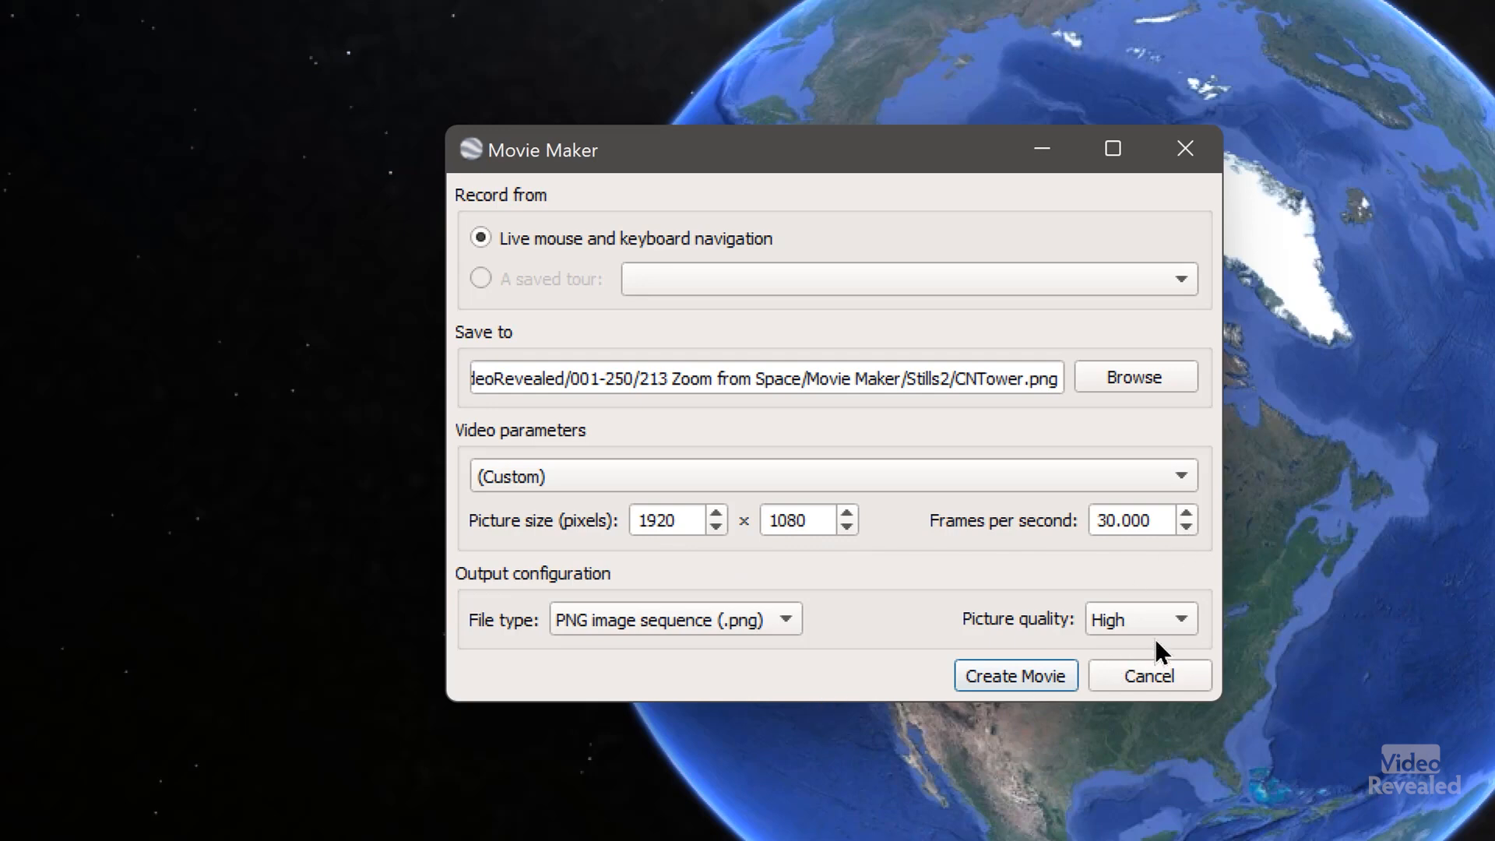
left_click(1138, 618)
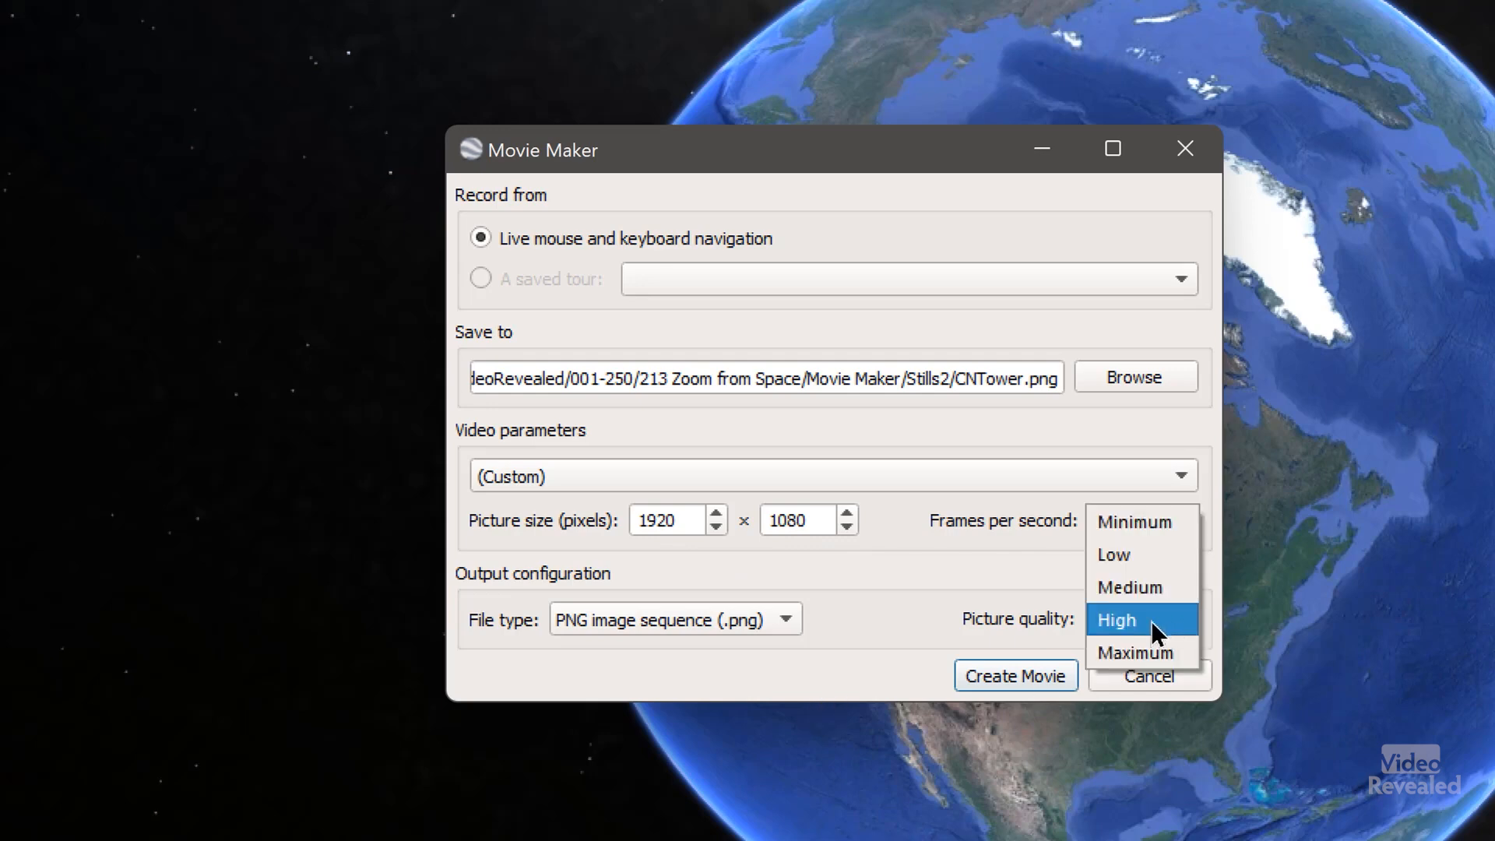
left_click(1116, 620)
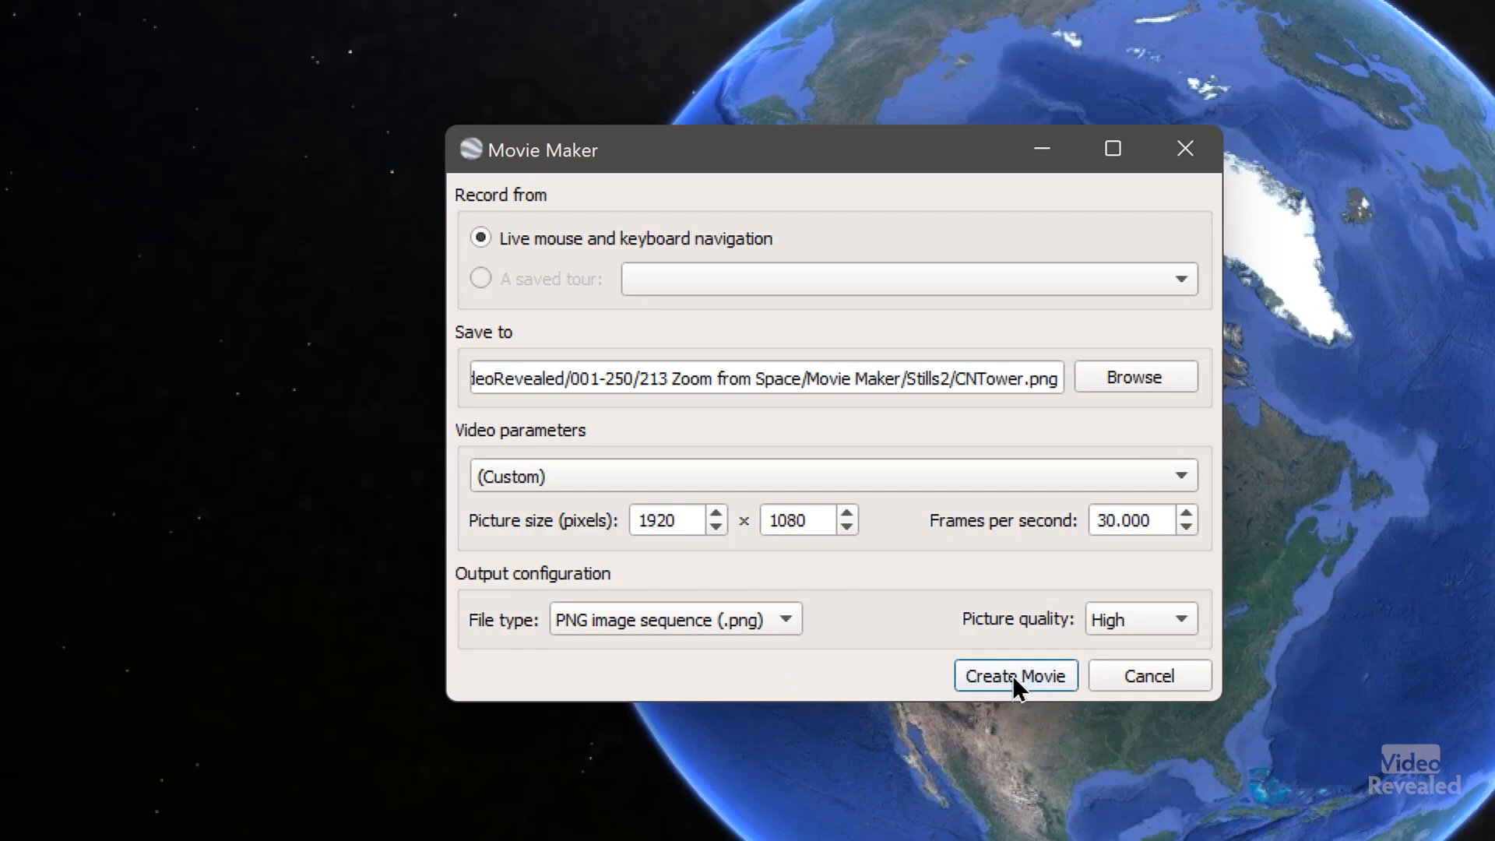
mouse_move(1149, 675)
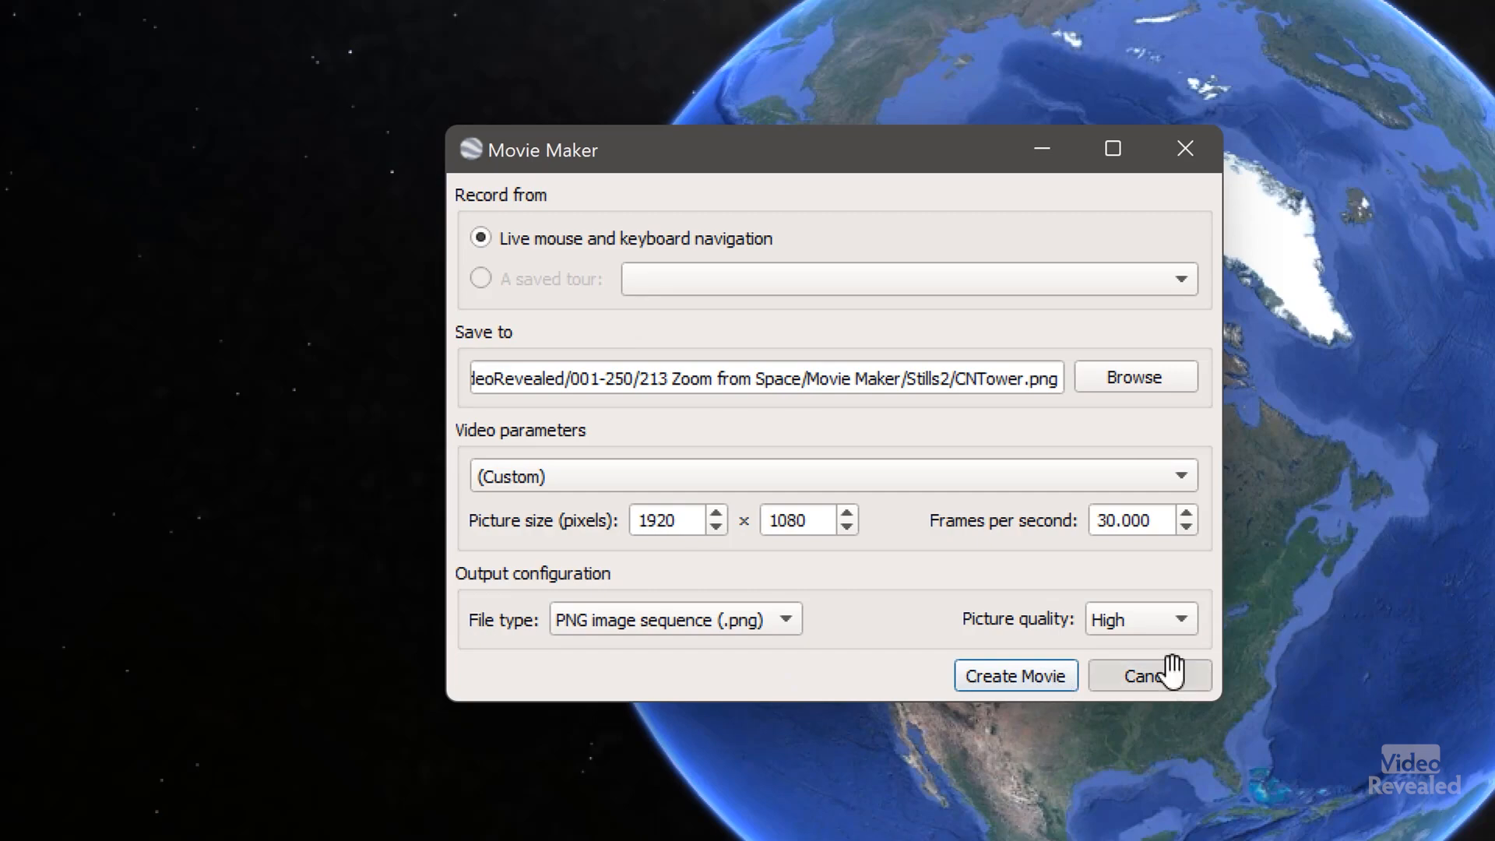
left_click(1146, 675)
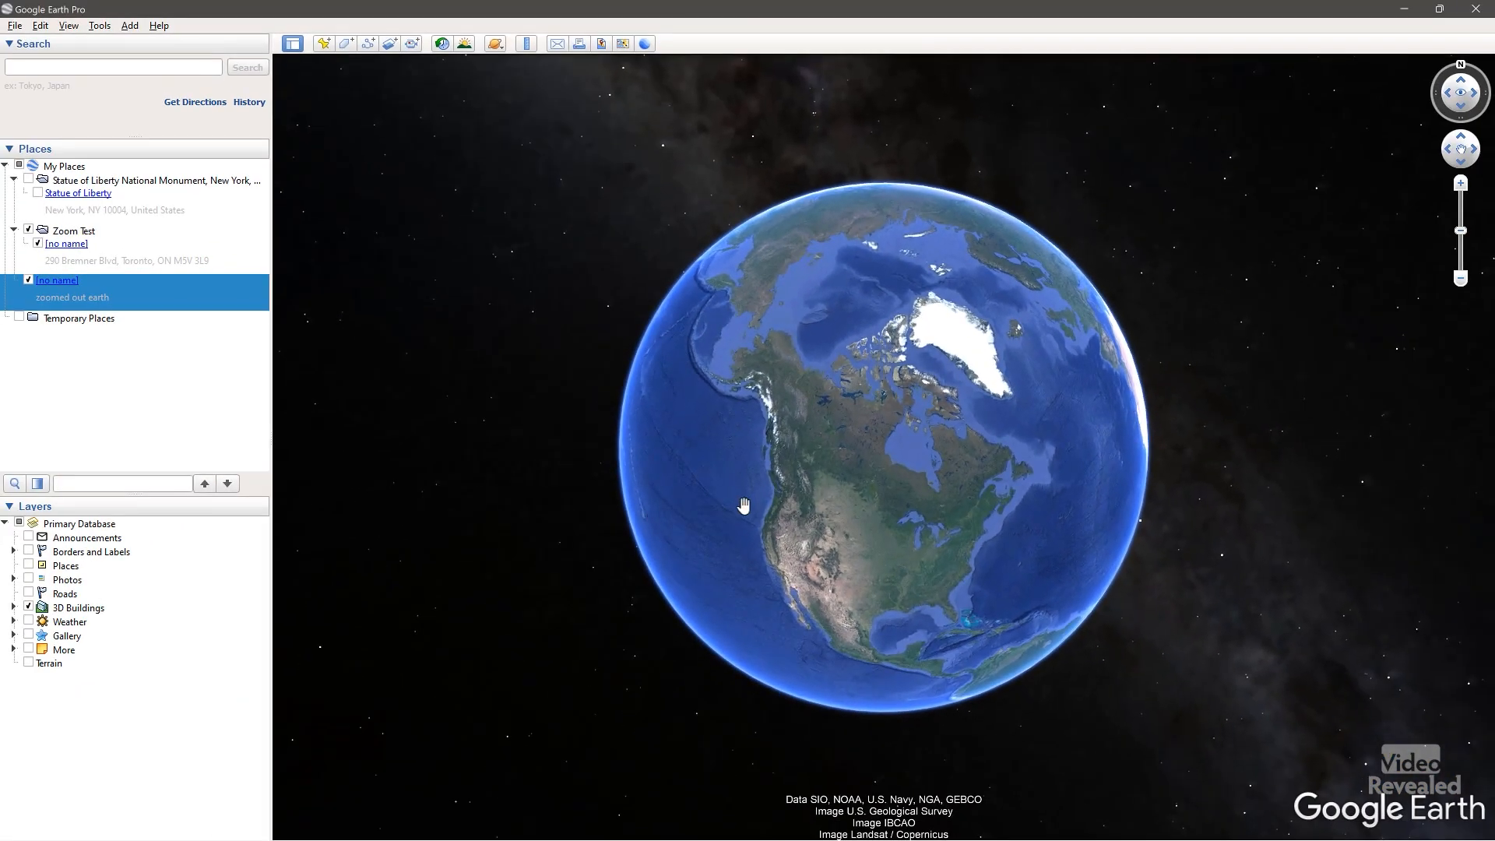
mouse_move(213, 260)
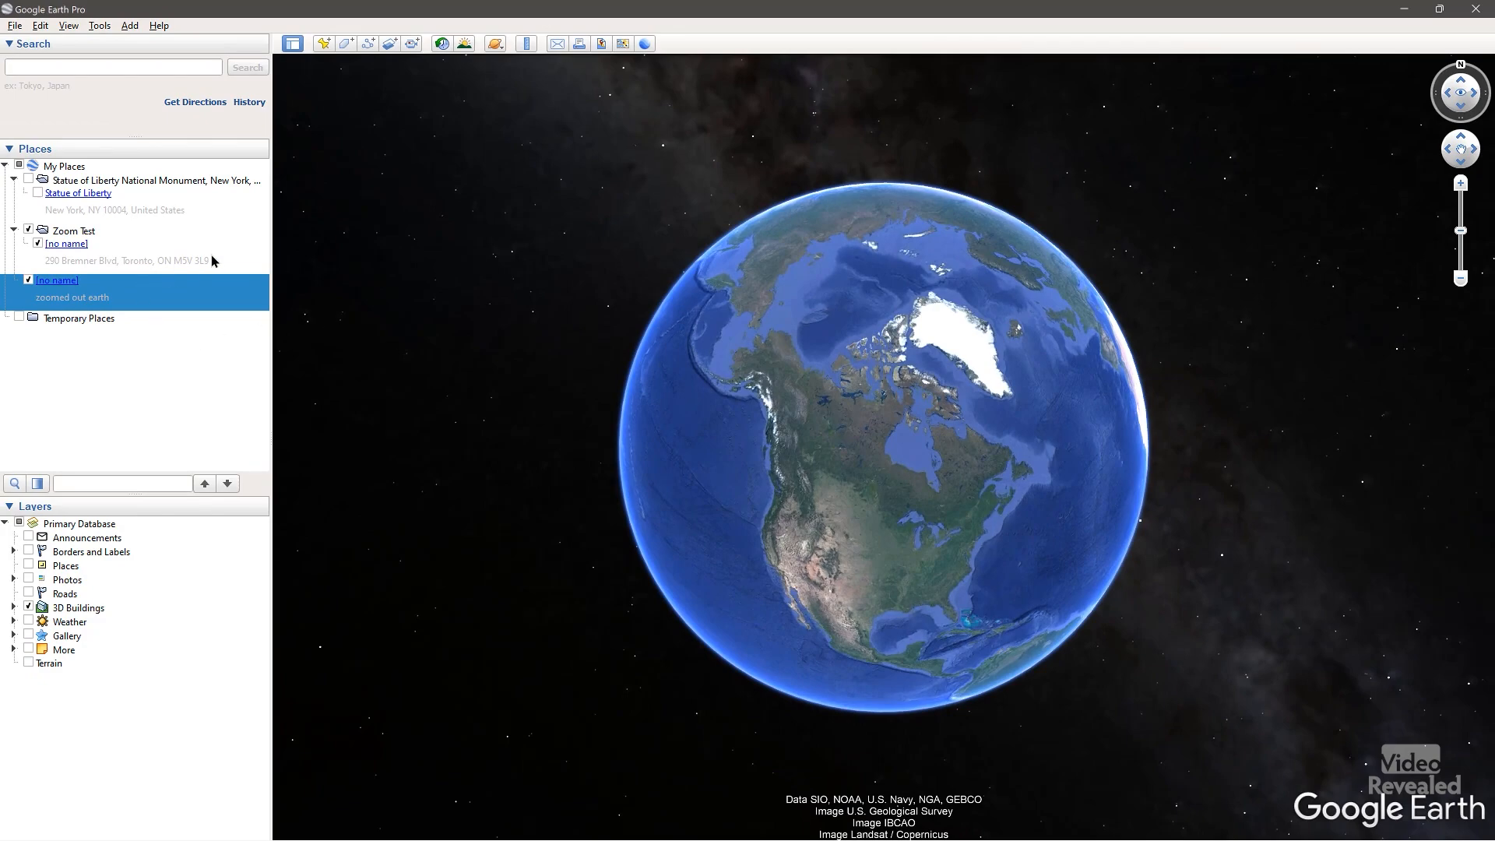
left_click(65, 243)
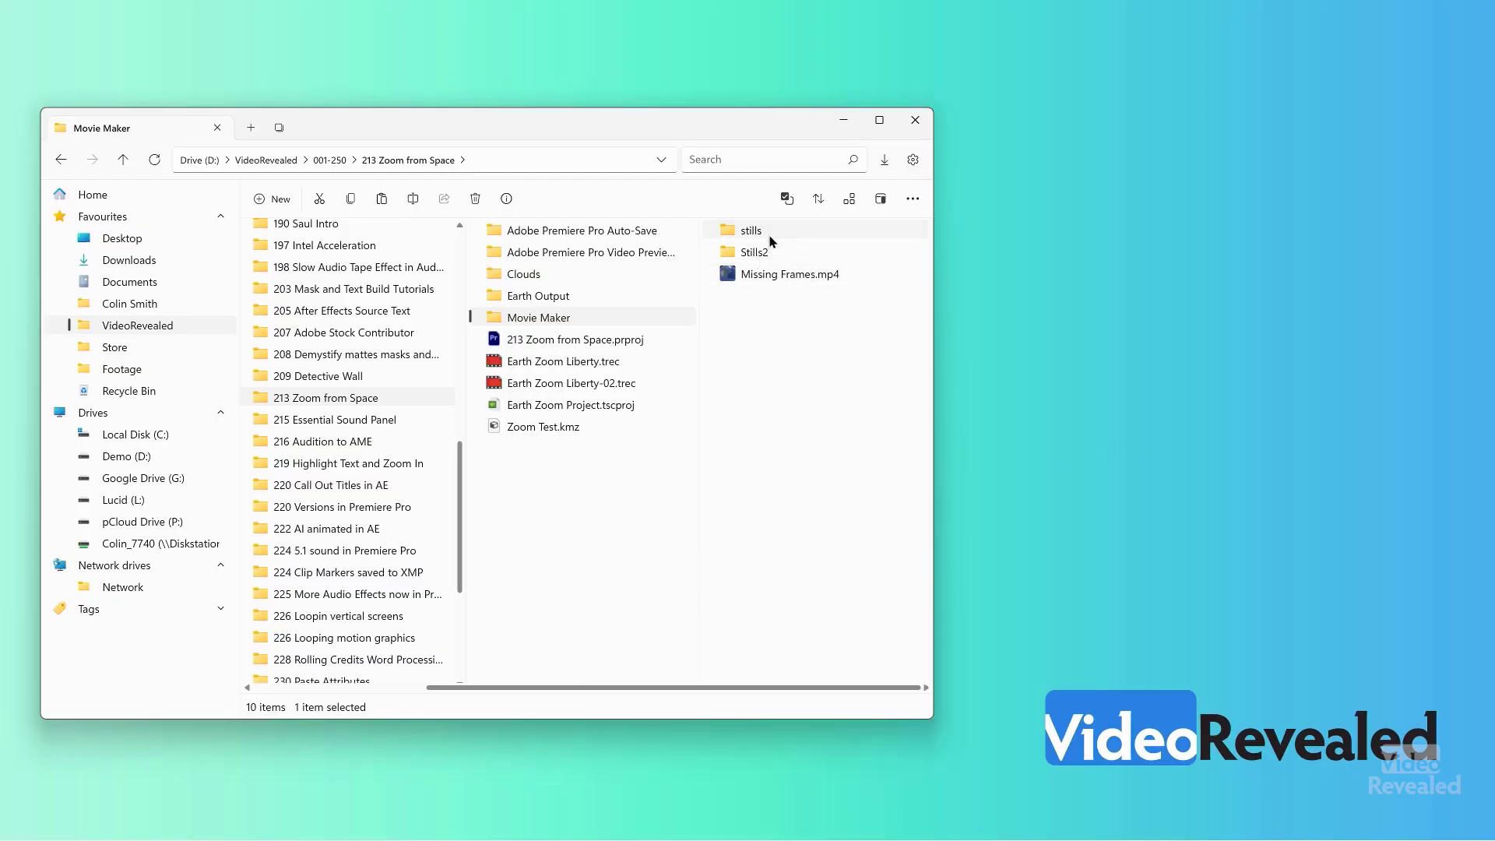
Open the stills folder and preview Liberty frames such as Liberty_0459 in Photos
double_click(750, 229)
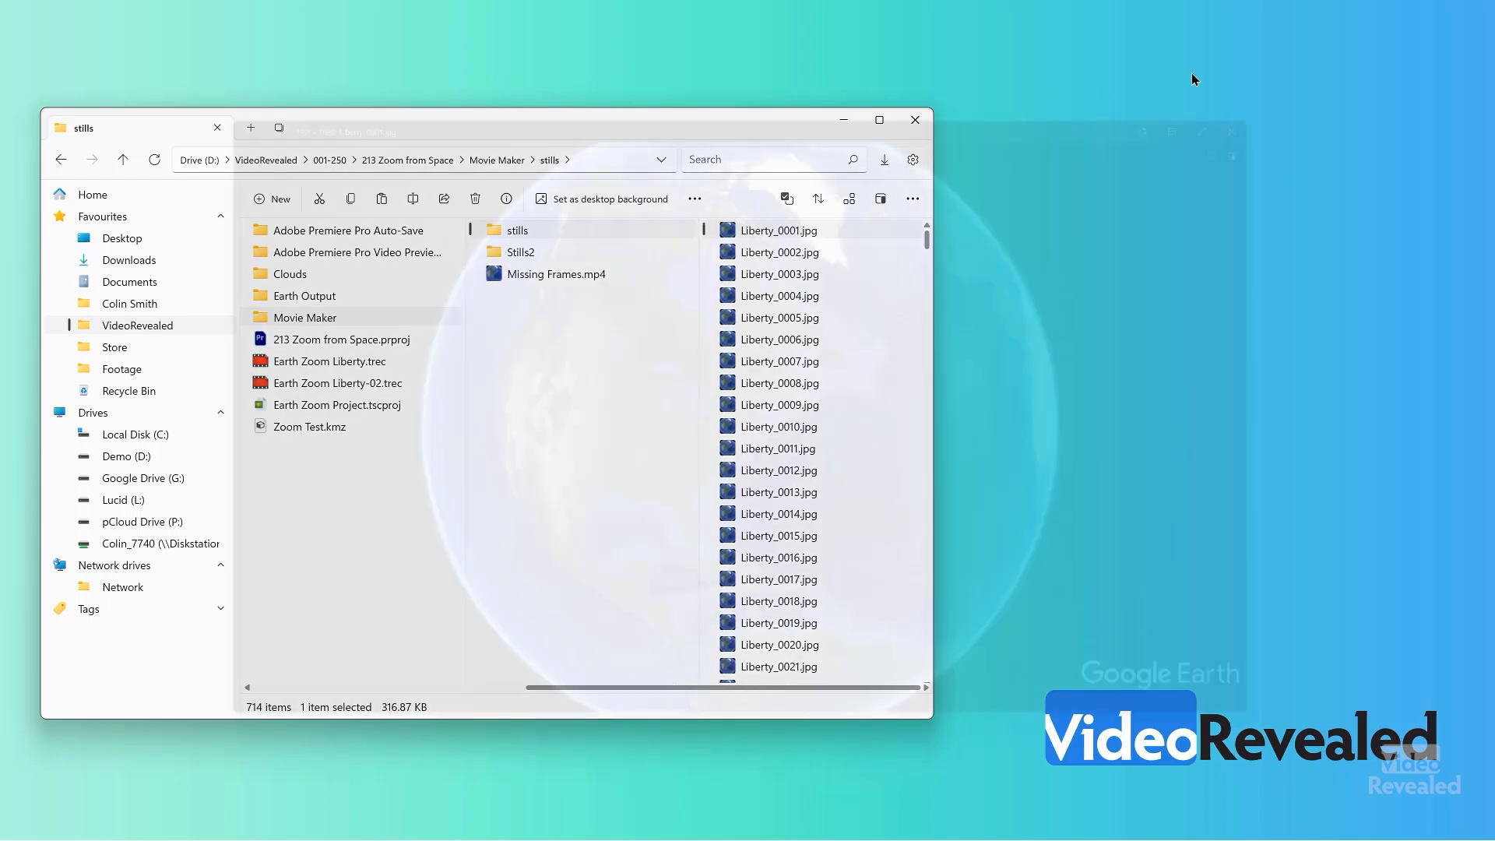
double_click(779, 251)
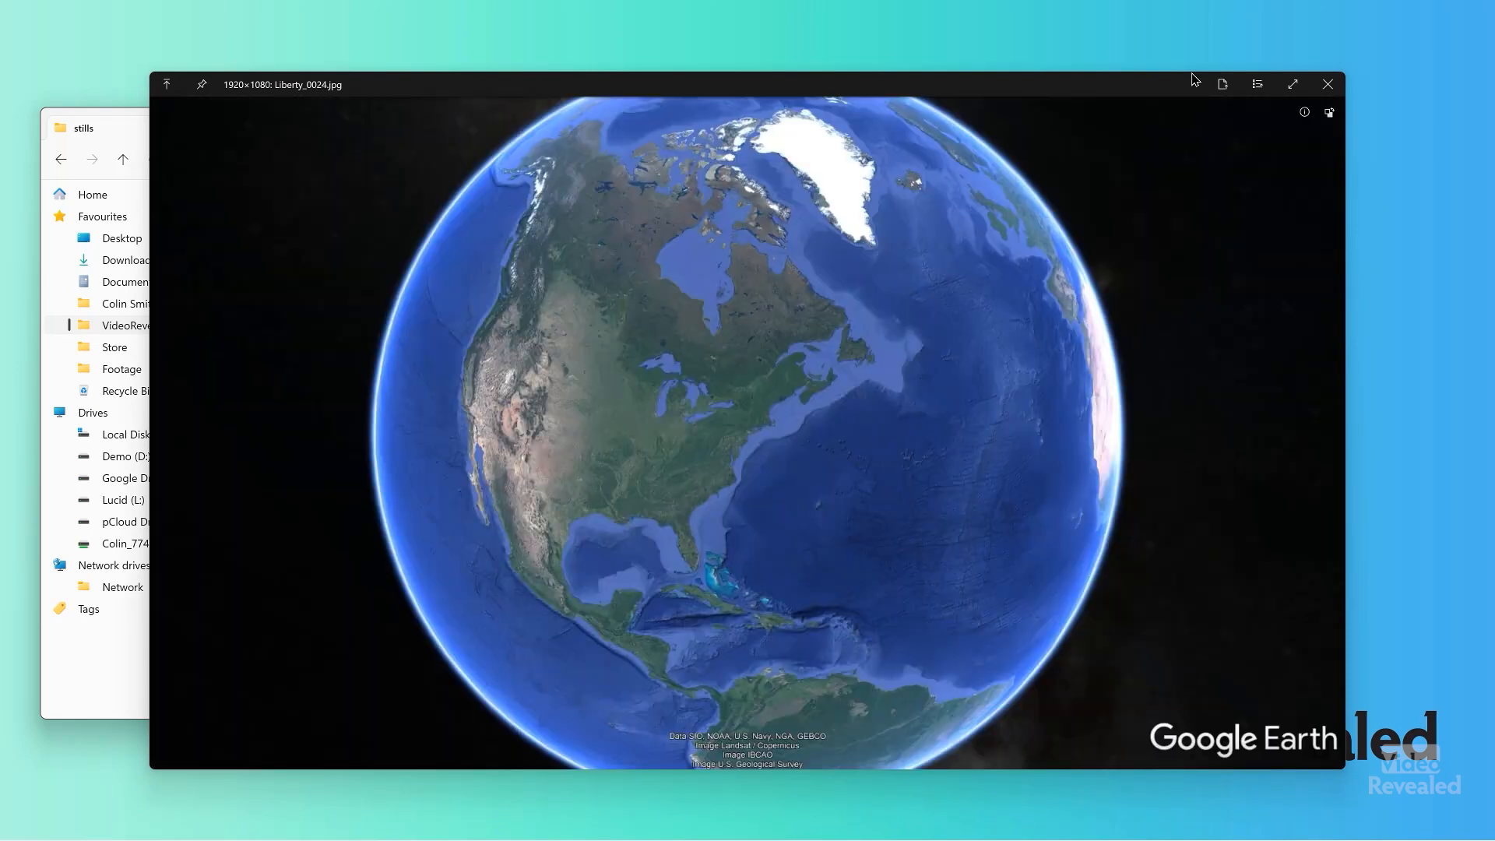
left_click(1325, 84)
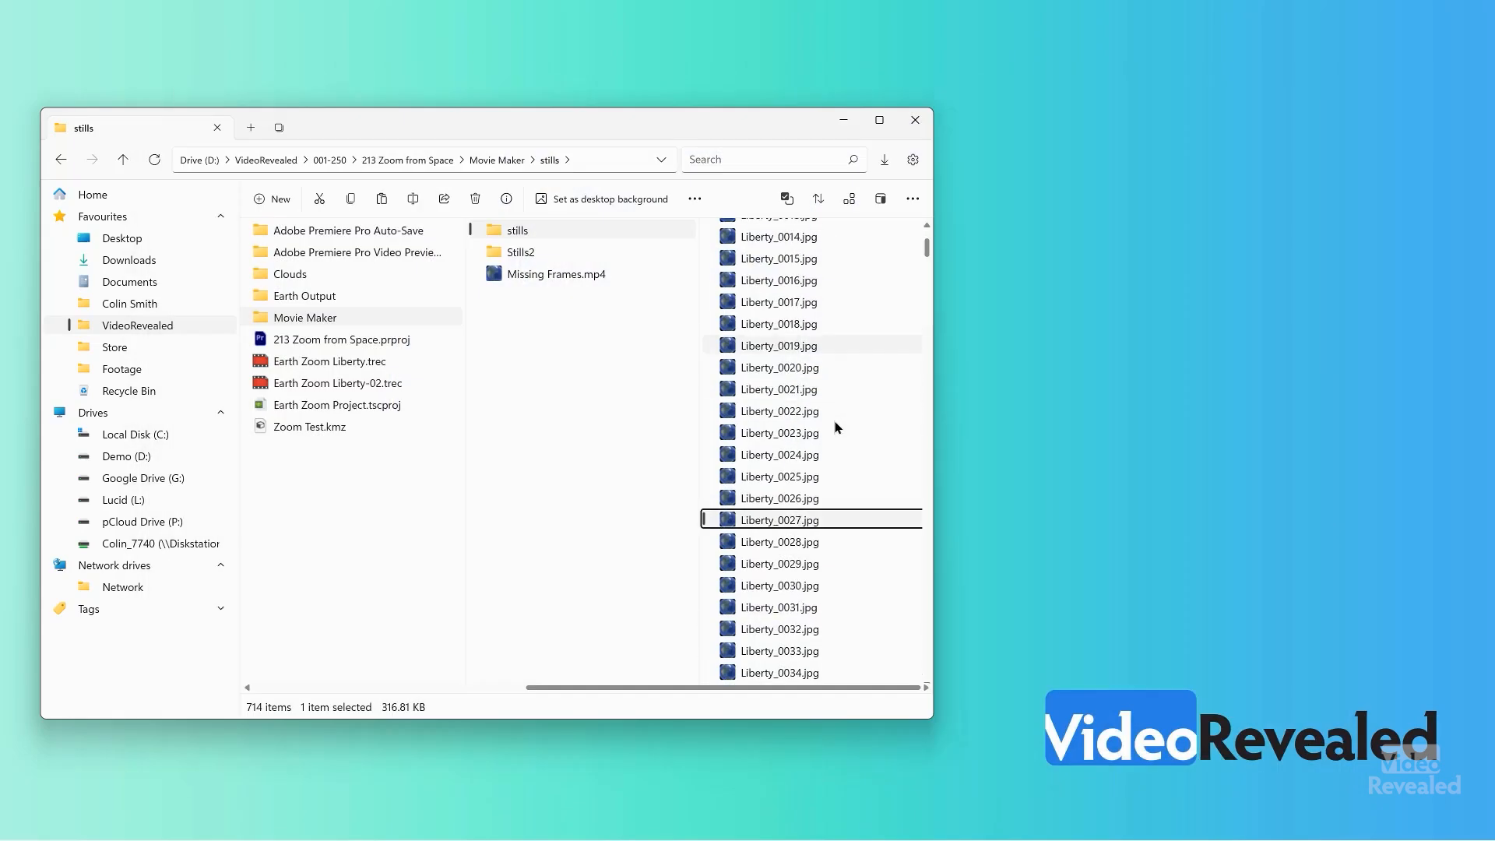
scroll("down", 3)
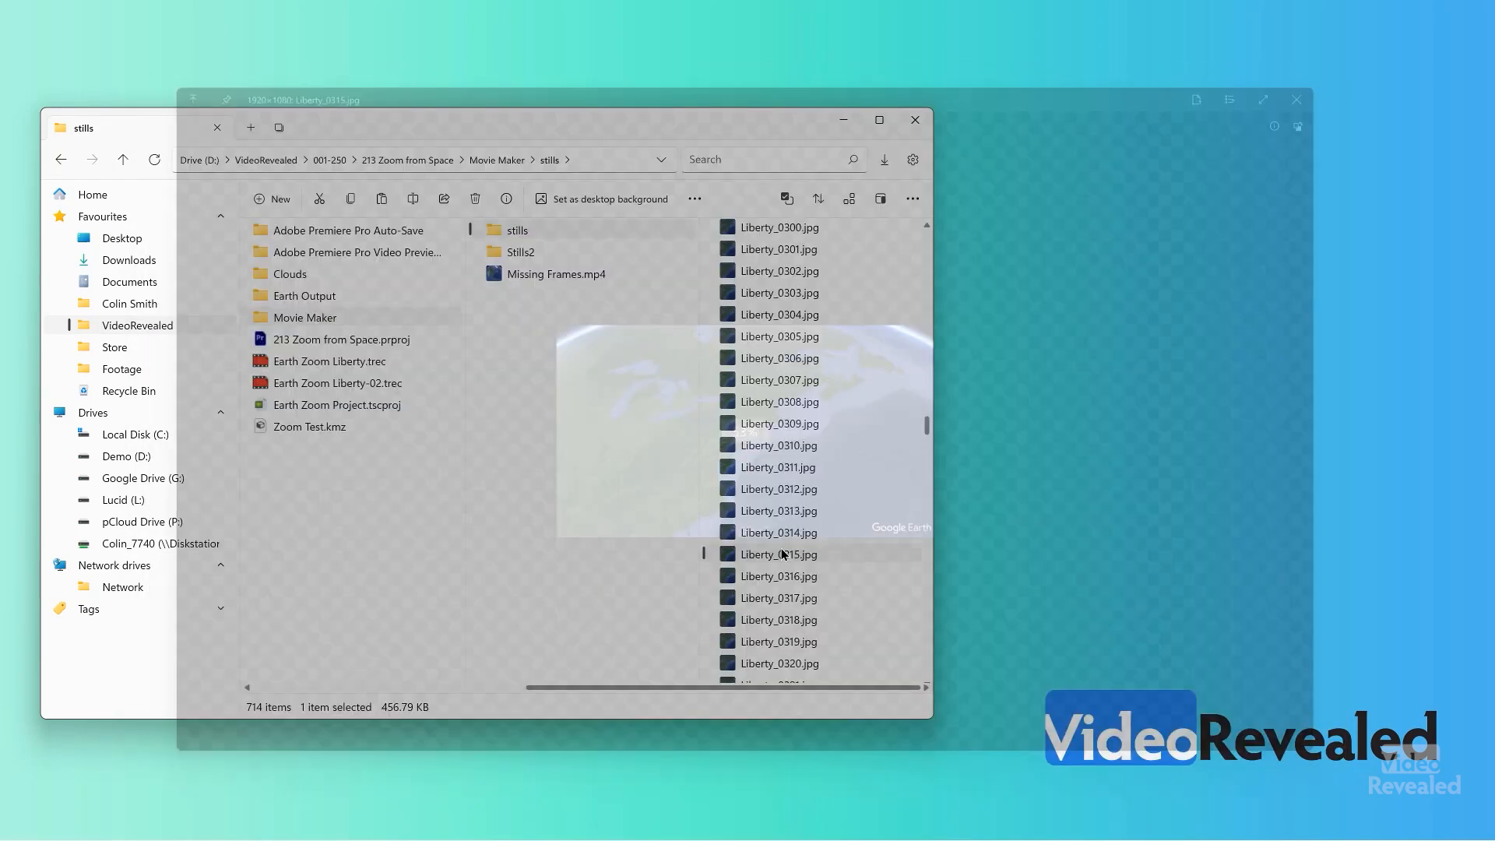
scroll("down", 3)
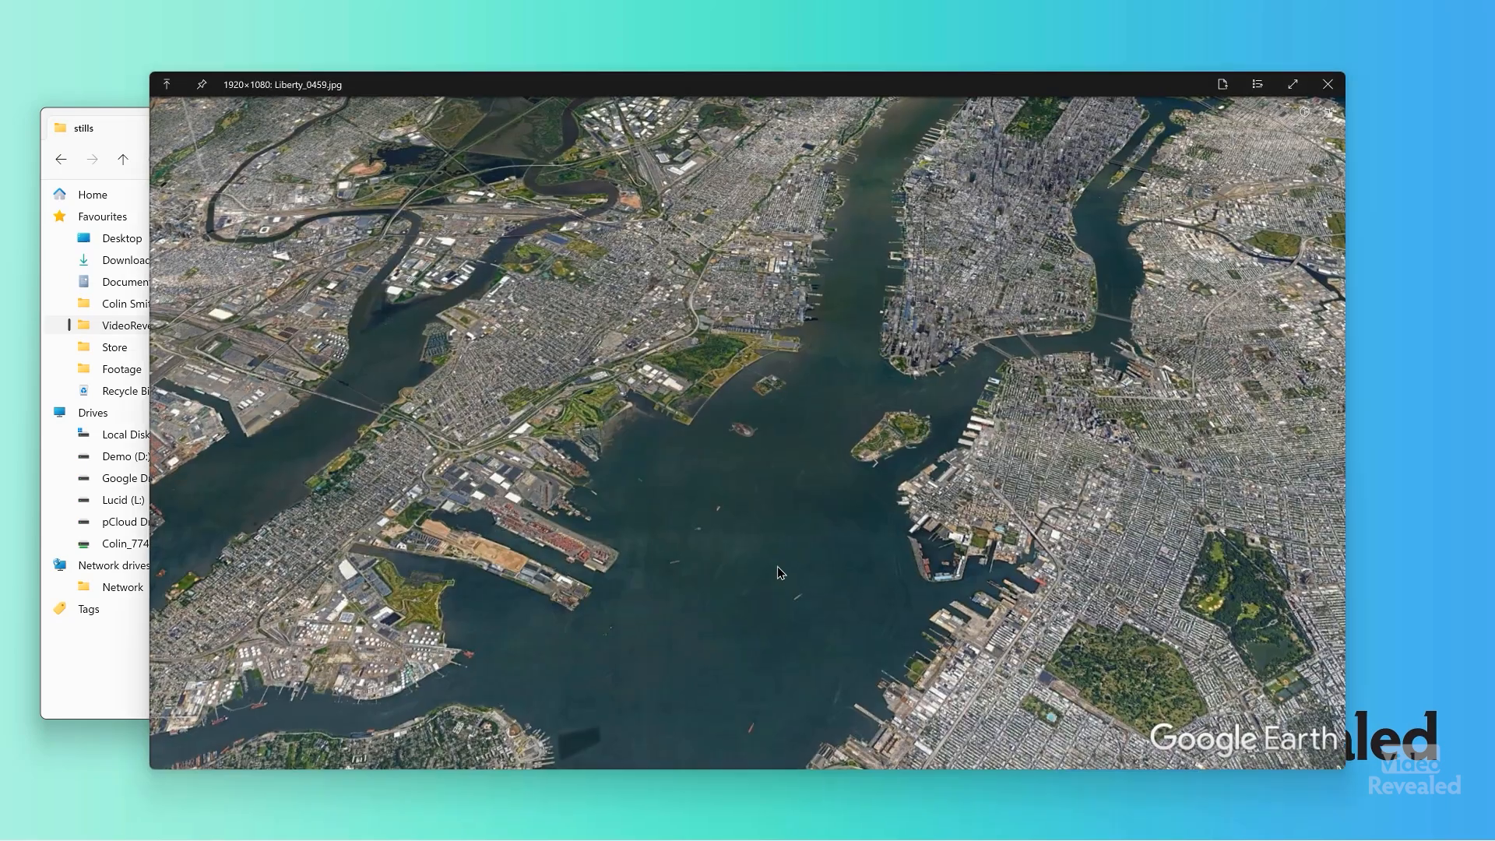
left_click(1326, 84)
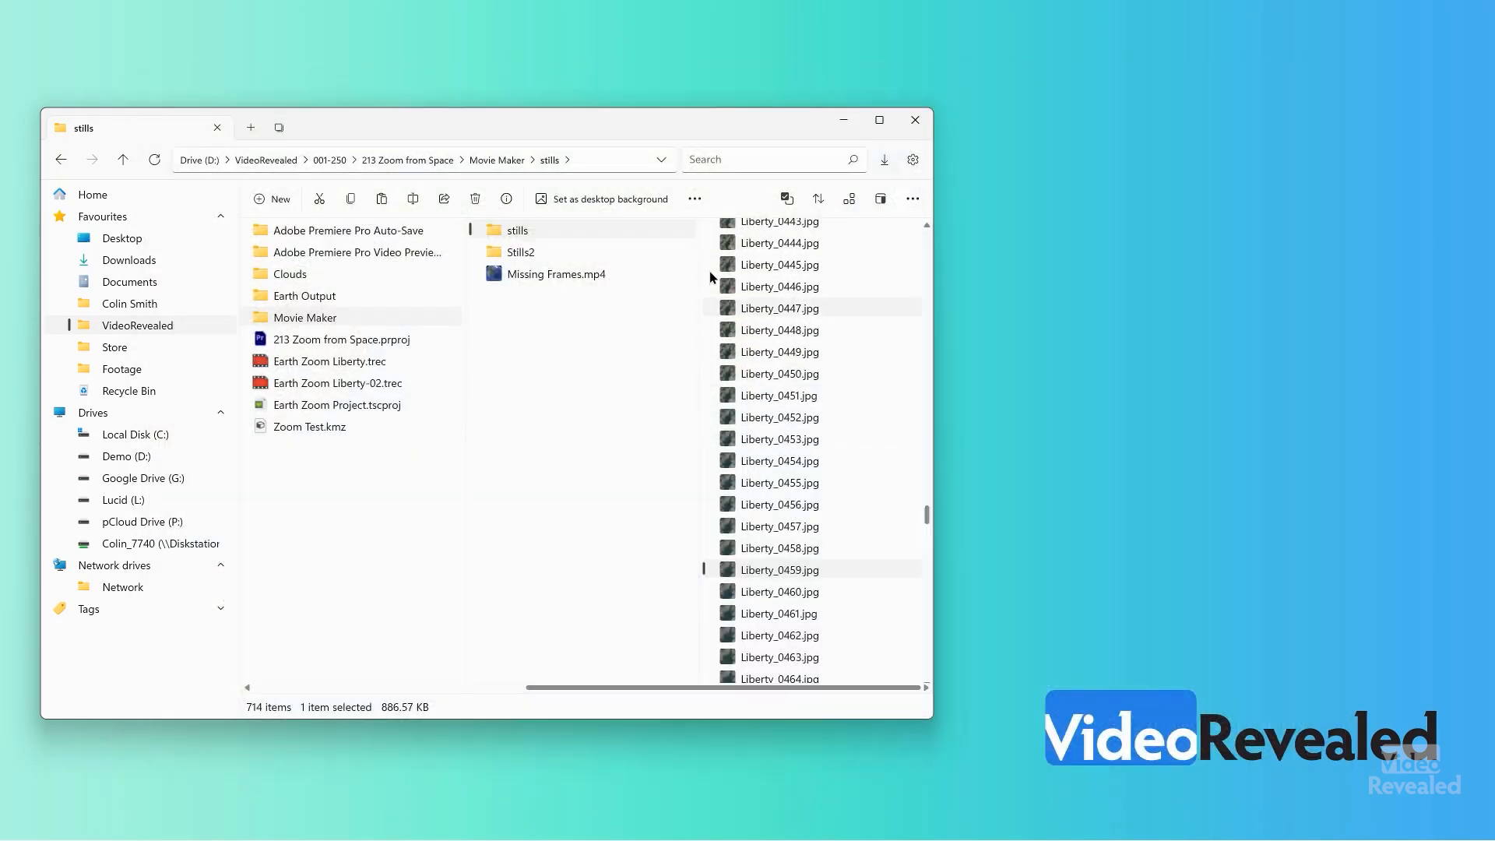
Open Stills2 and scroll through its CNTower PNG frames to around frame 432
double_click(519, 251)
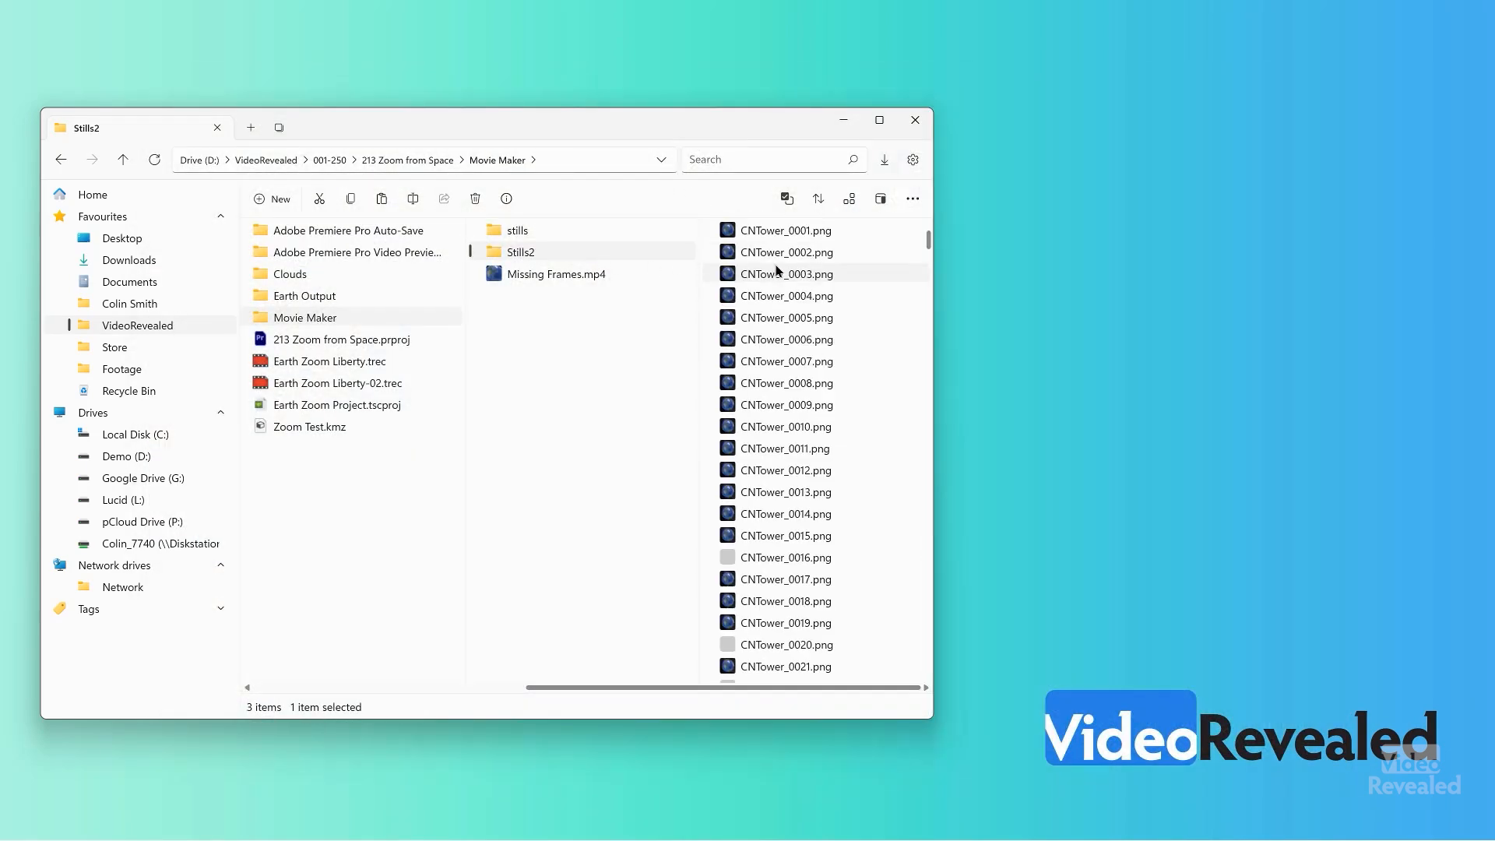
scroll("down", 3)
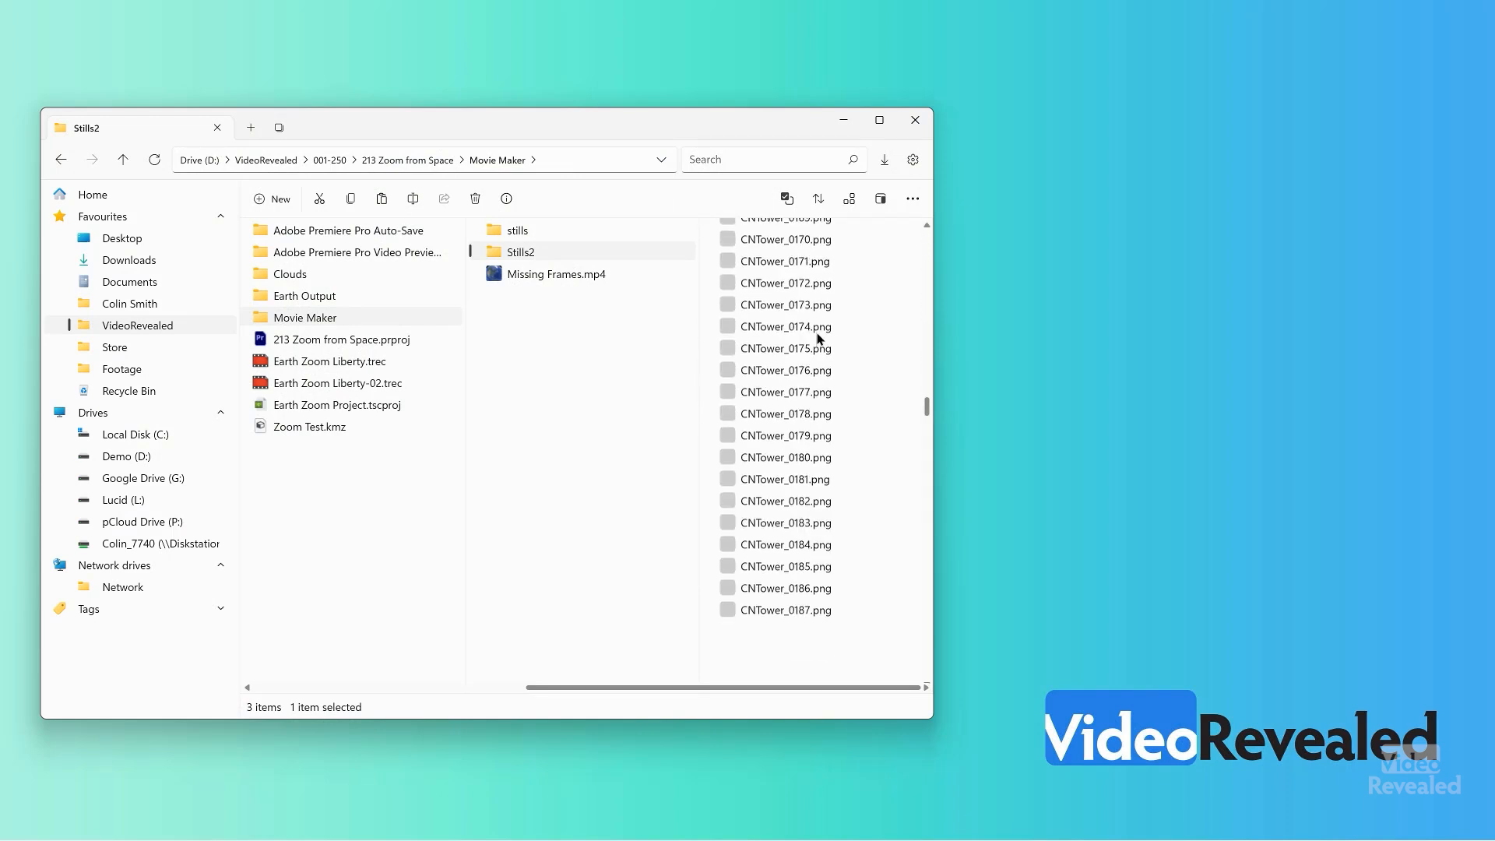
scroll("down", 3)
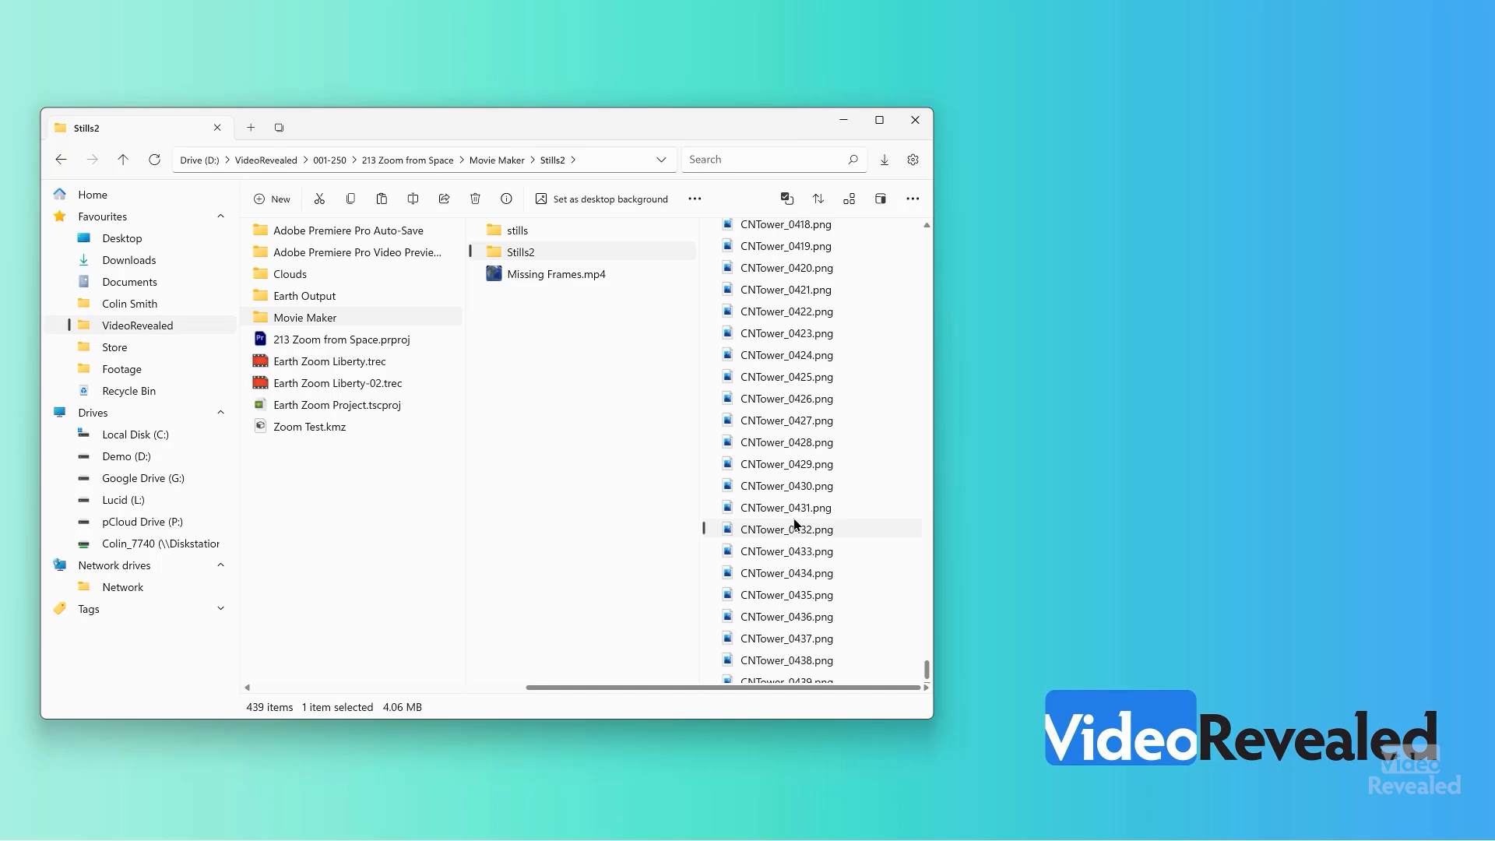
mouse_move(691, 450)
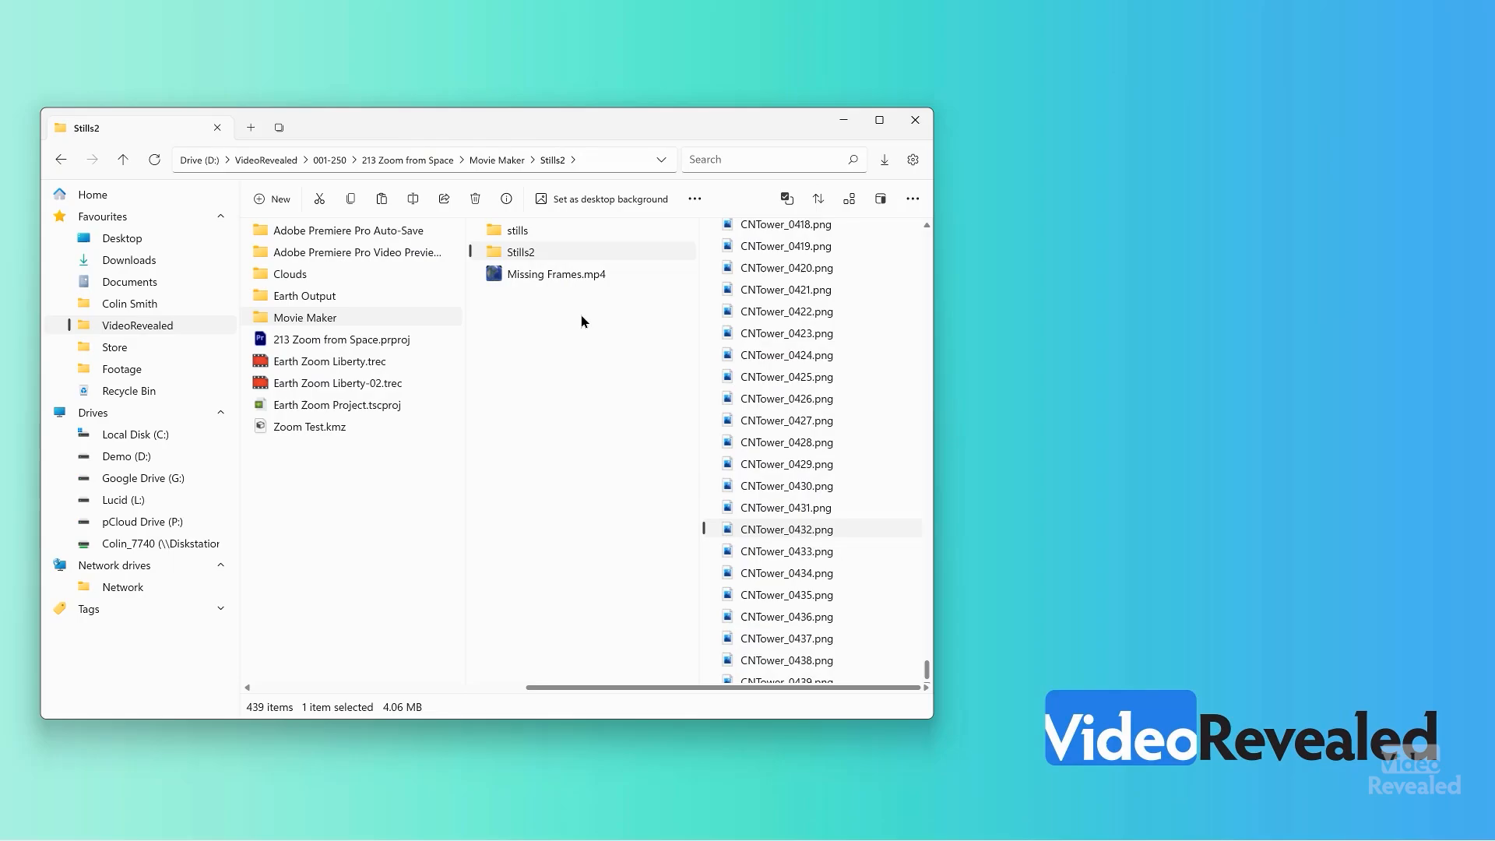
left_click(555, 273)
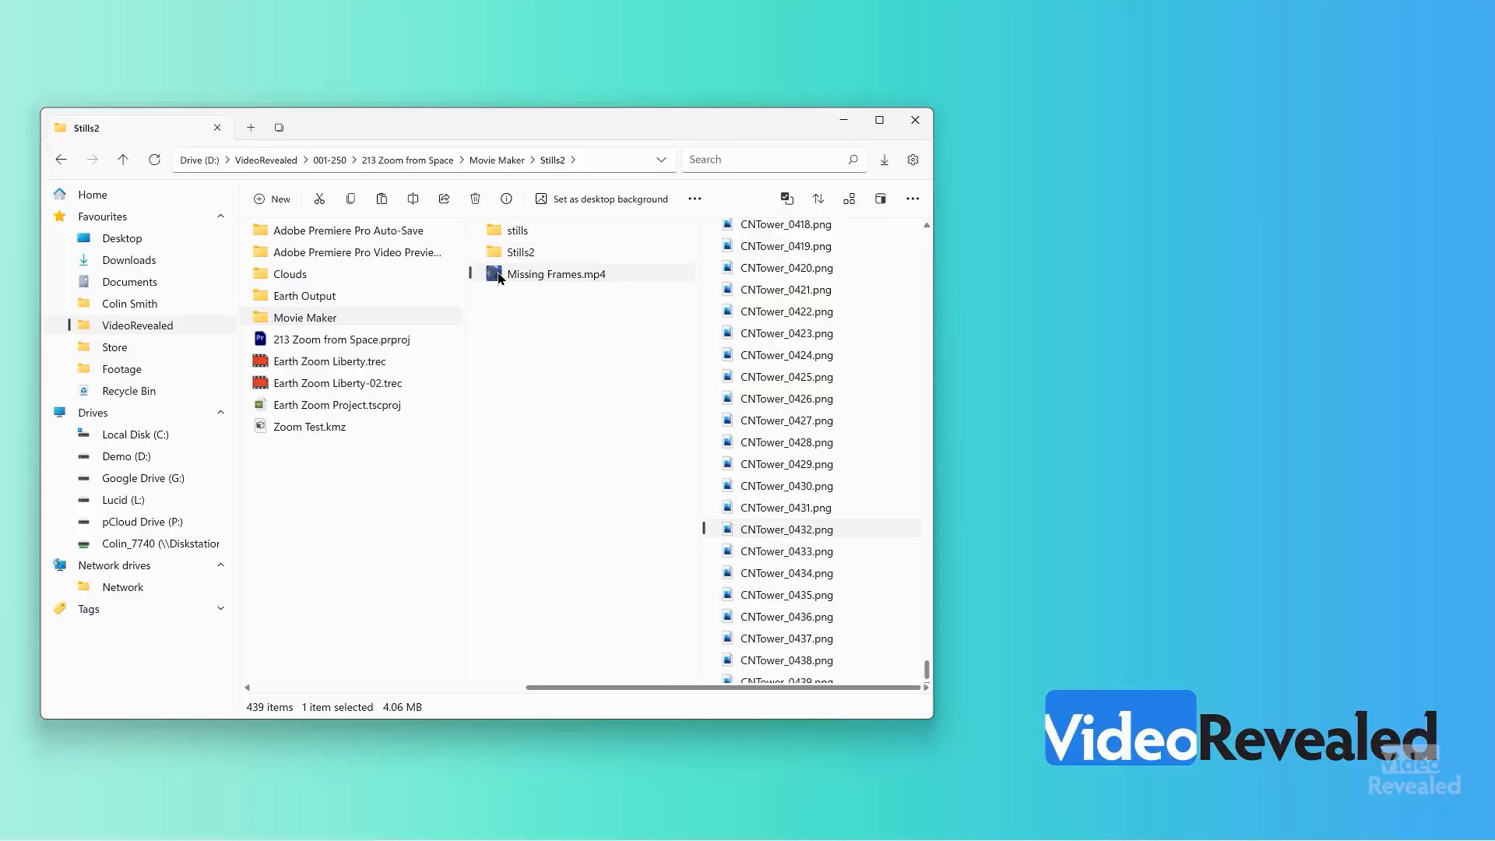
Play Missing Frames.mp4 in KMPlayer, pausing near New York, then close the player
double_click(556, 273)
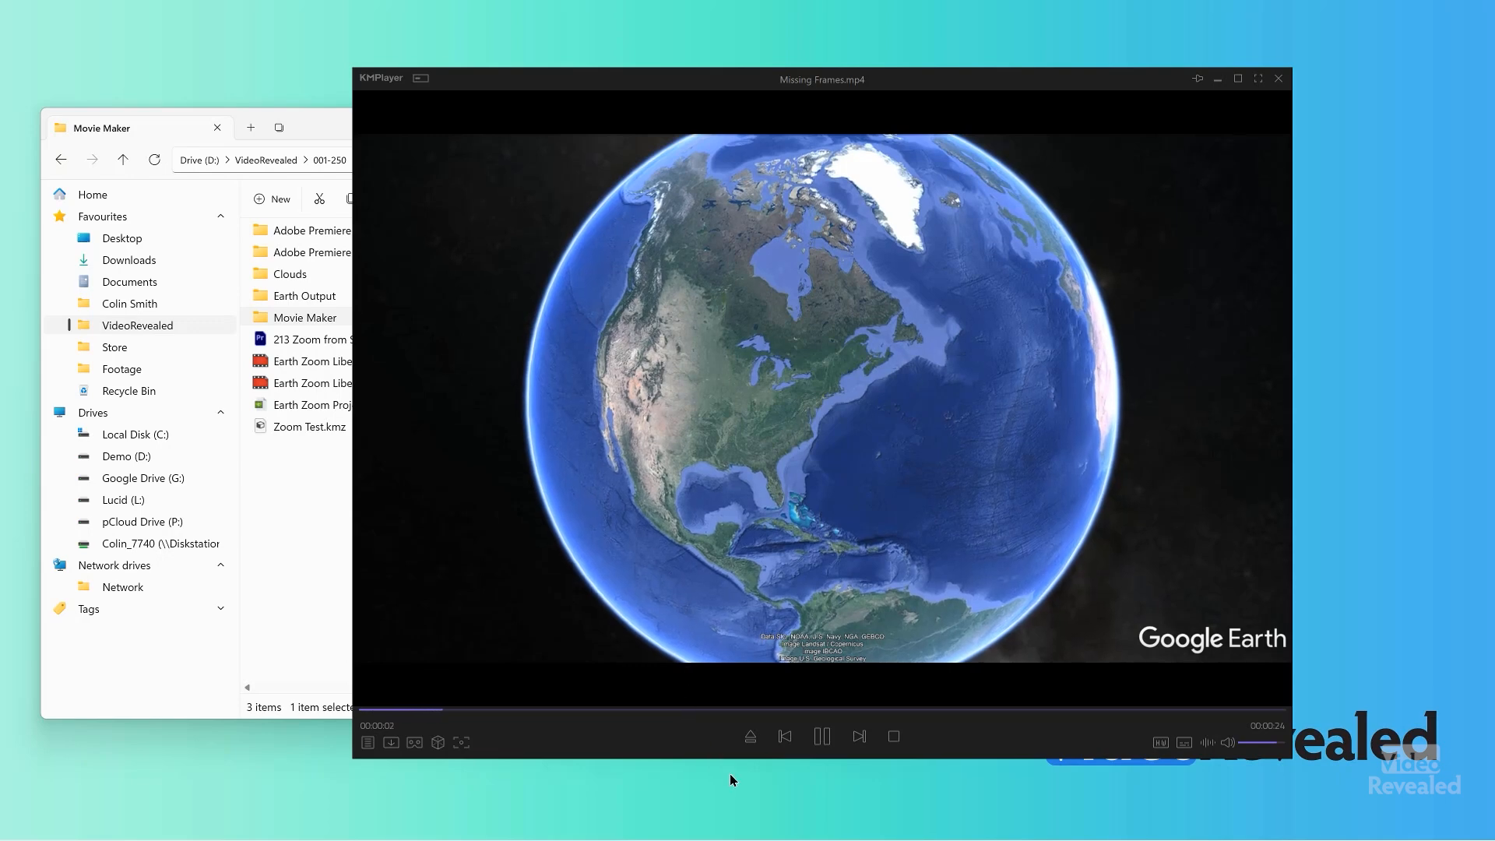
mouse_move(820, 735)
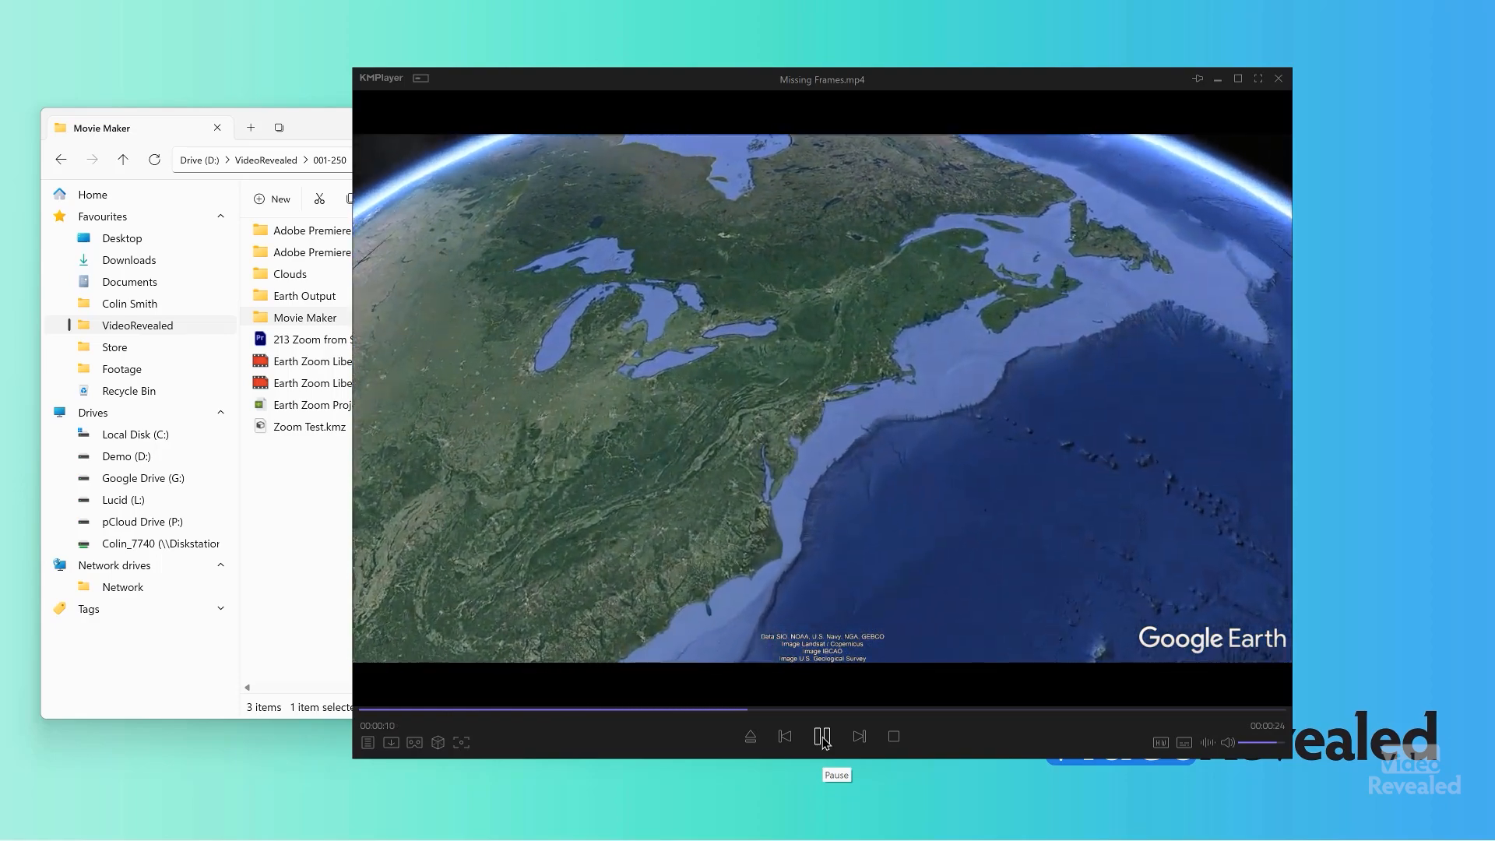
left_click(821, 735)
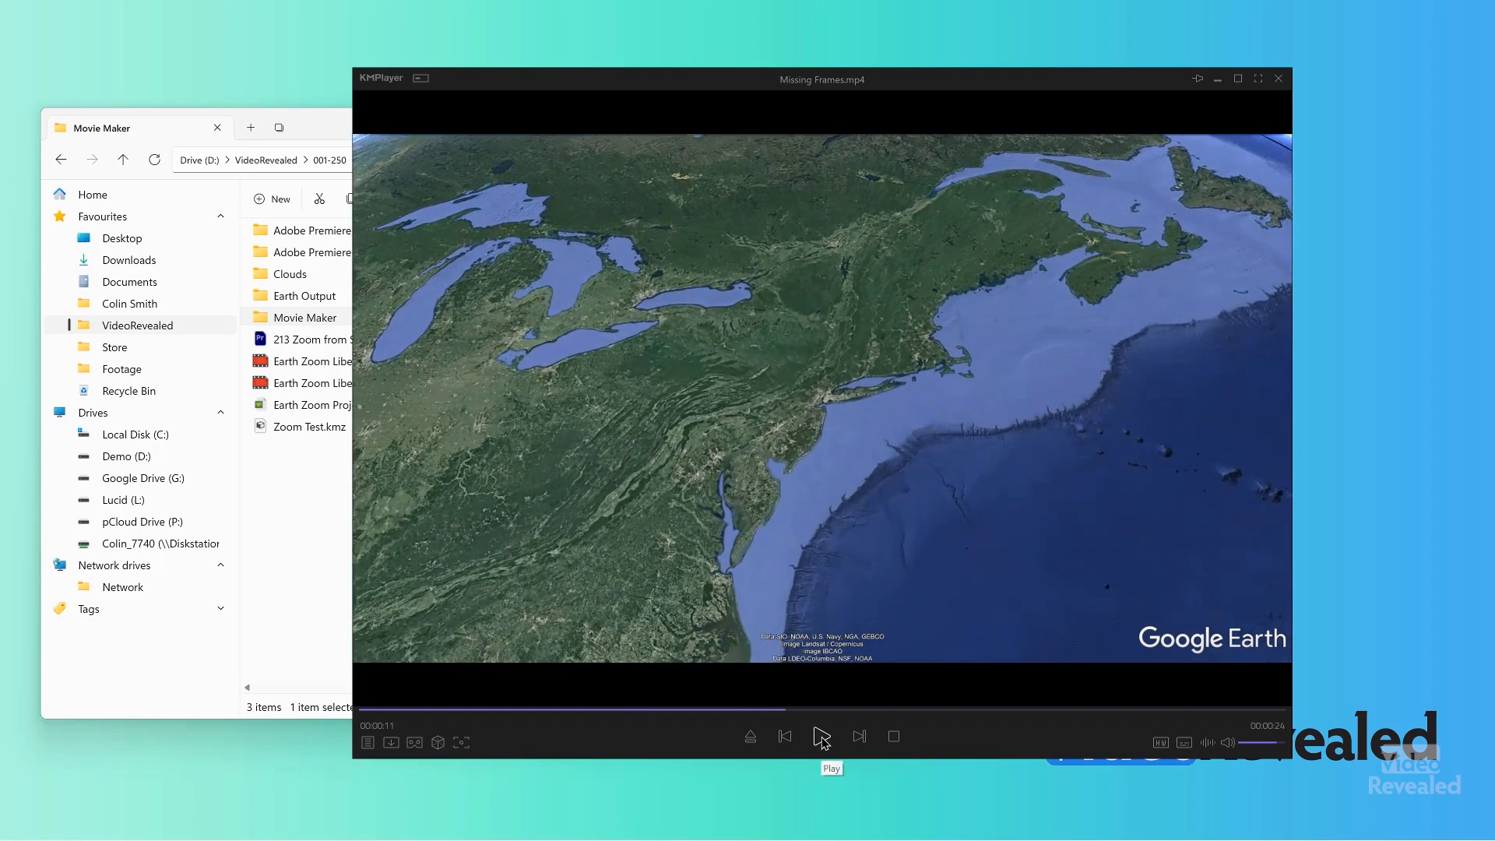
left_click(820, 735)
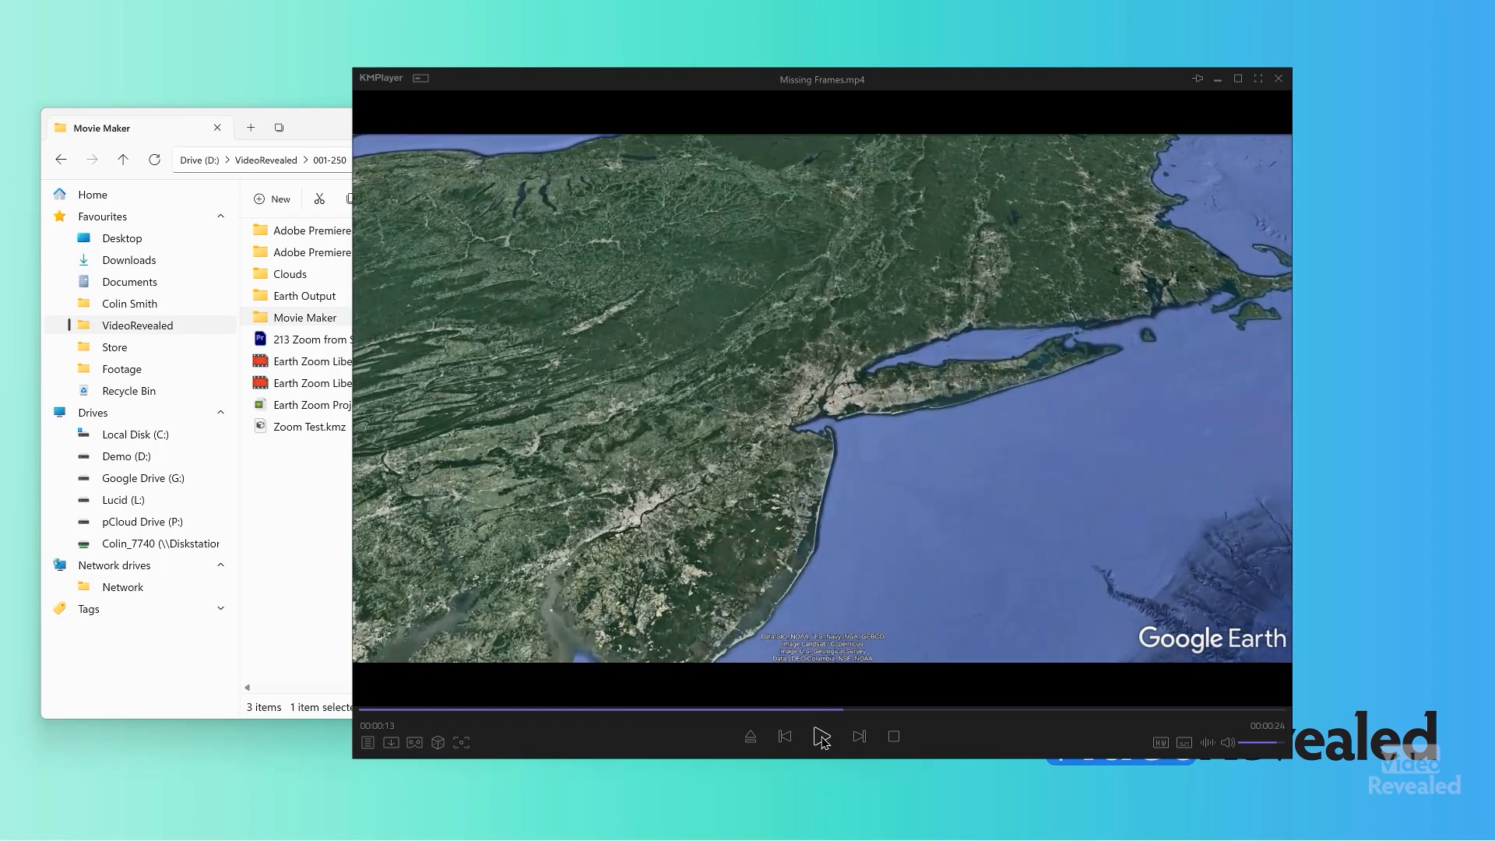
left_click(820, 735)
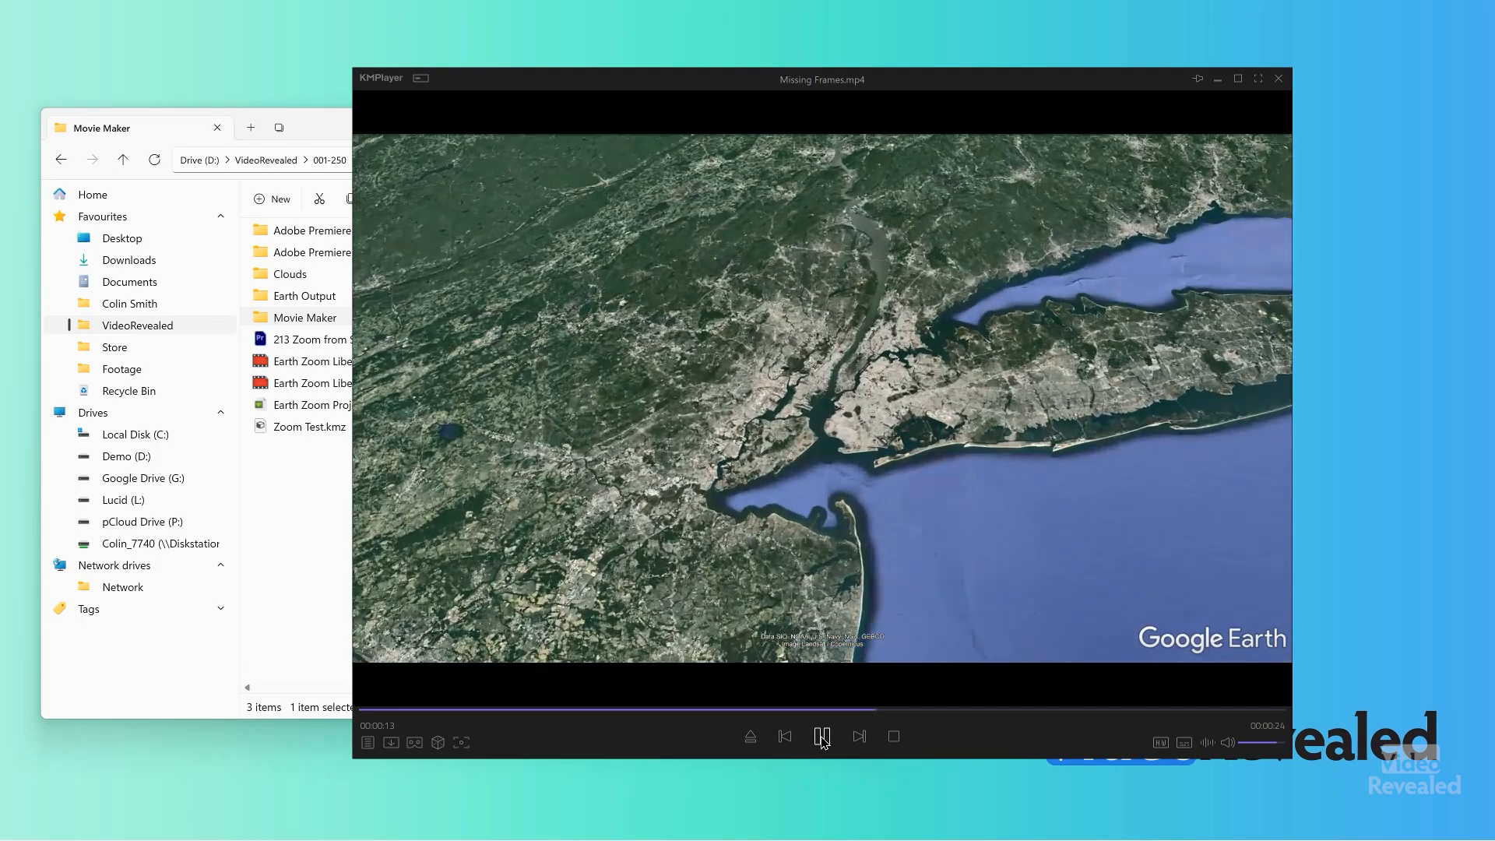
left_click(820, 735)
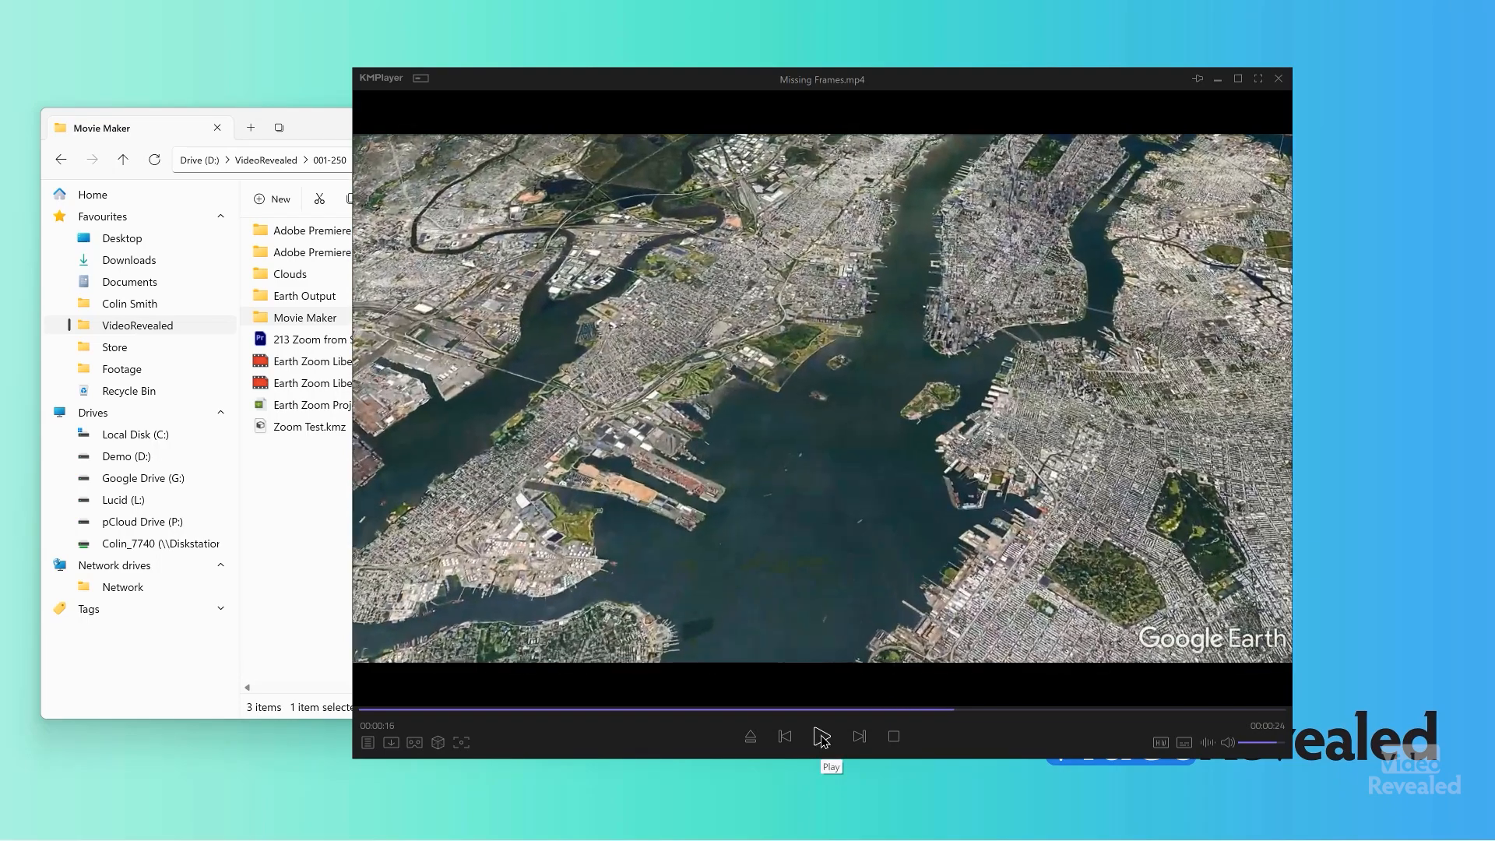
left_click(820, 735)
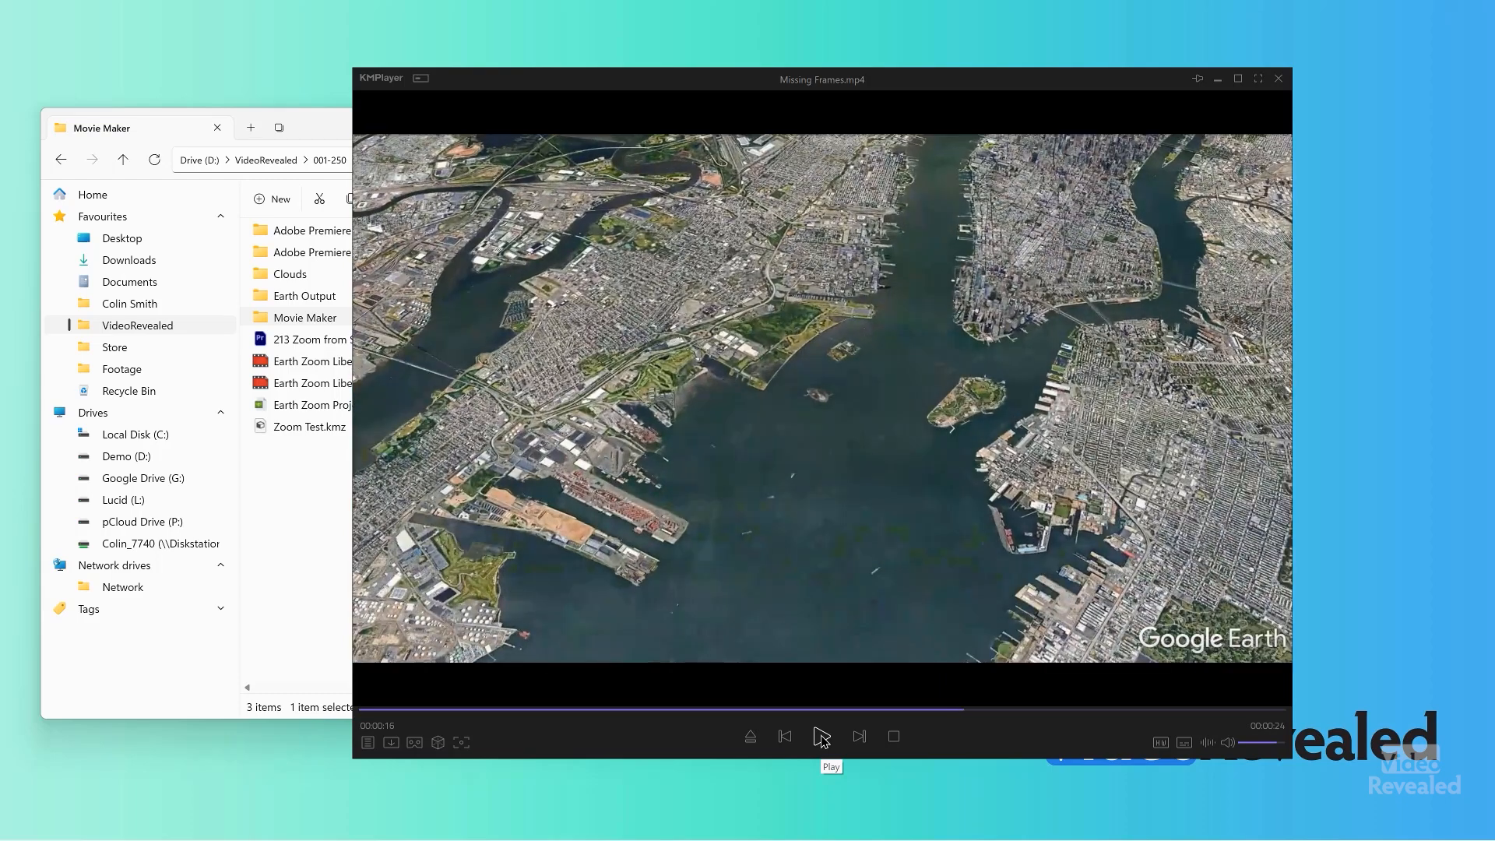
left_click(820, 735)
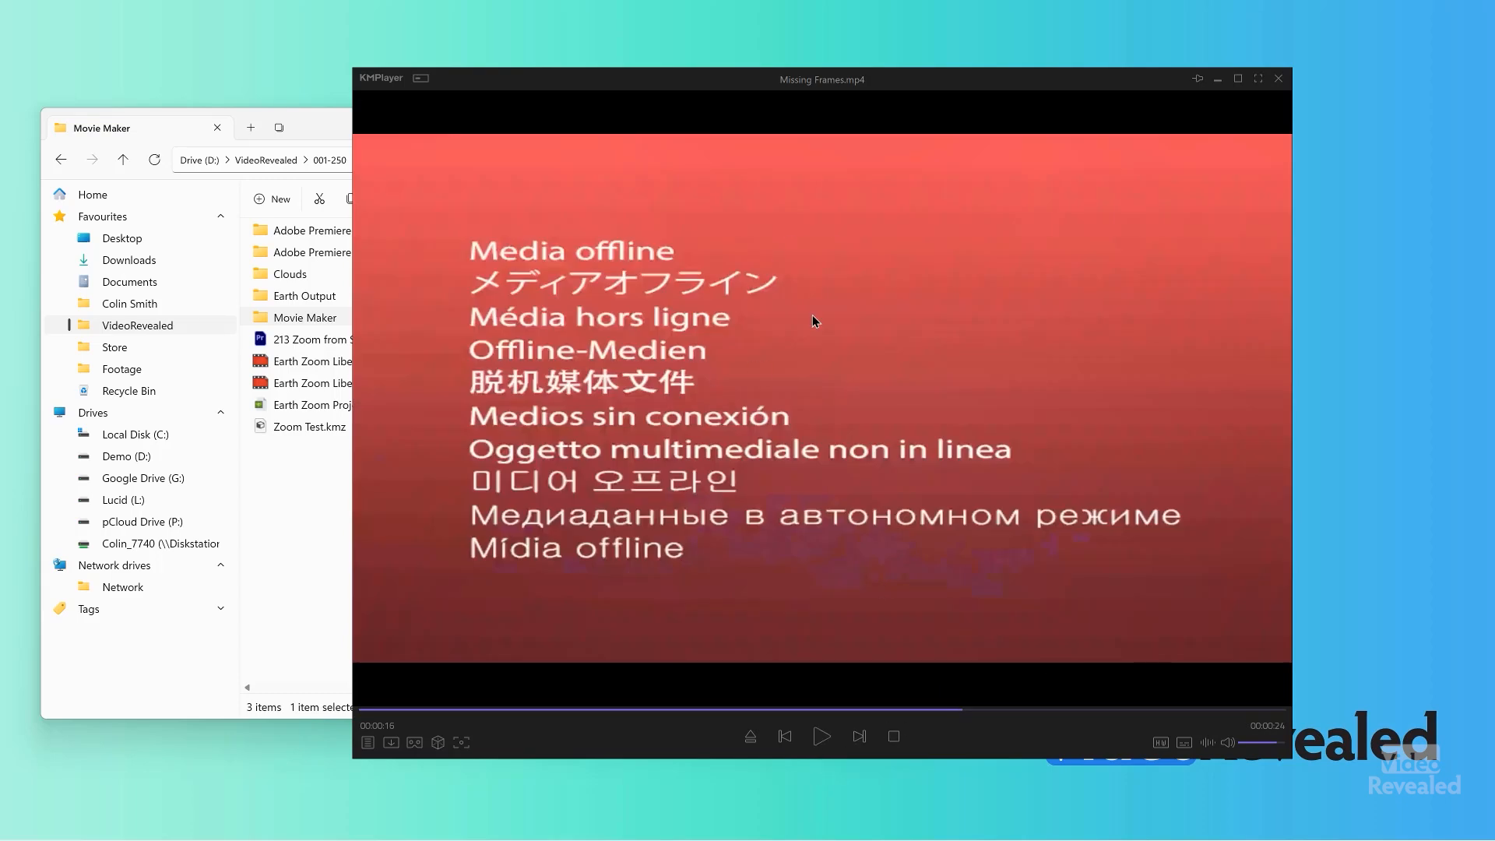
mouse_move(1282, 80)
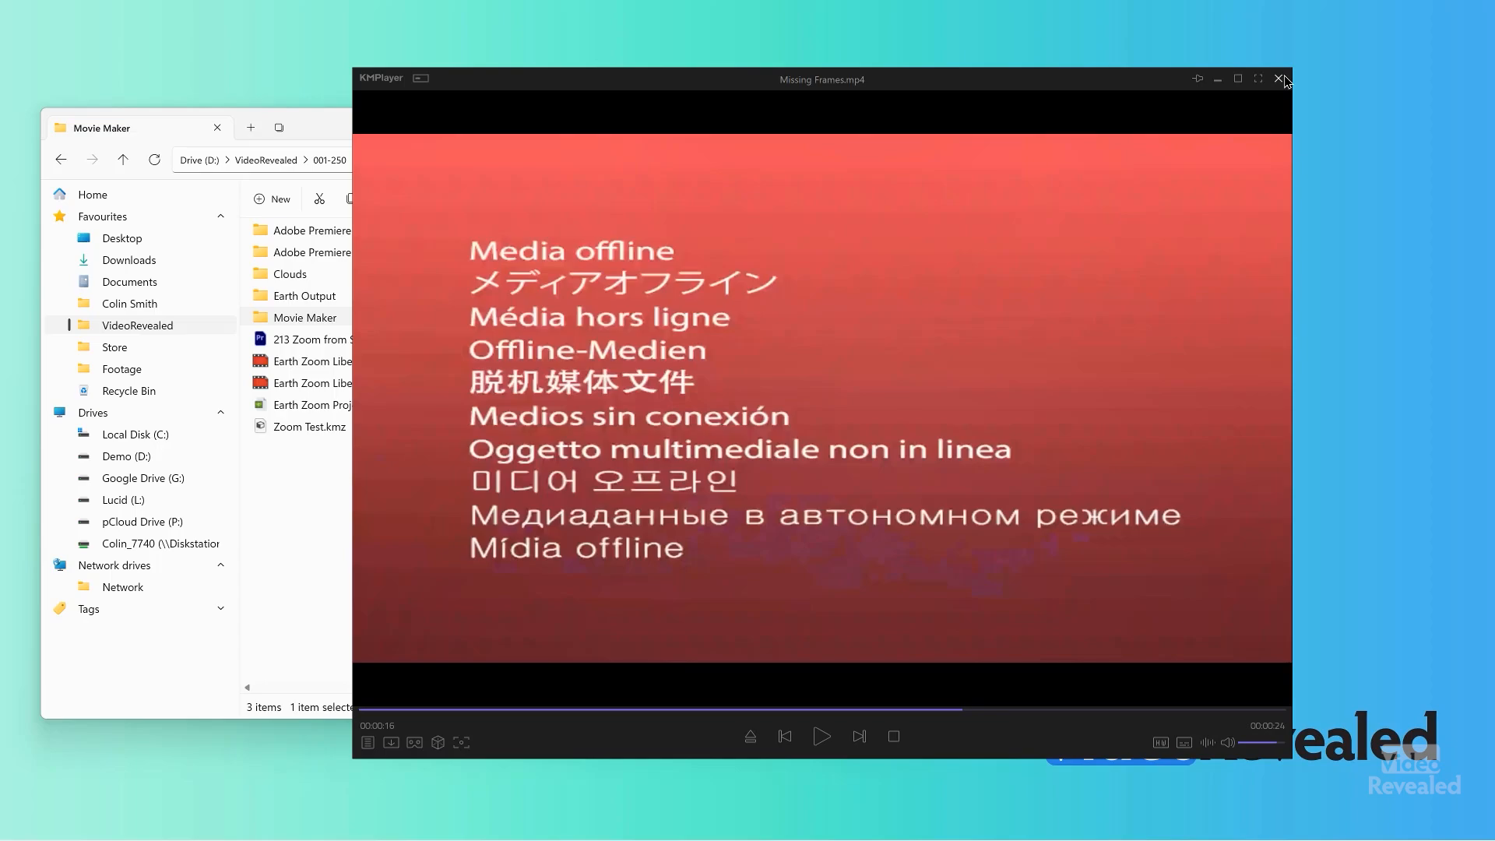
left_click(1282, 78)
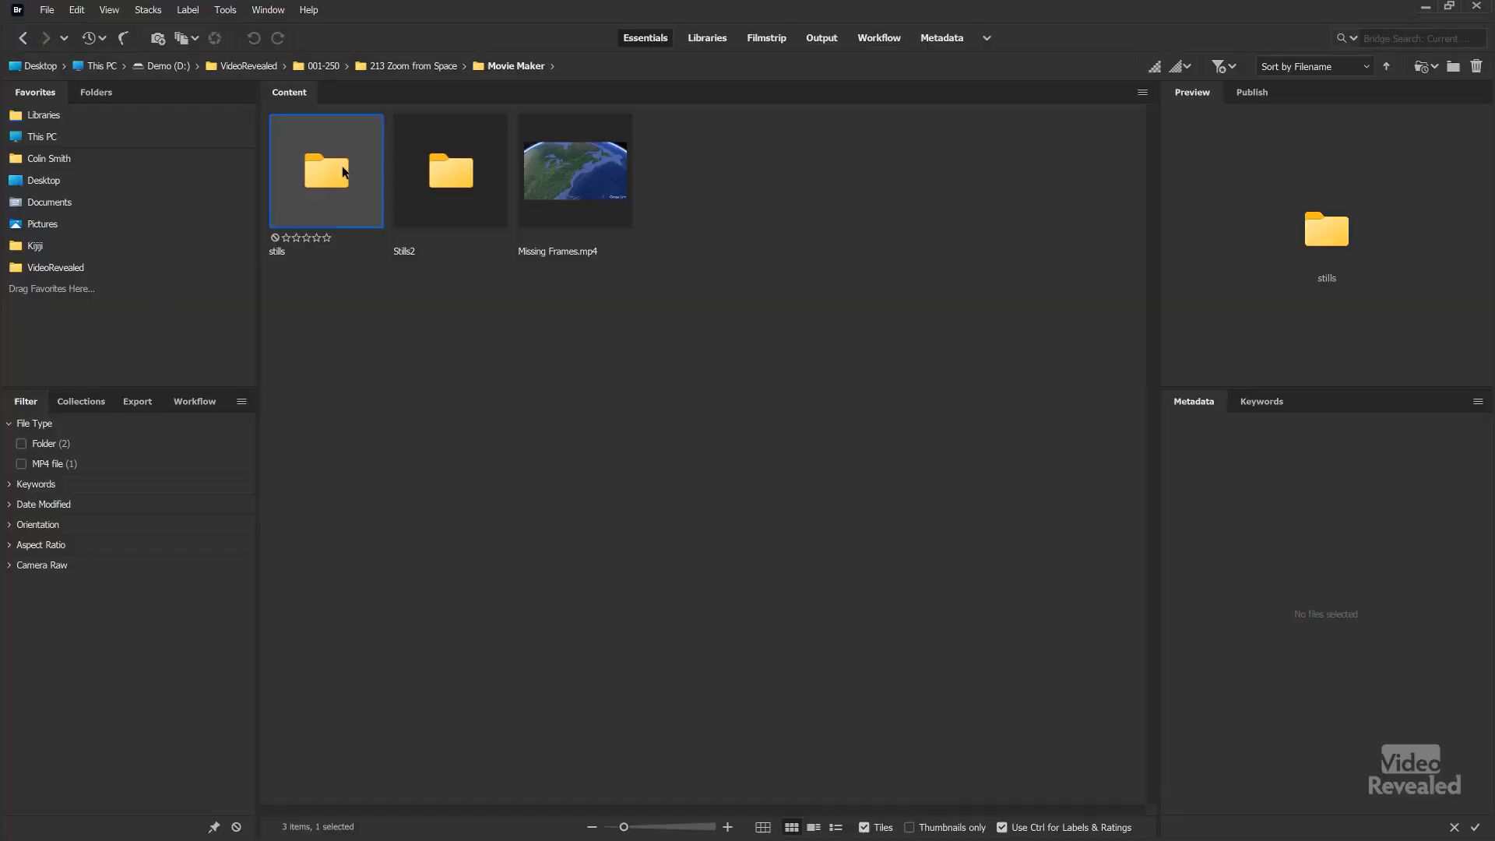
Open the stills folder of 714 Liberty JPG frames in Bridge's Content panel
double_click(326, 170)
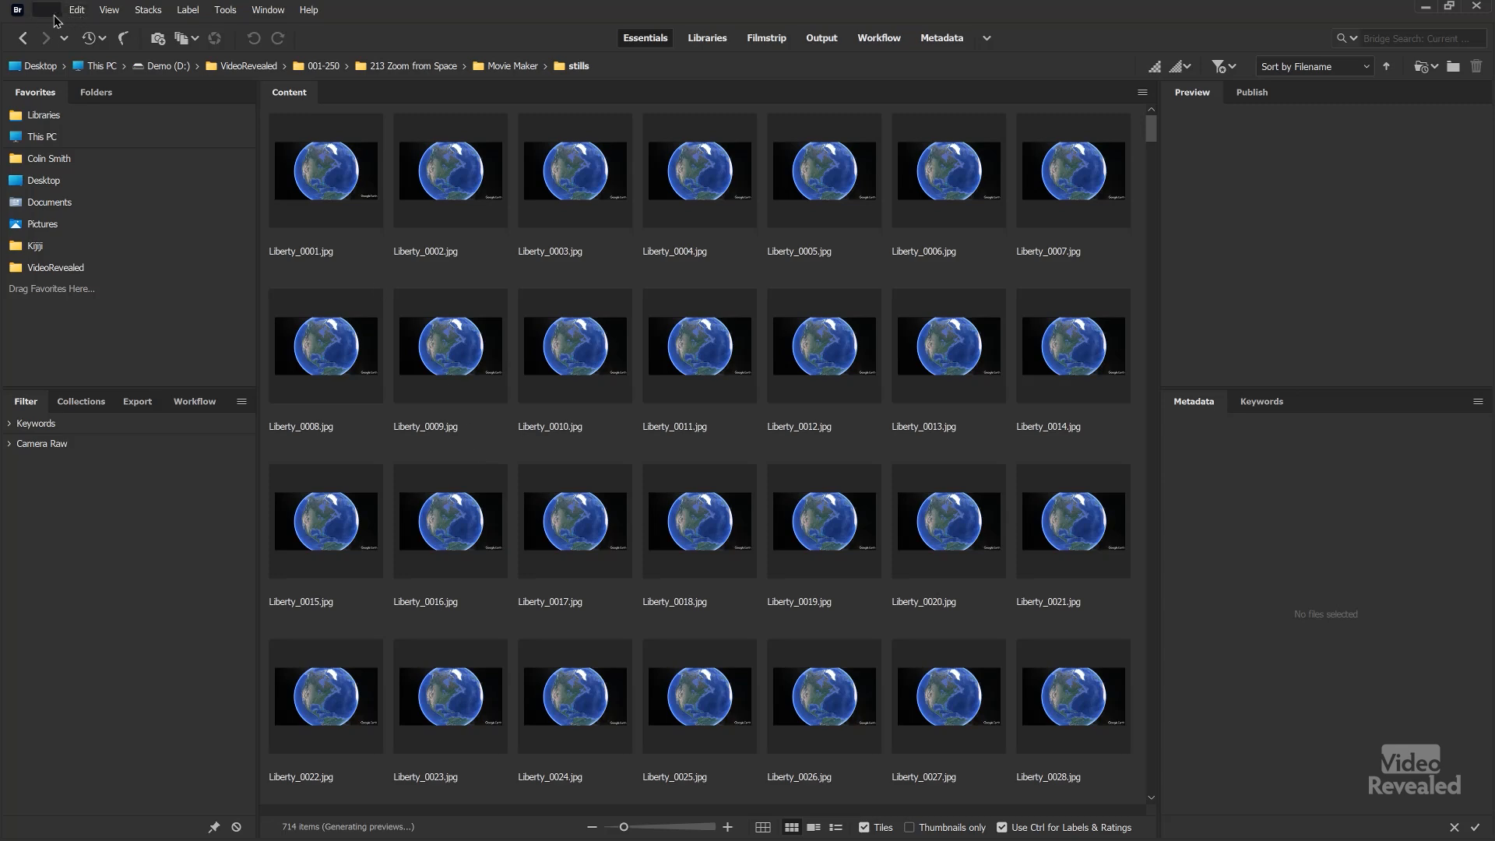
mouse_move(230, 270)
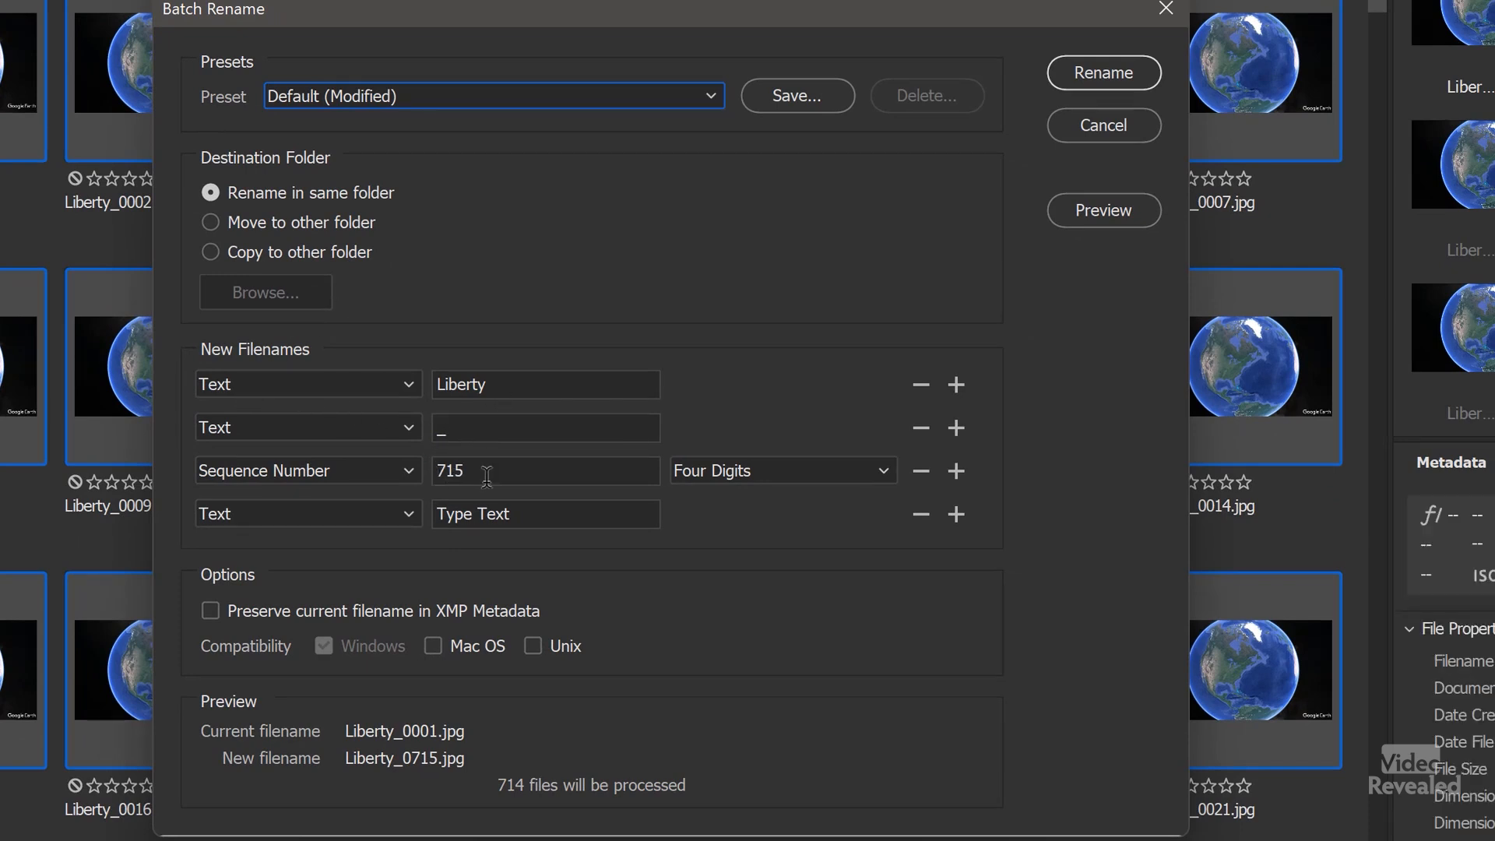
Batch rename the Liberty frames with the sequence number changed from 715 to 1
triple_click(545, 470)
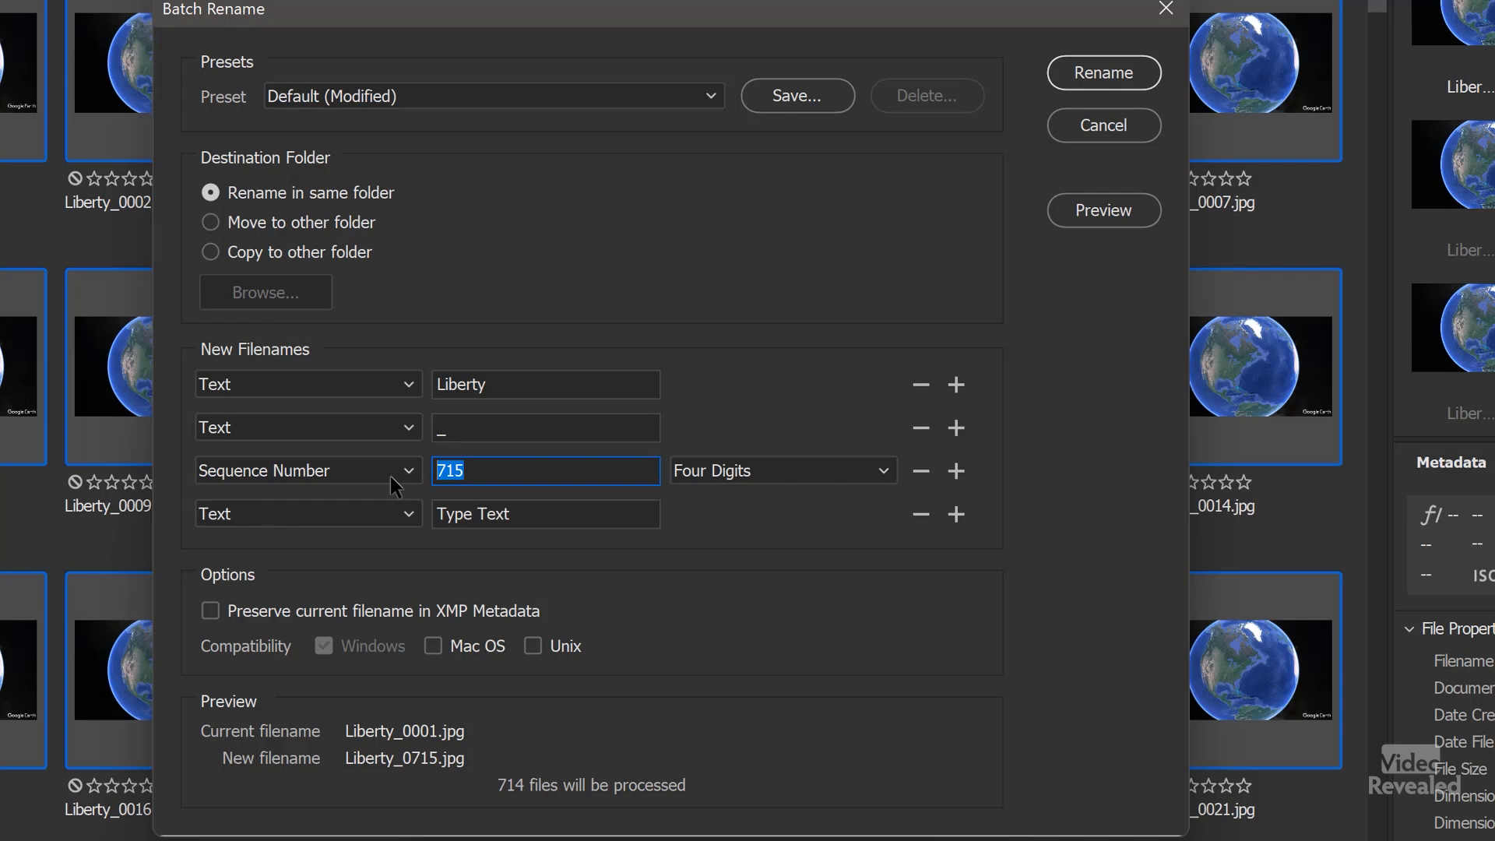
type("1")
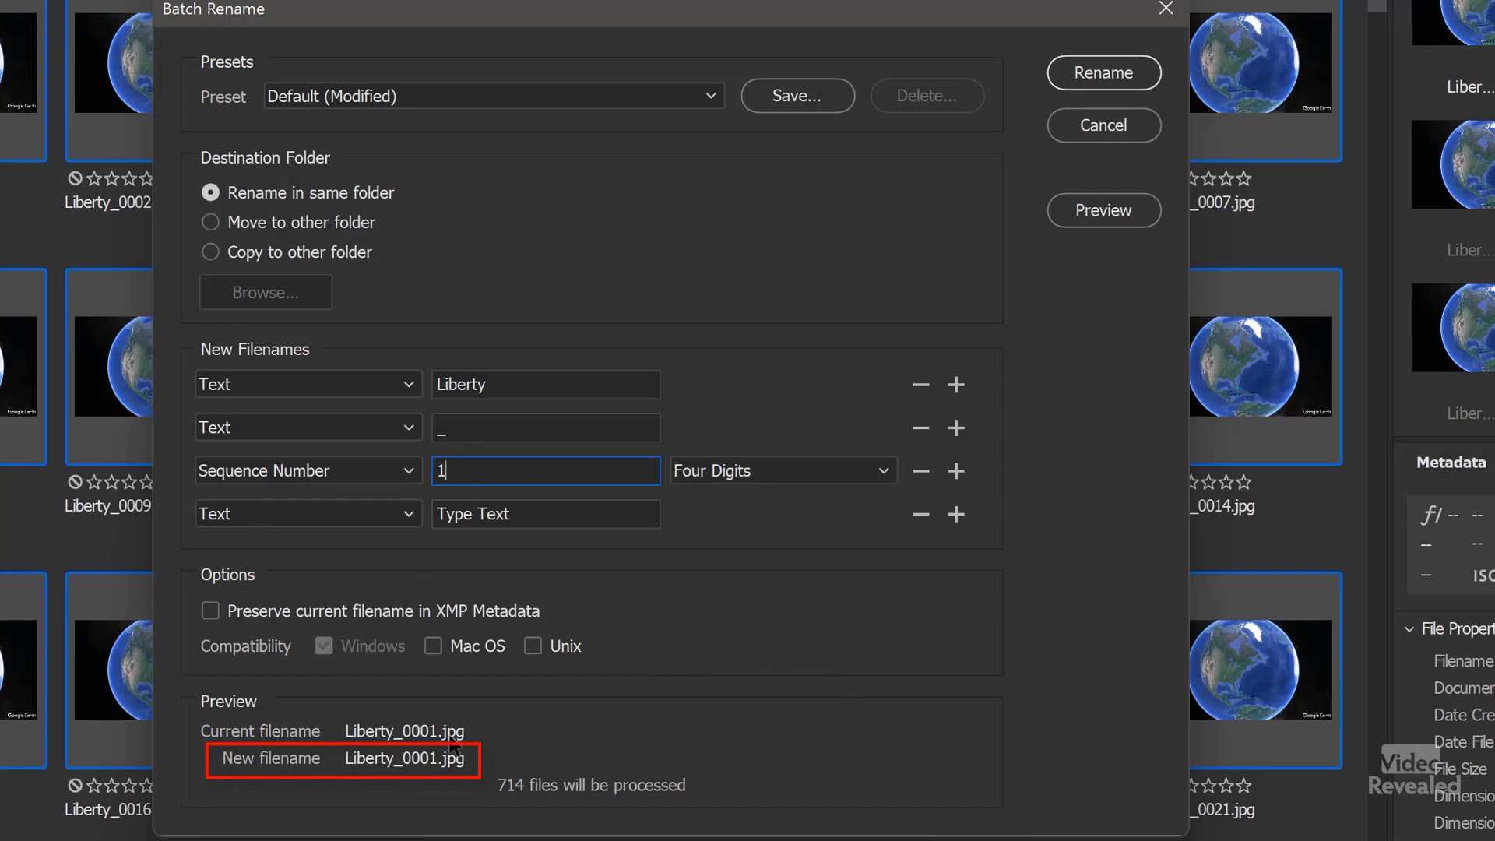
mouse_move(787, 731)
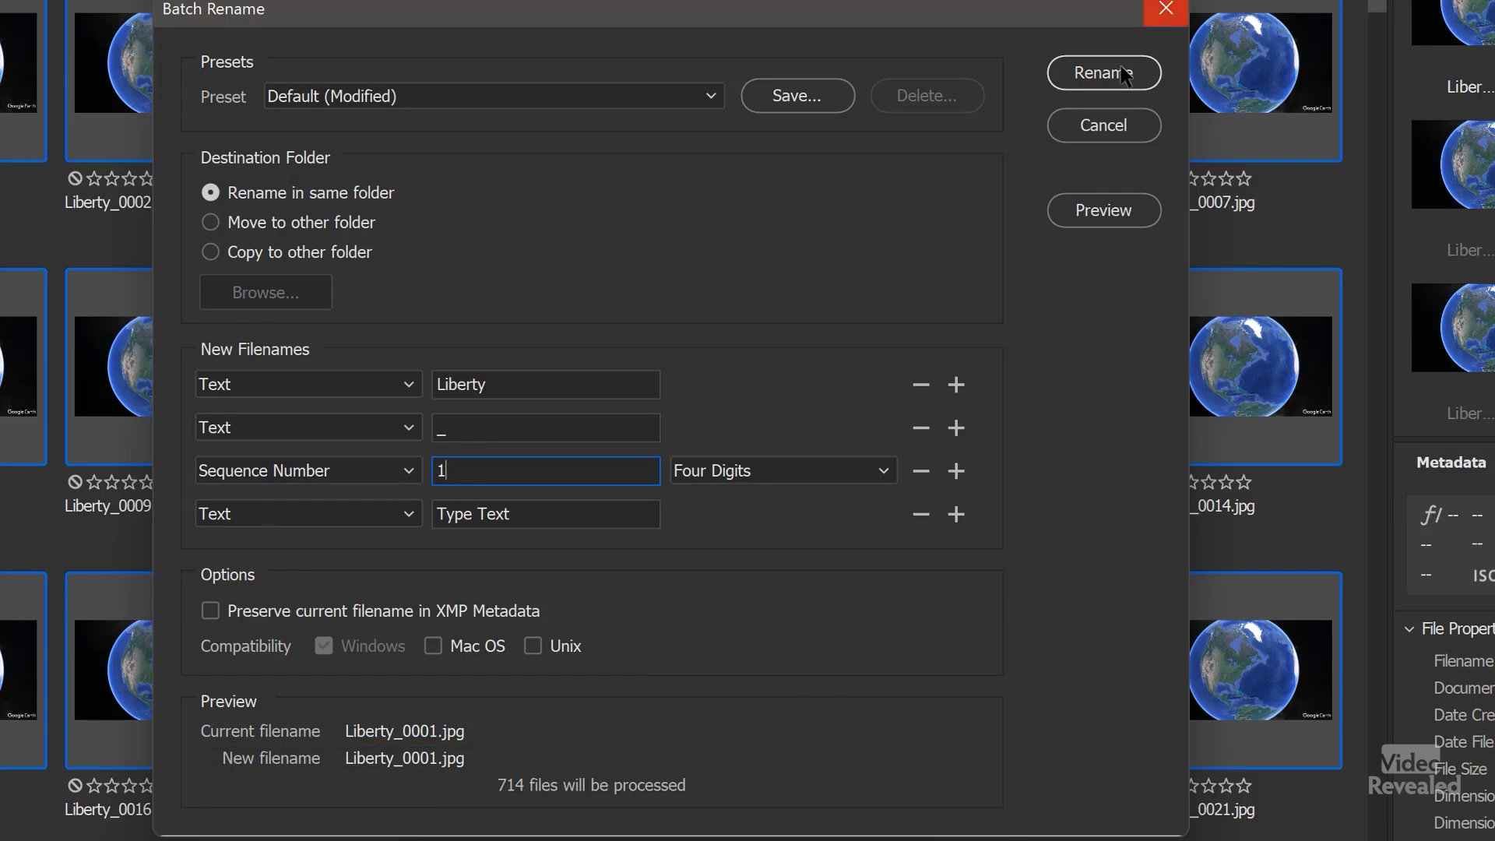
left_click(1102, 73)
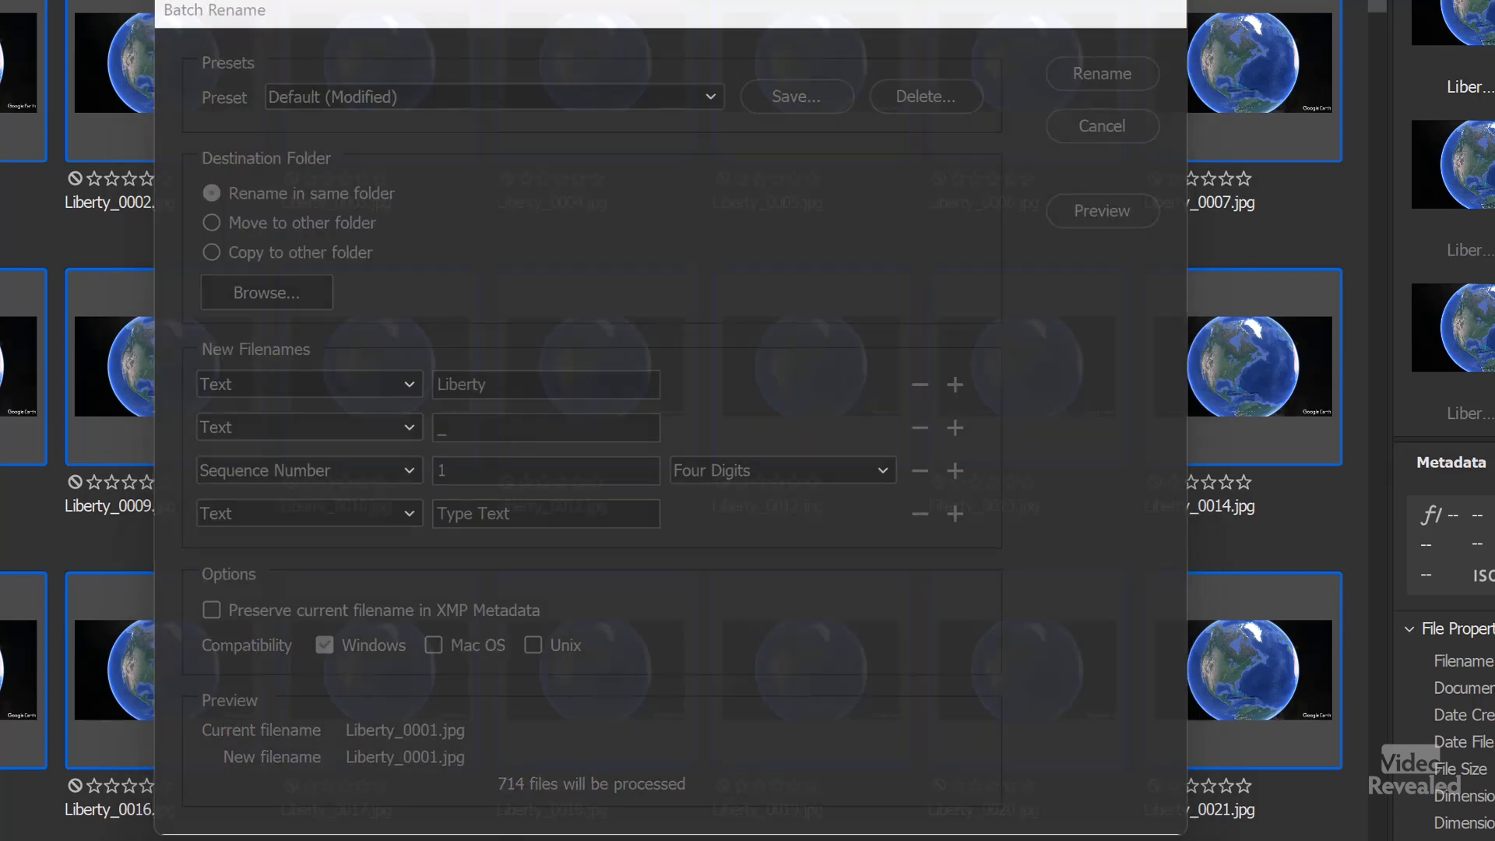
left_click(1099, 124)
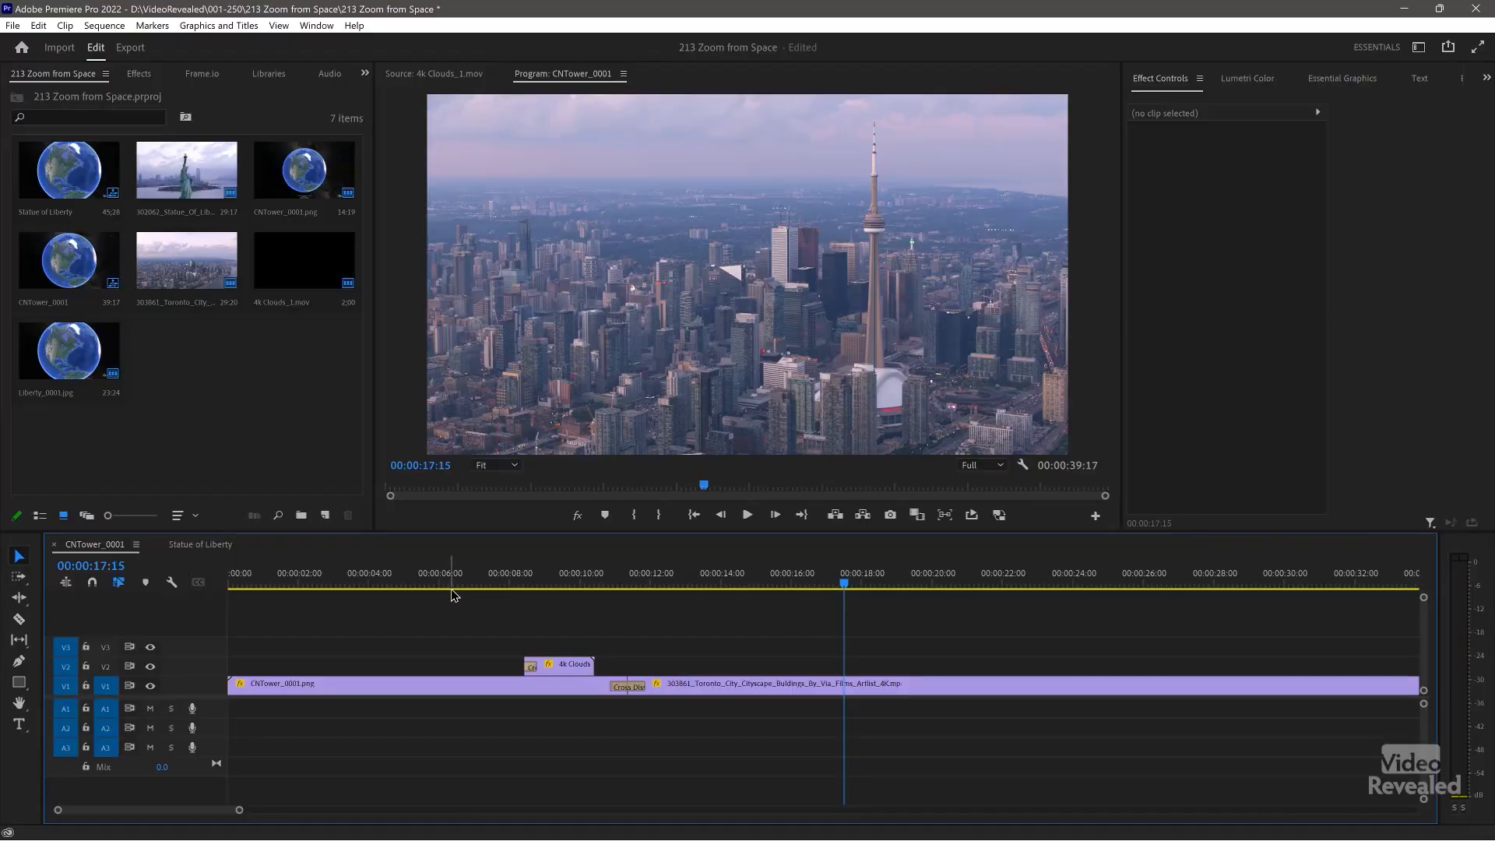
mouse_move(63, 55)
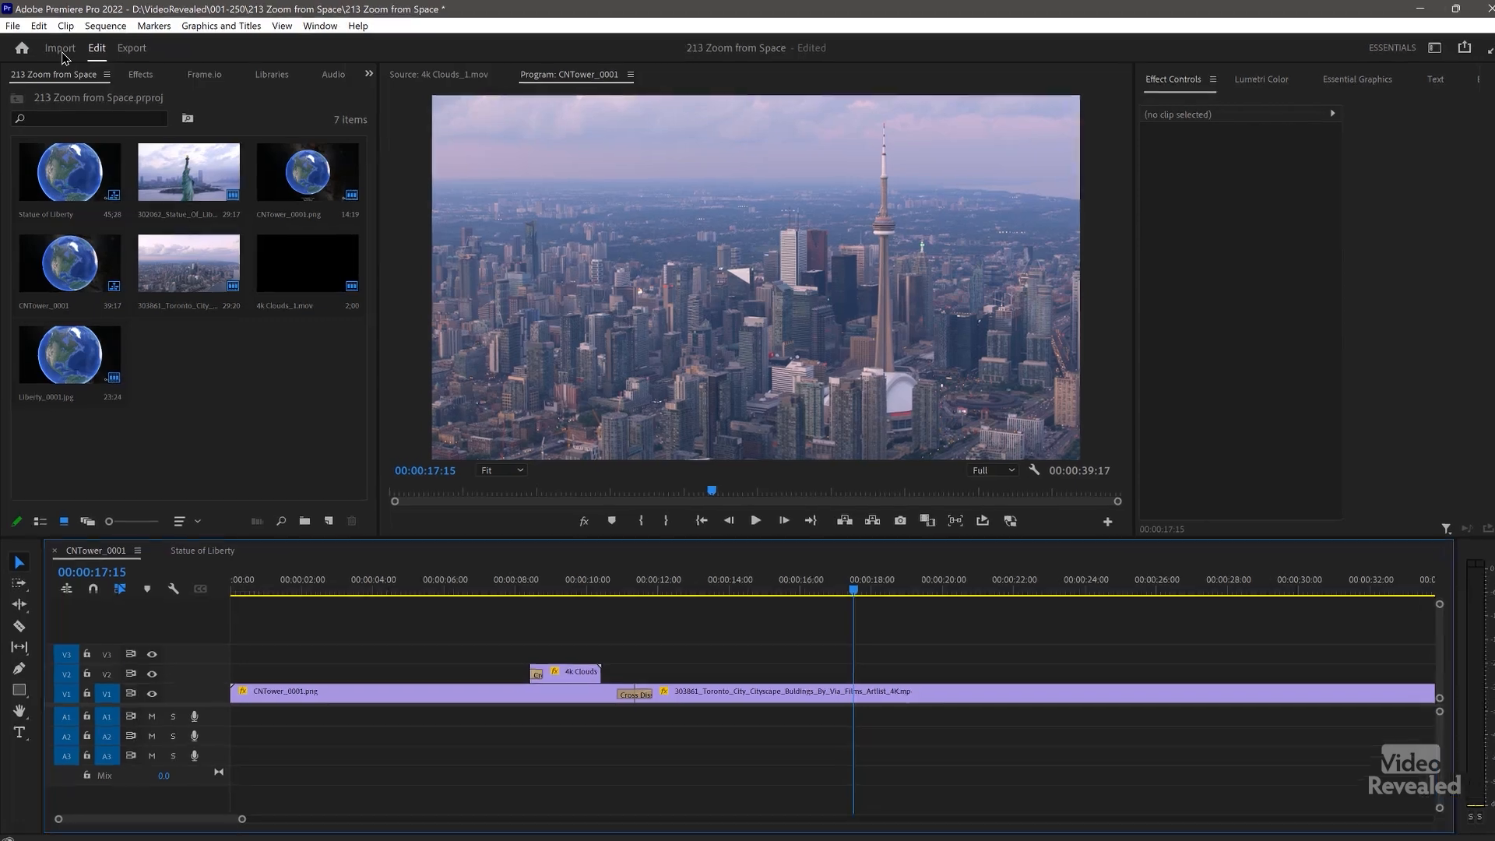
left_click(13, 26)
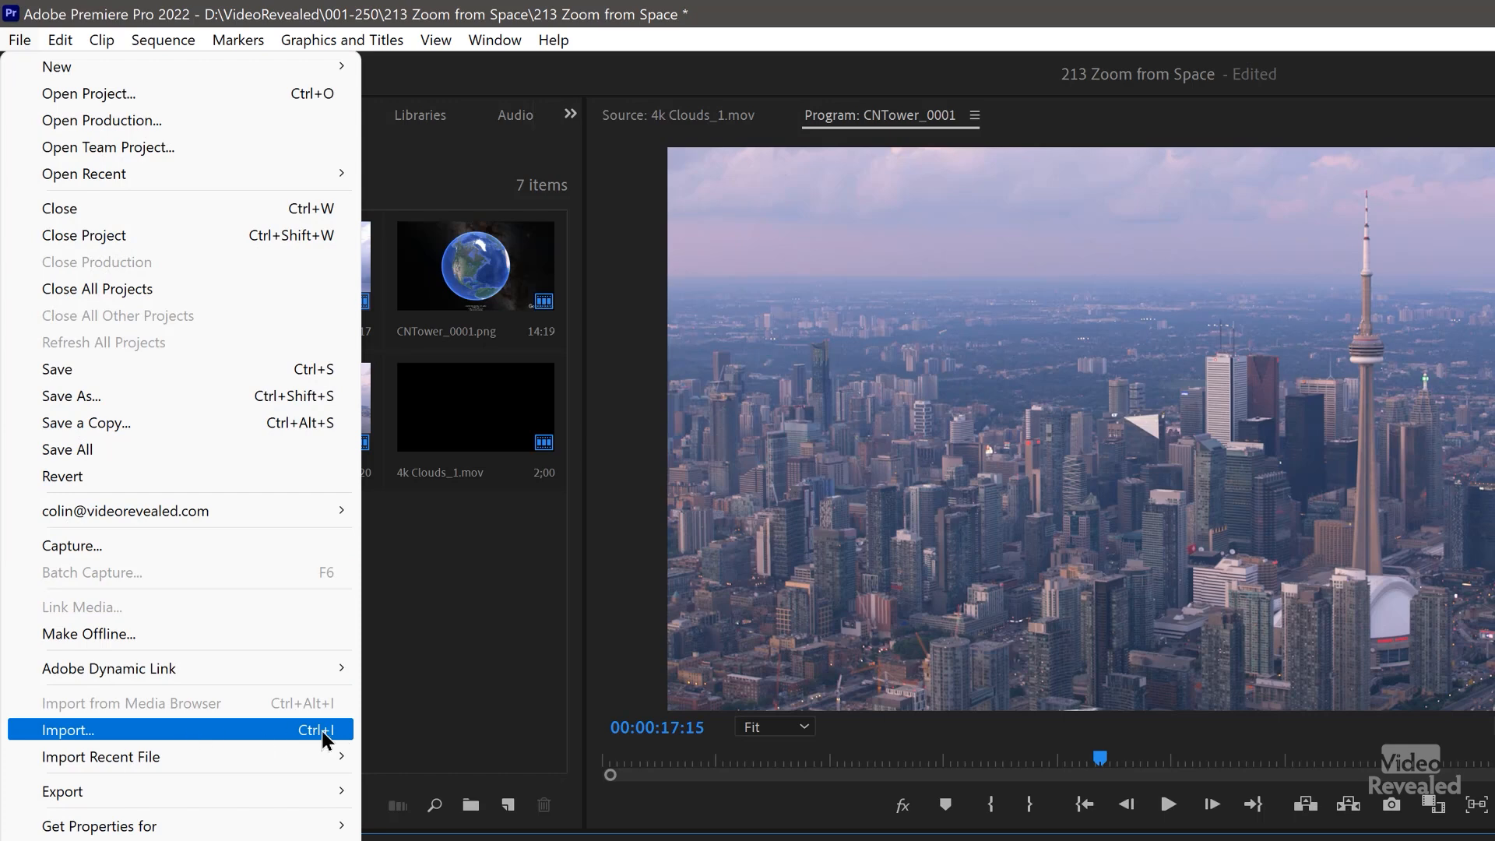
mouse_move(468, 642)
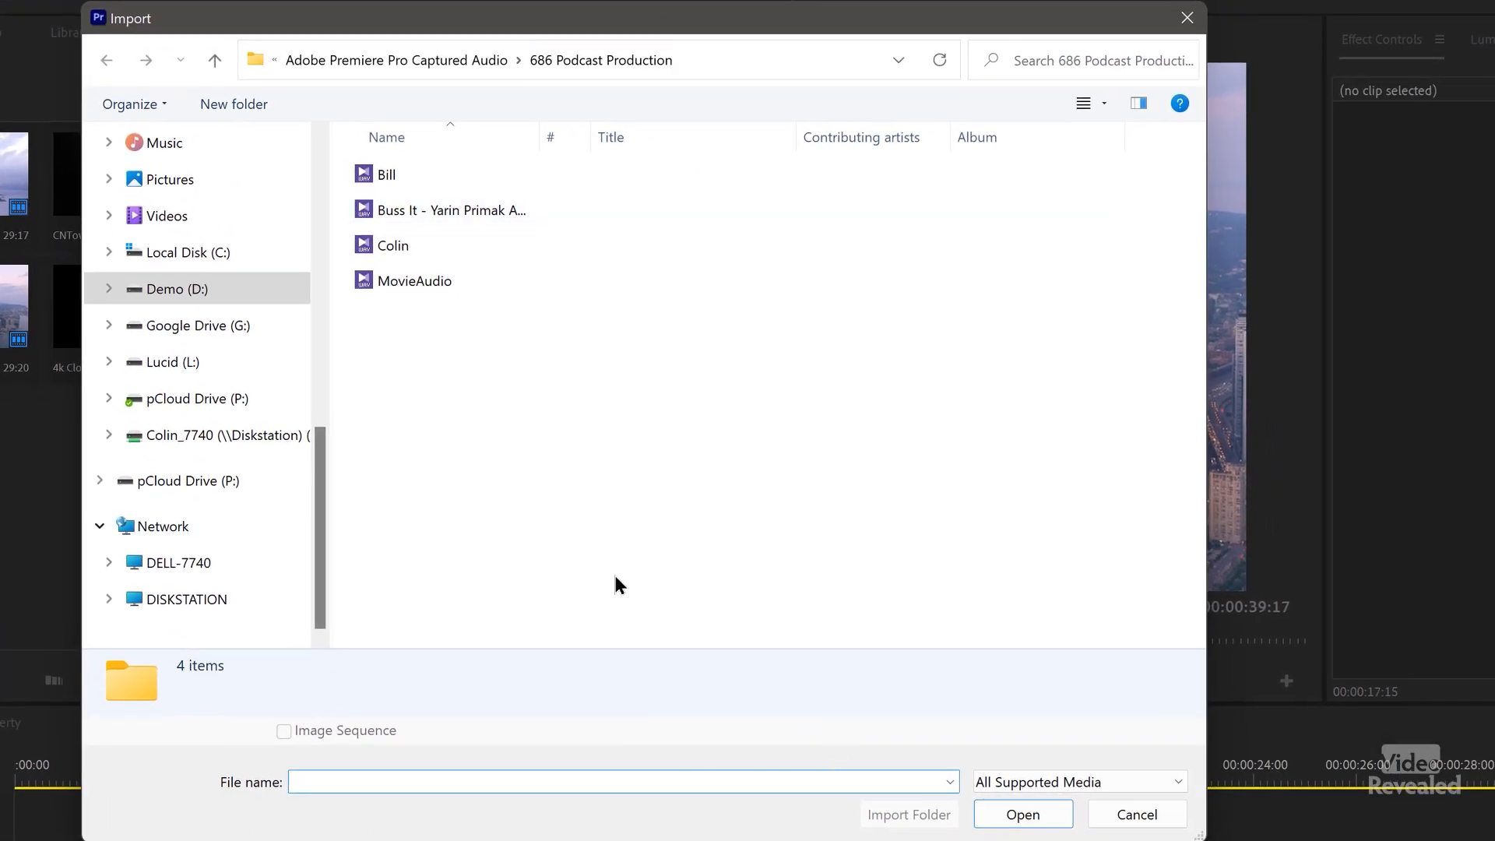
left_click(620, 782)
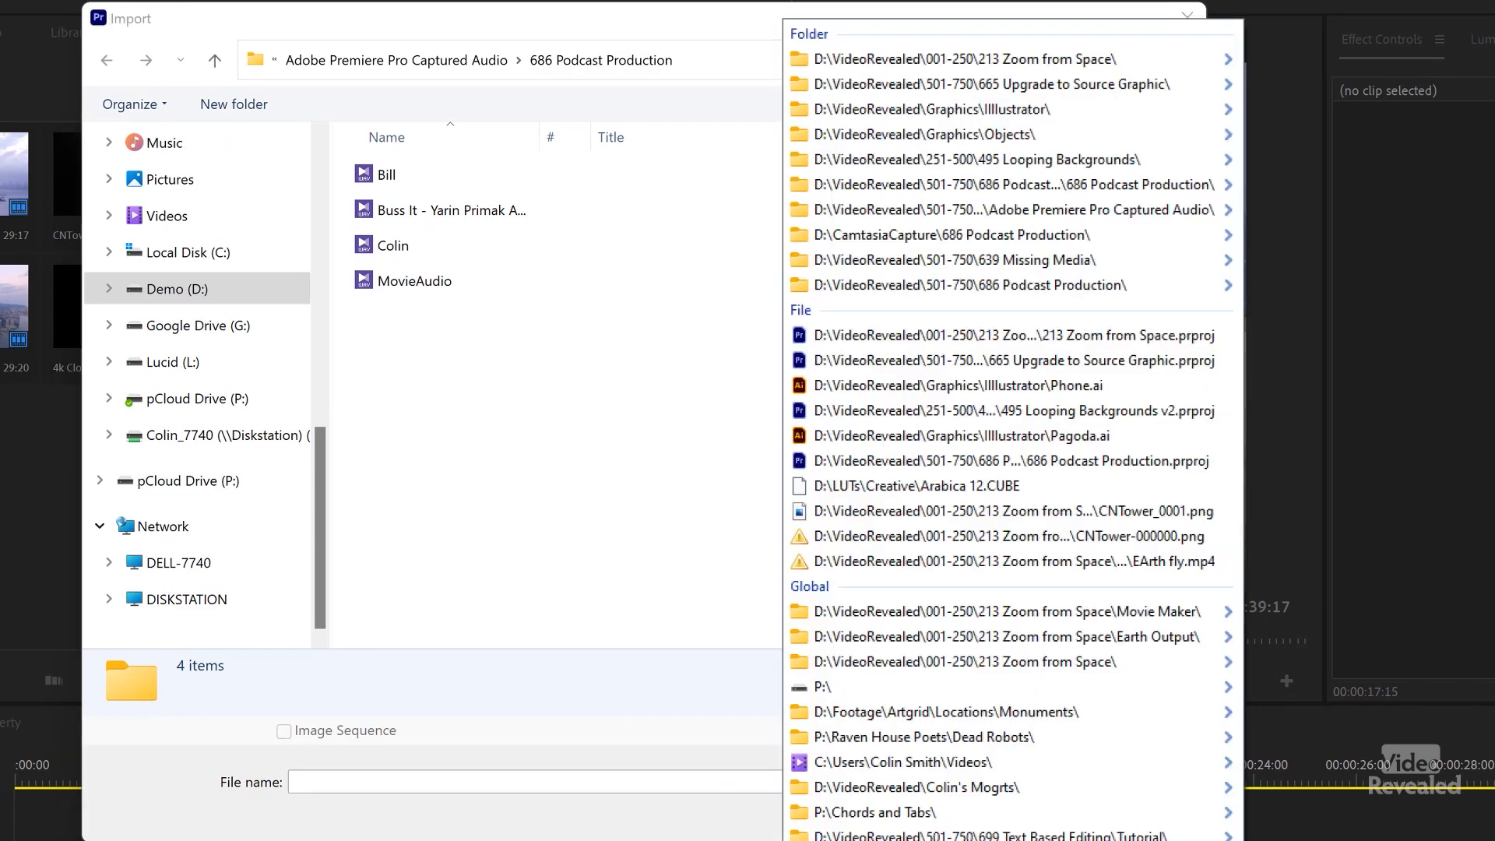
left_click(995, 611)
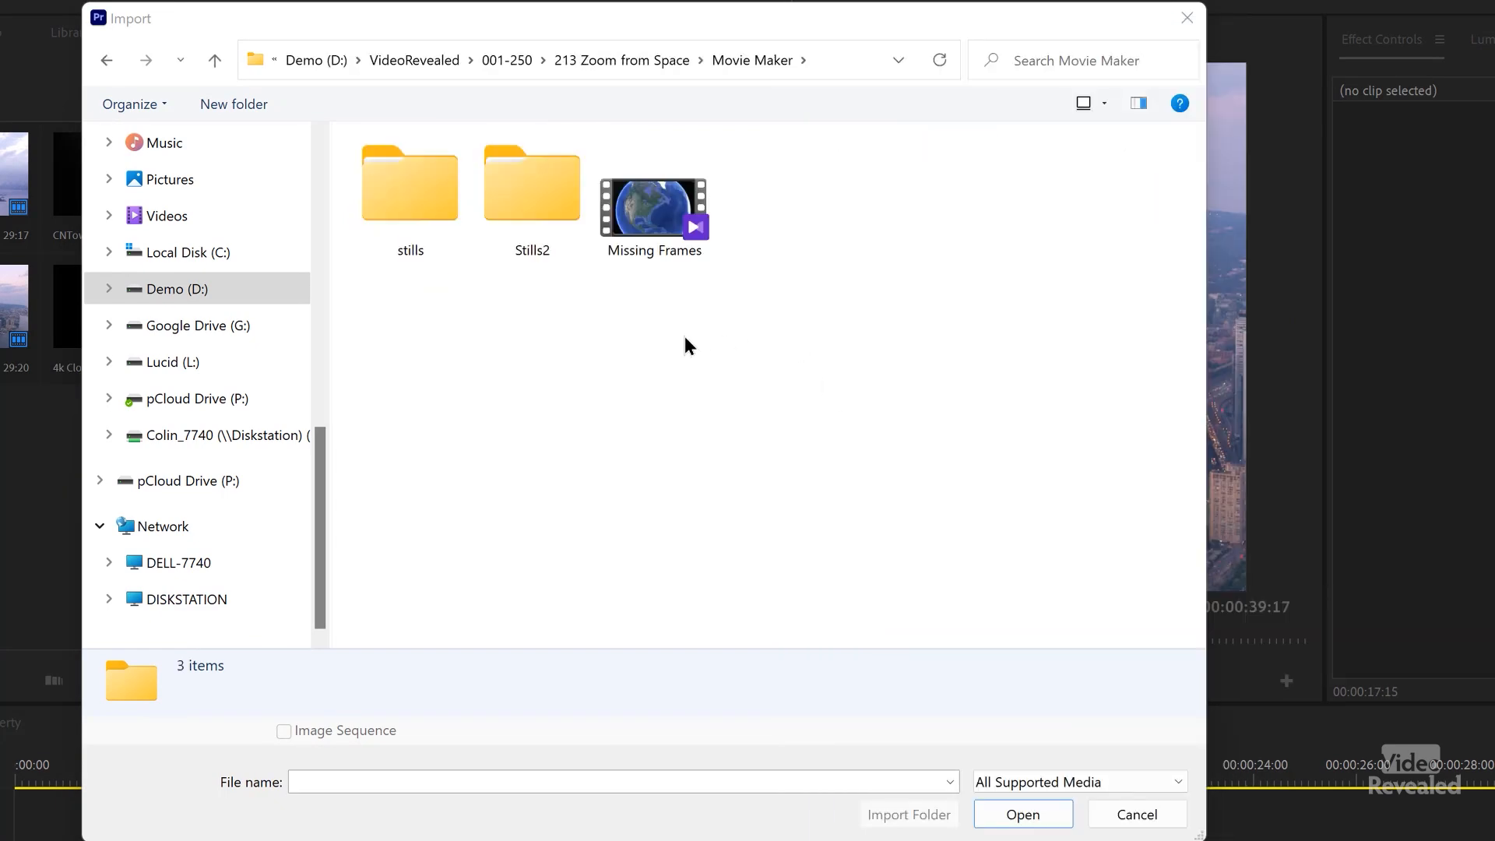
double_click(531, 185)
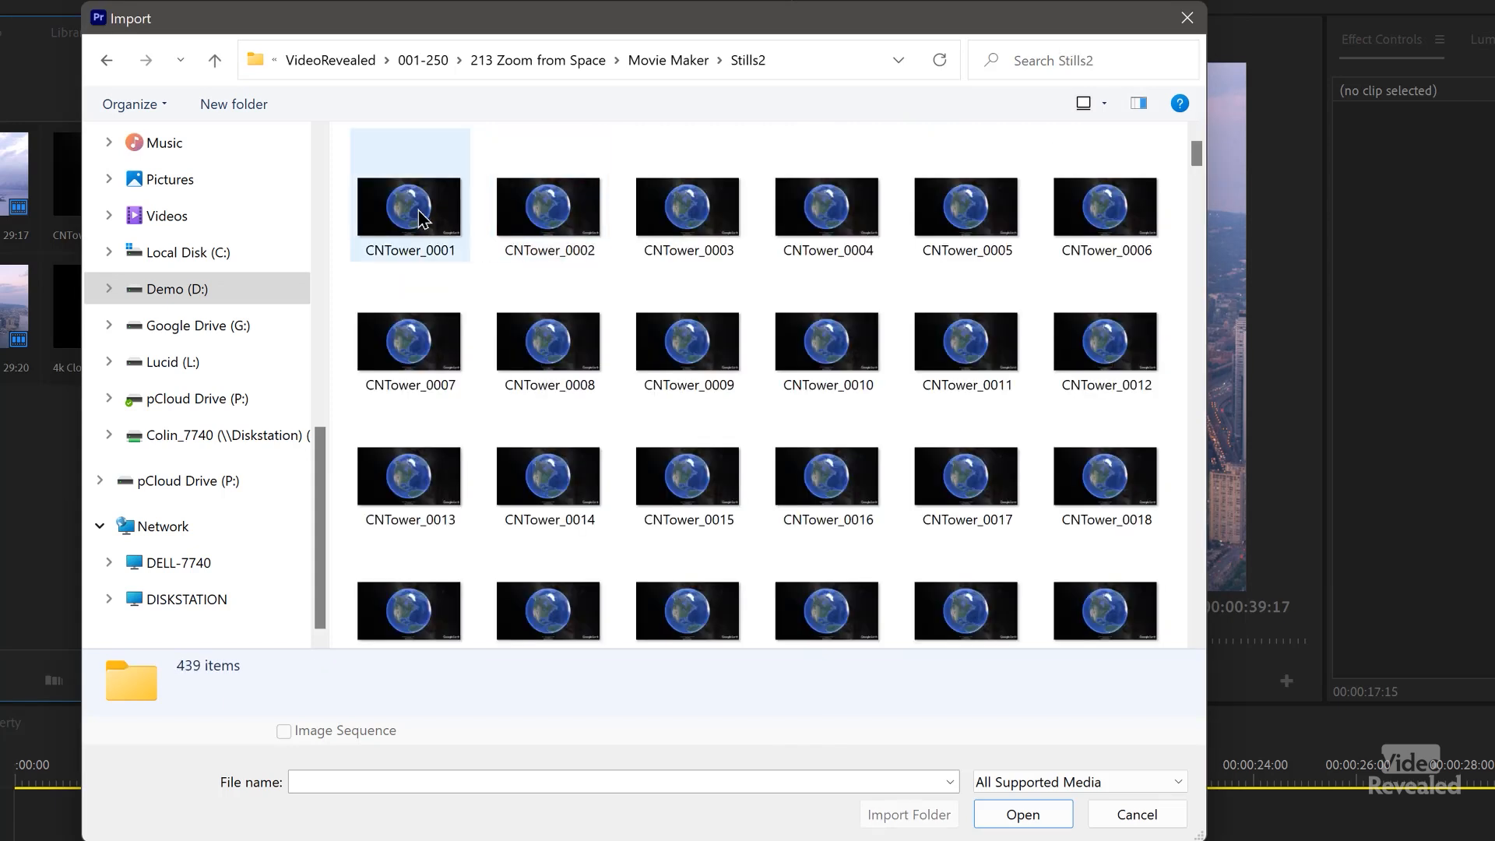
left_click(408, 208)
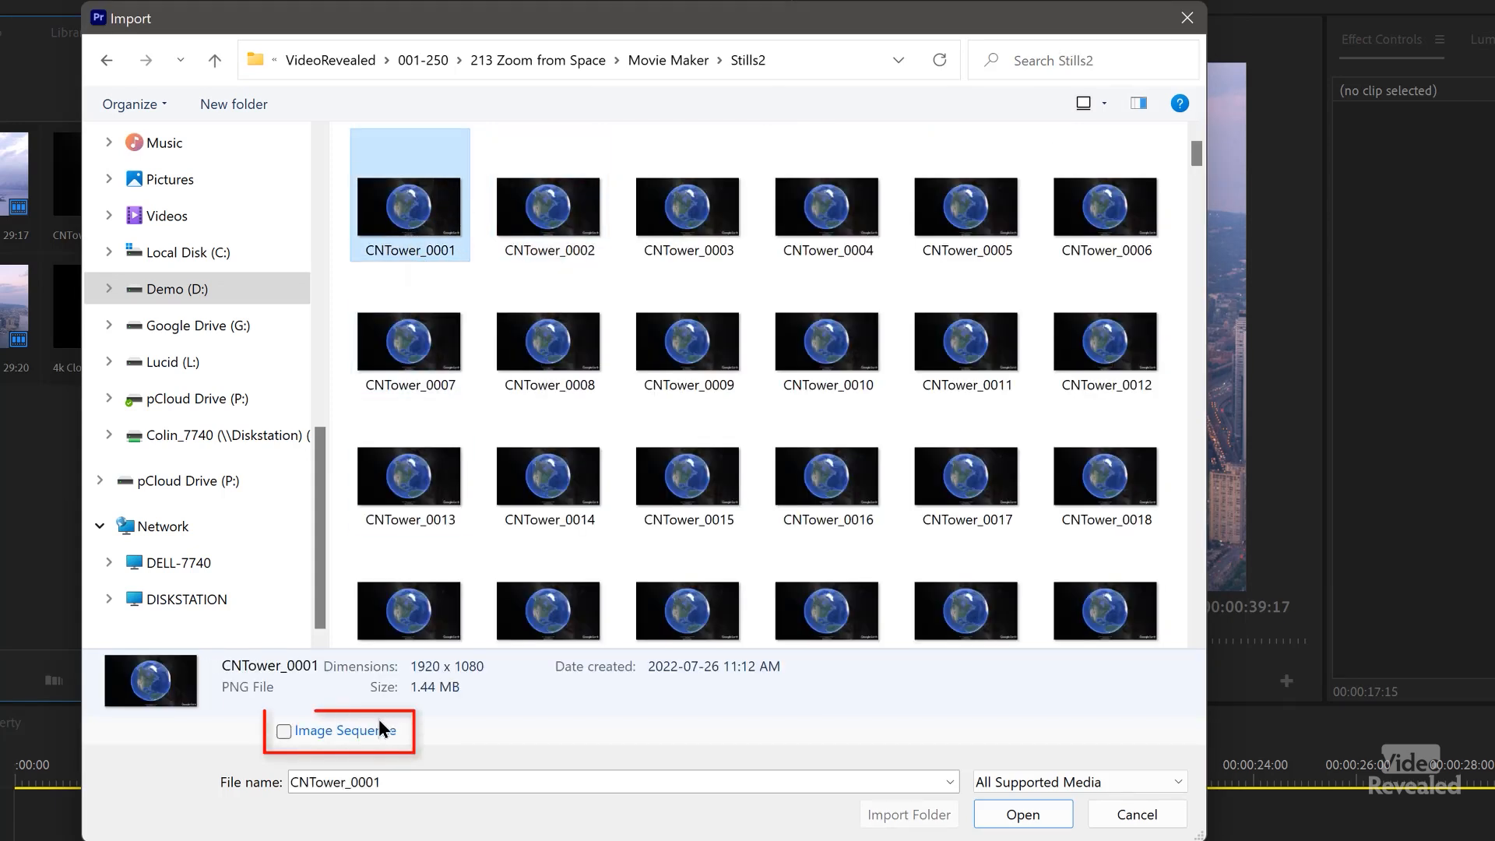
left_click(284, 730)
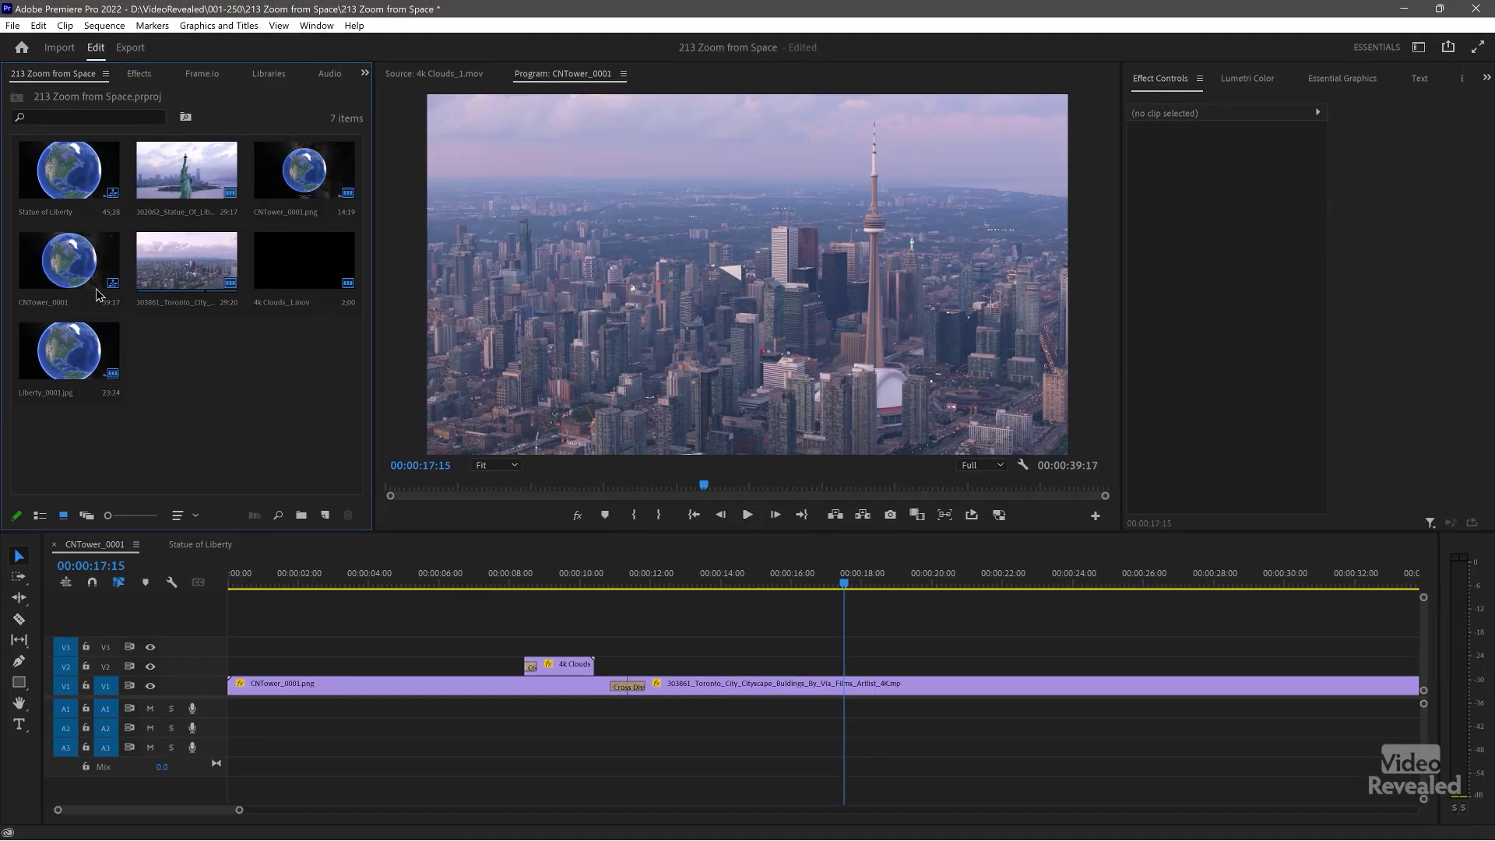
left_click(69, 262)
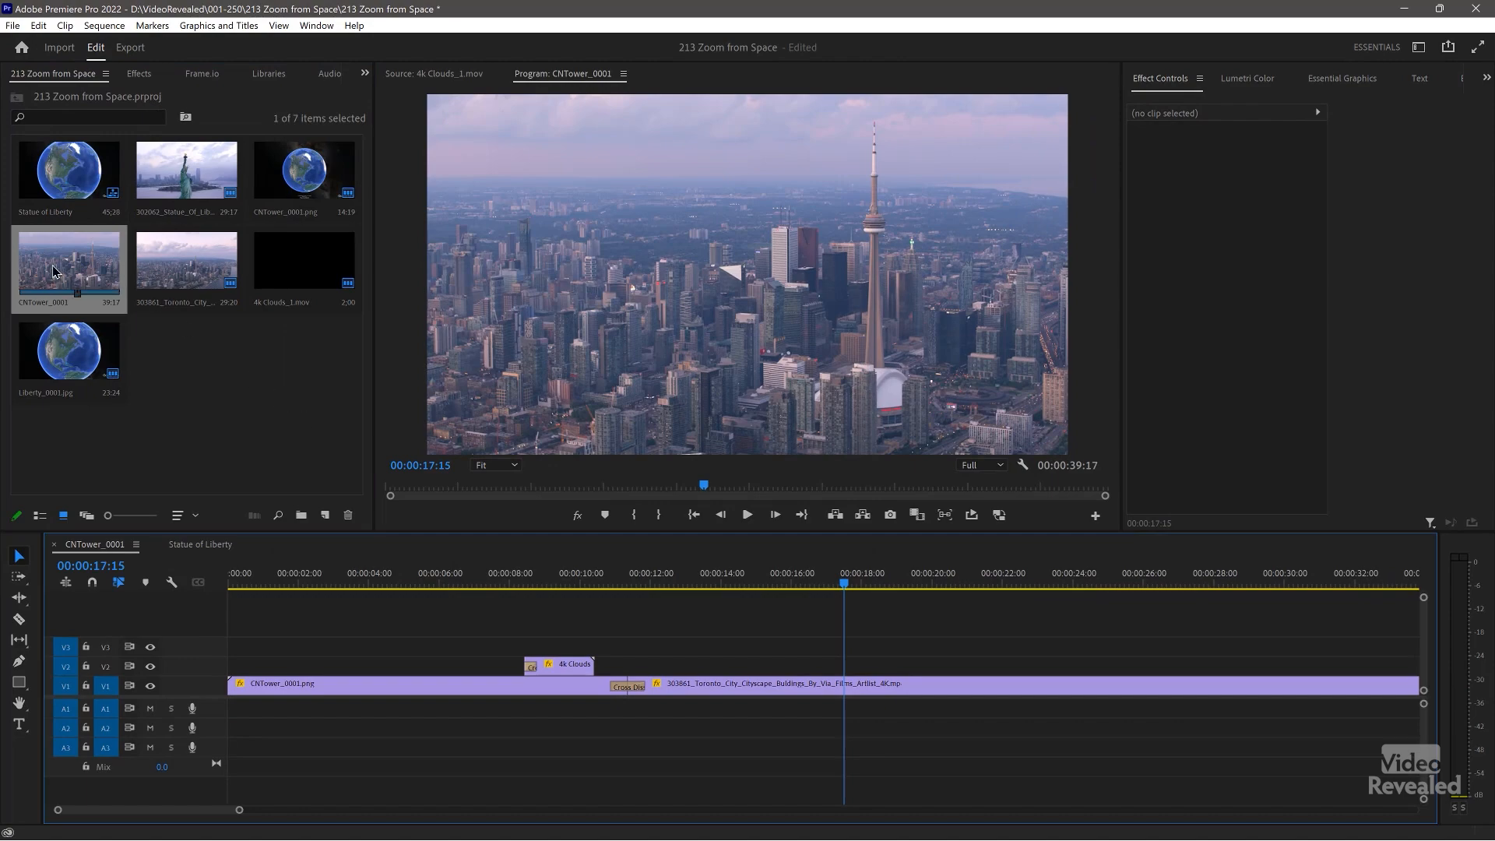
left_click(429, 495)
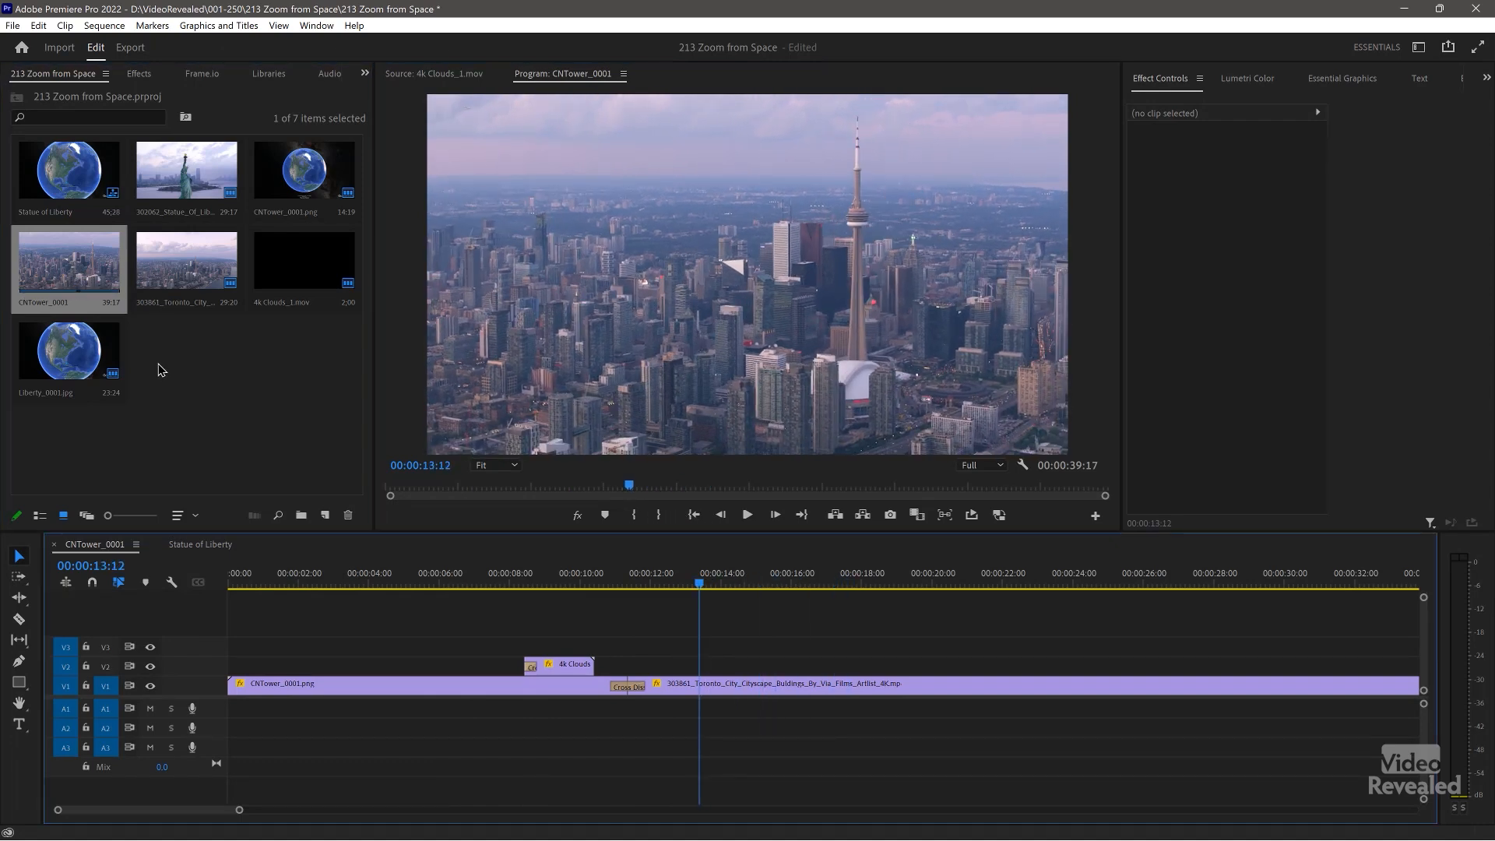
left_click(167, 374)
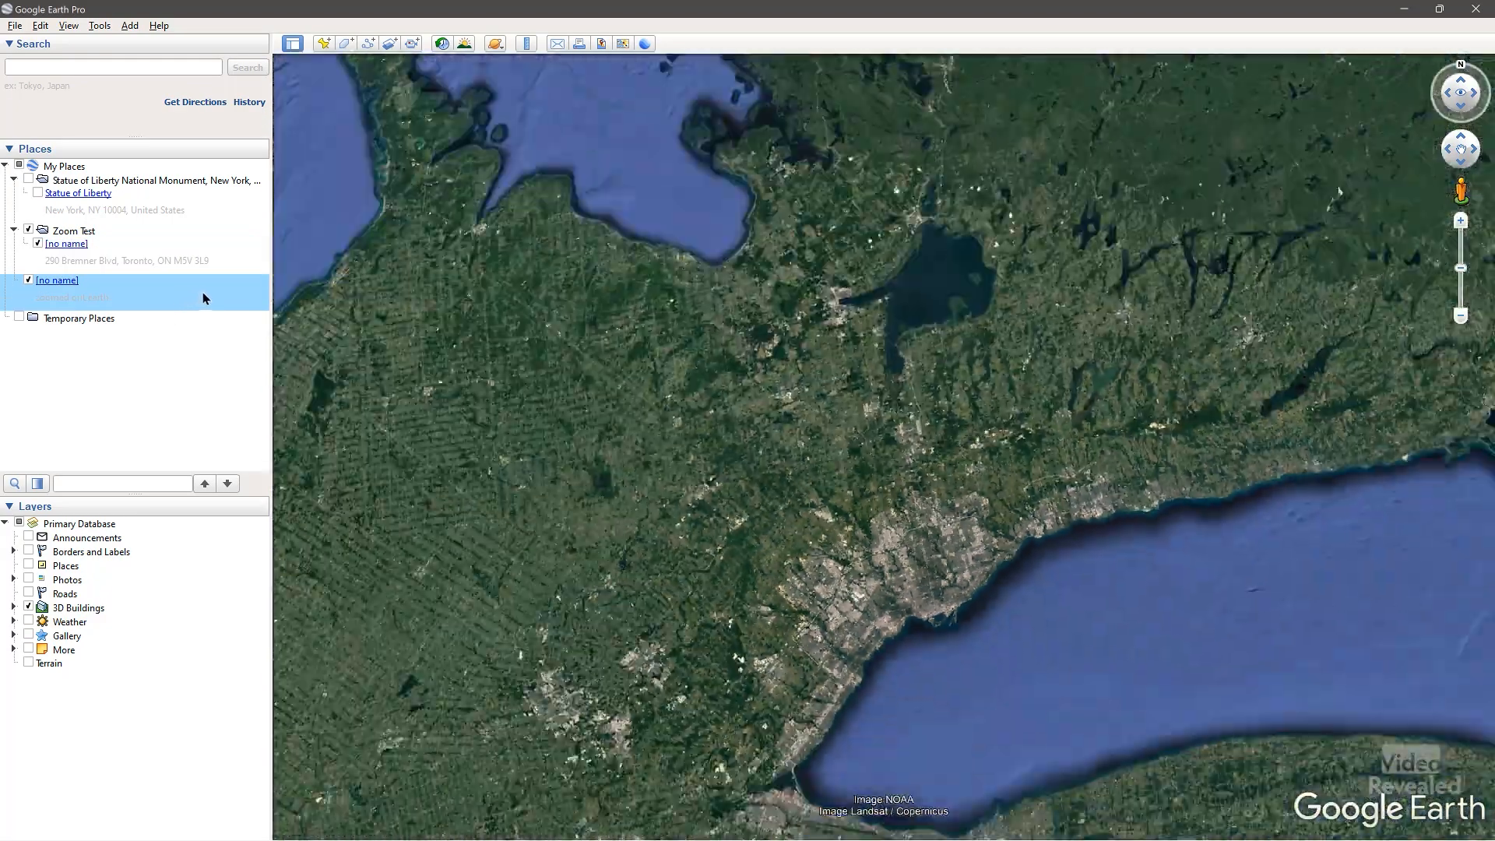
Select the unnamed saved place under My Places
left_click(65, 243)
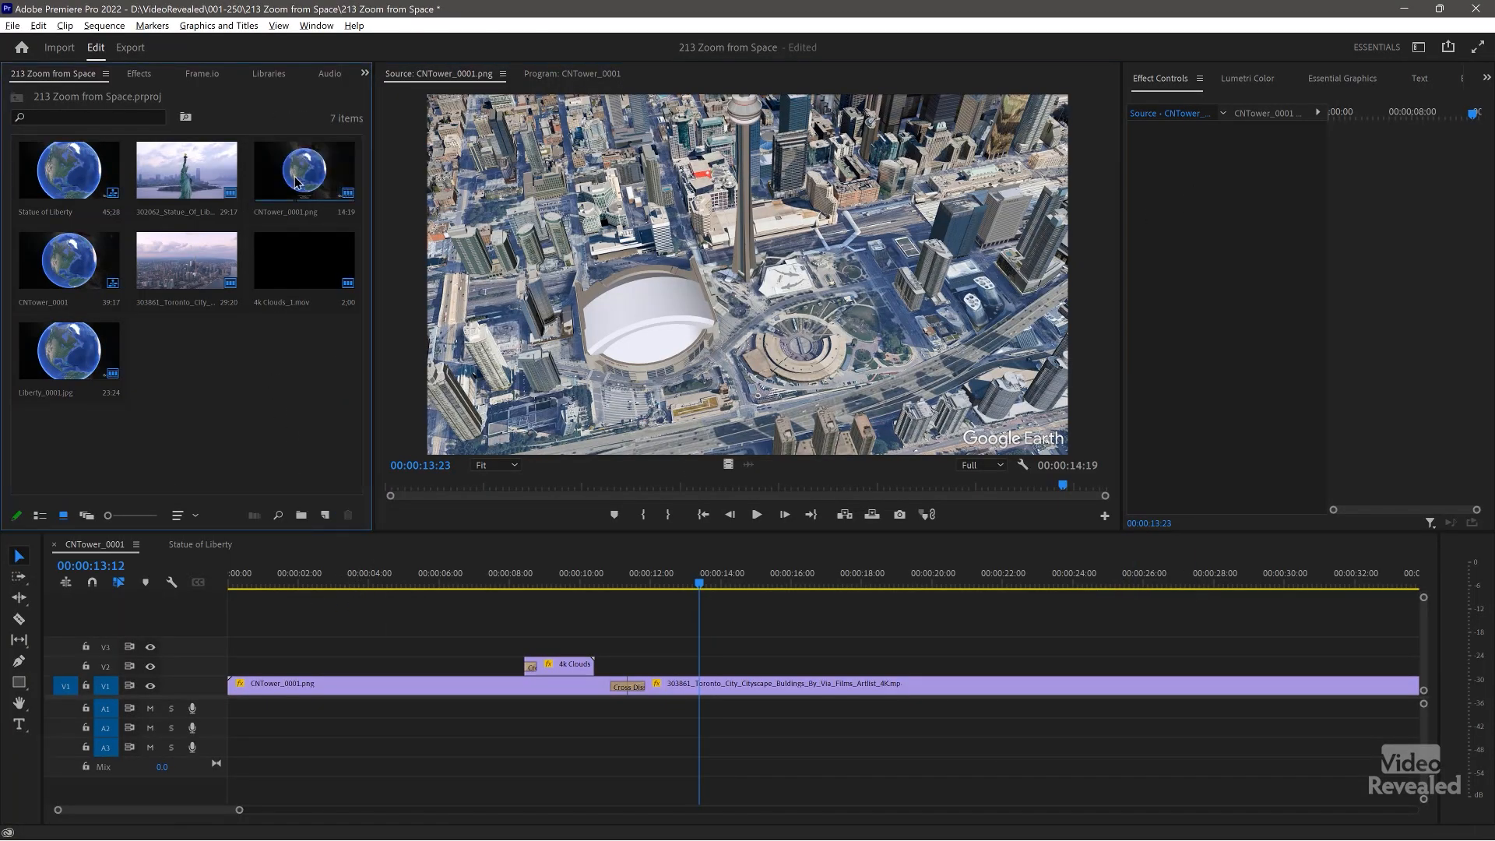
Select the CNTower_0001.png still sequence and move the playhead near the sequence start
left_click(303, 171)
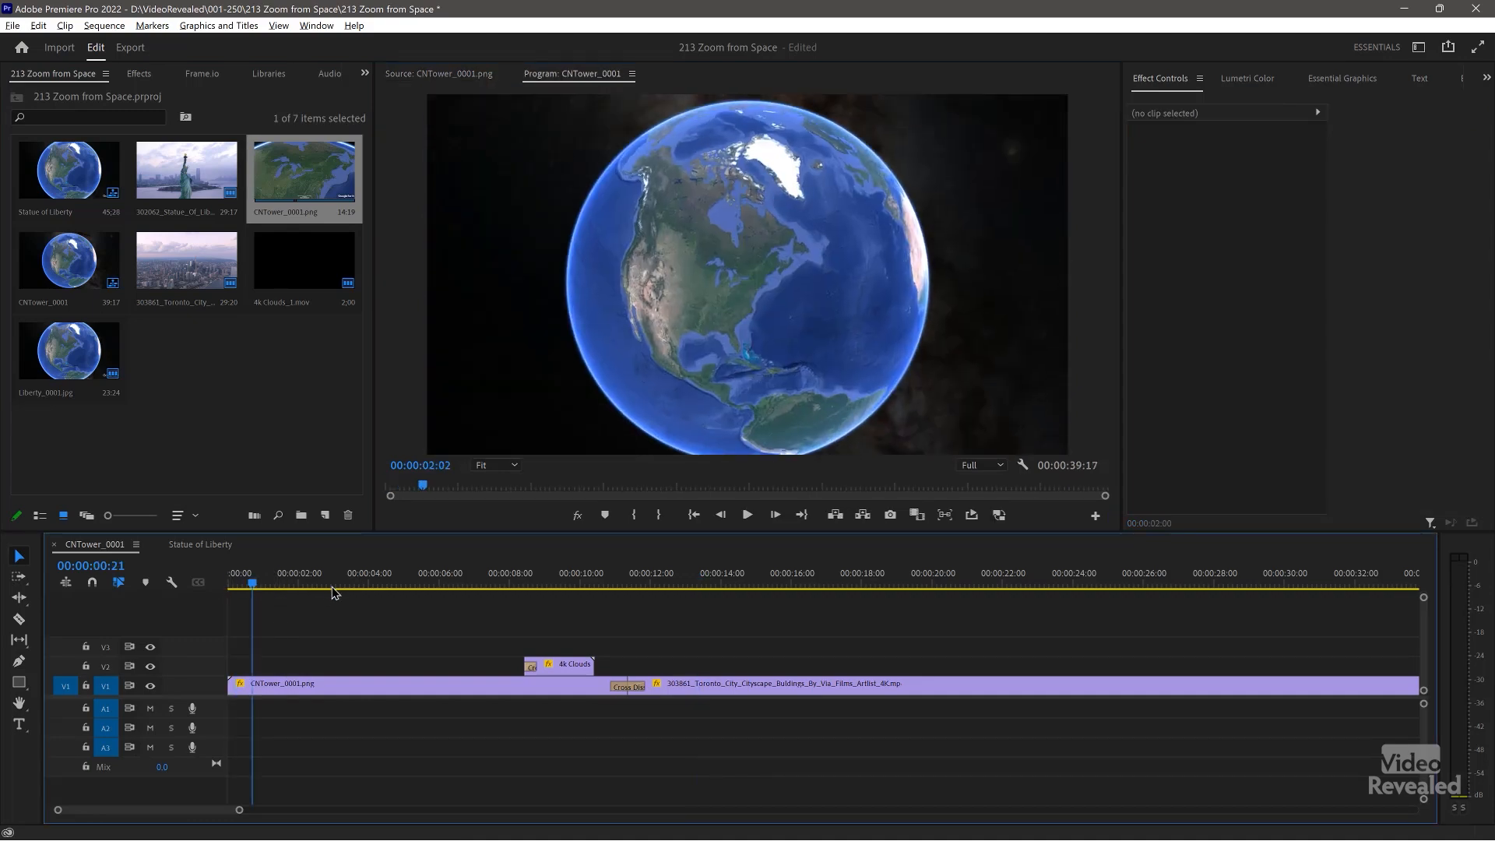
left_click(484, 583)
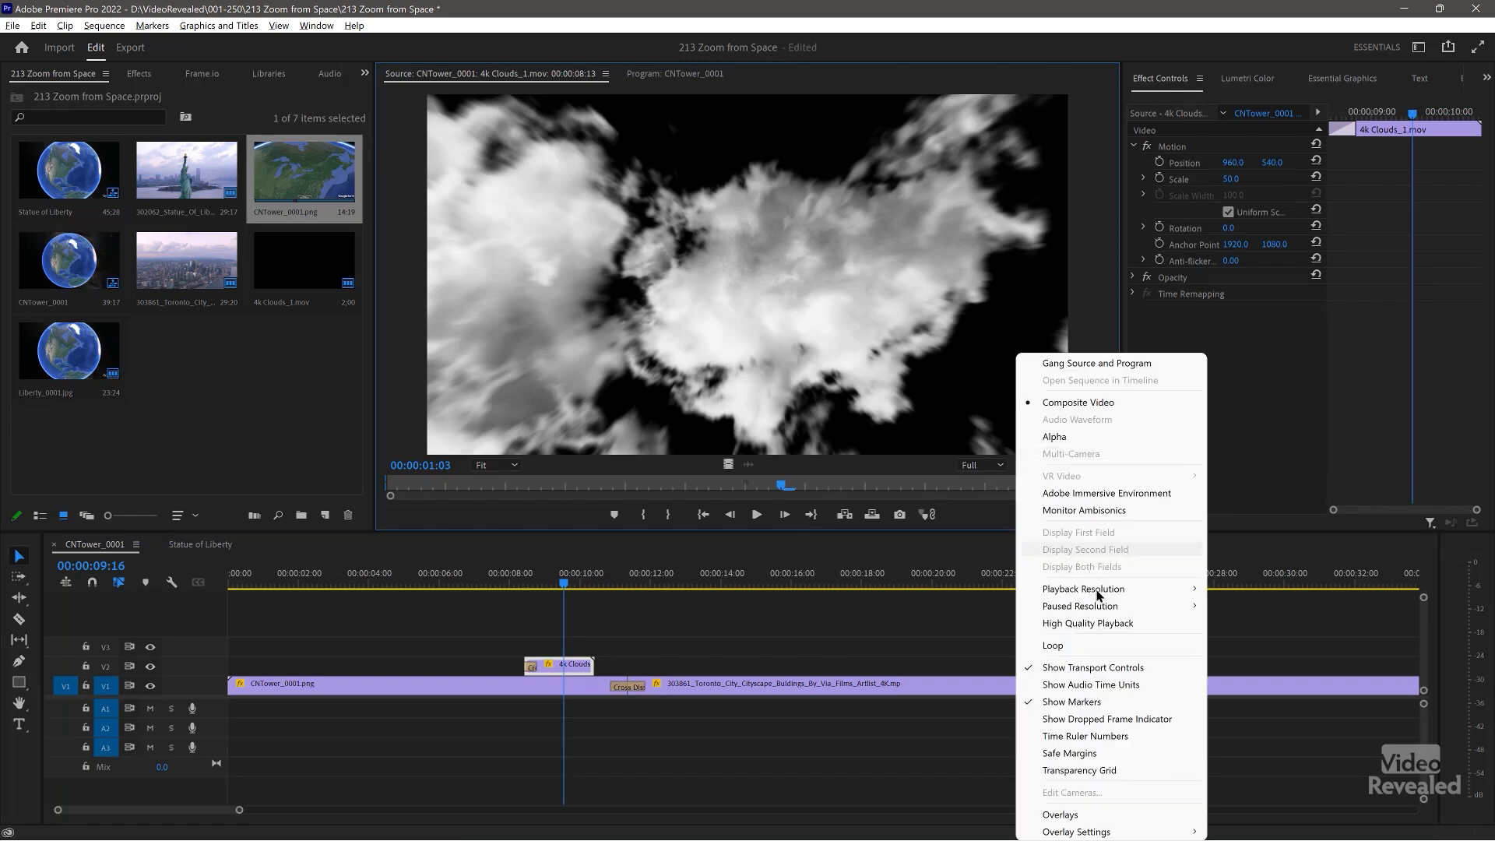
mouse_move(1095, 769)
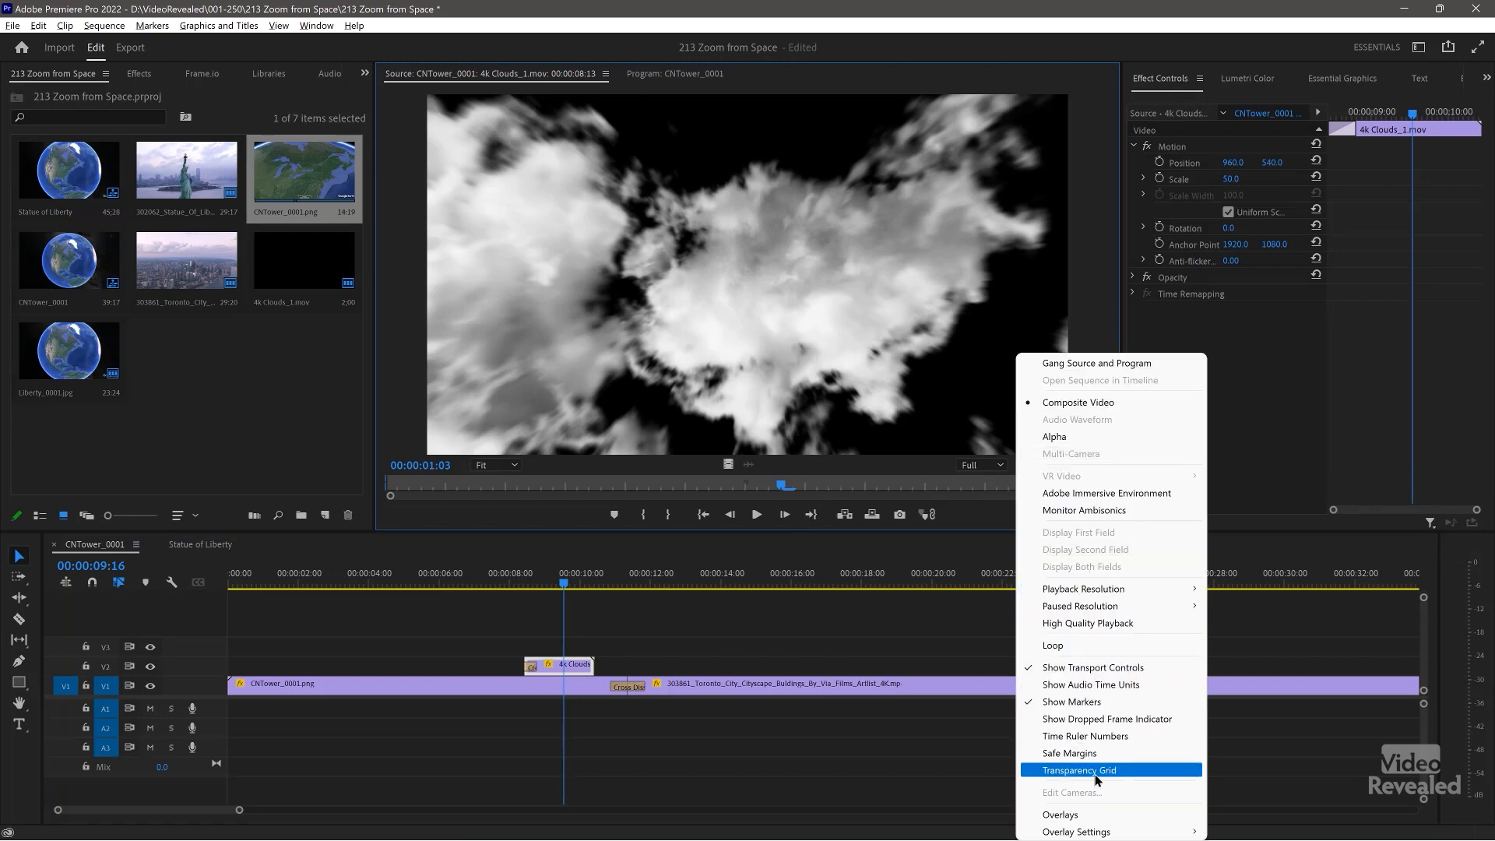
Turn on the transparency grid behind the 4k Clouds footage in the monitor
left_click(1078, 769)
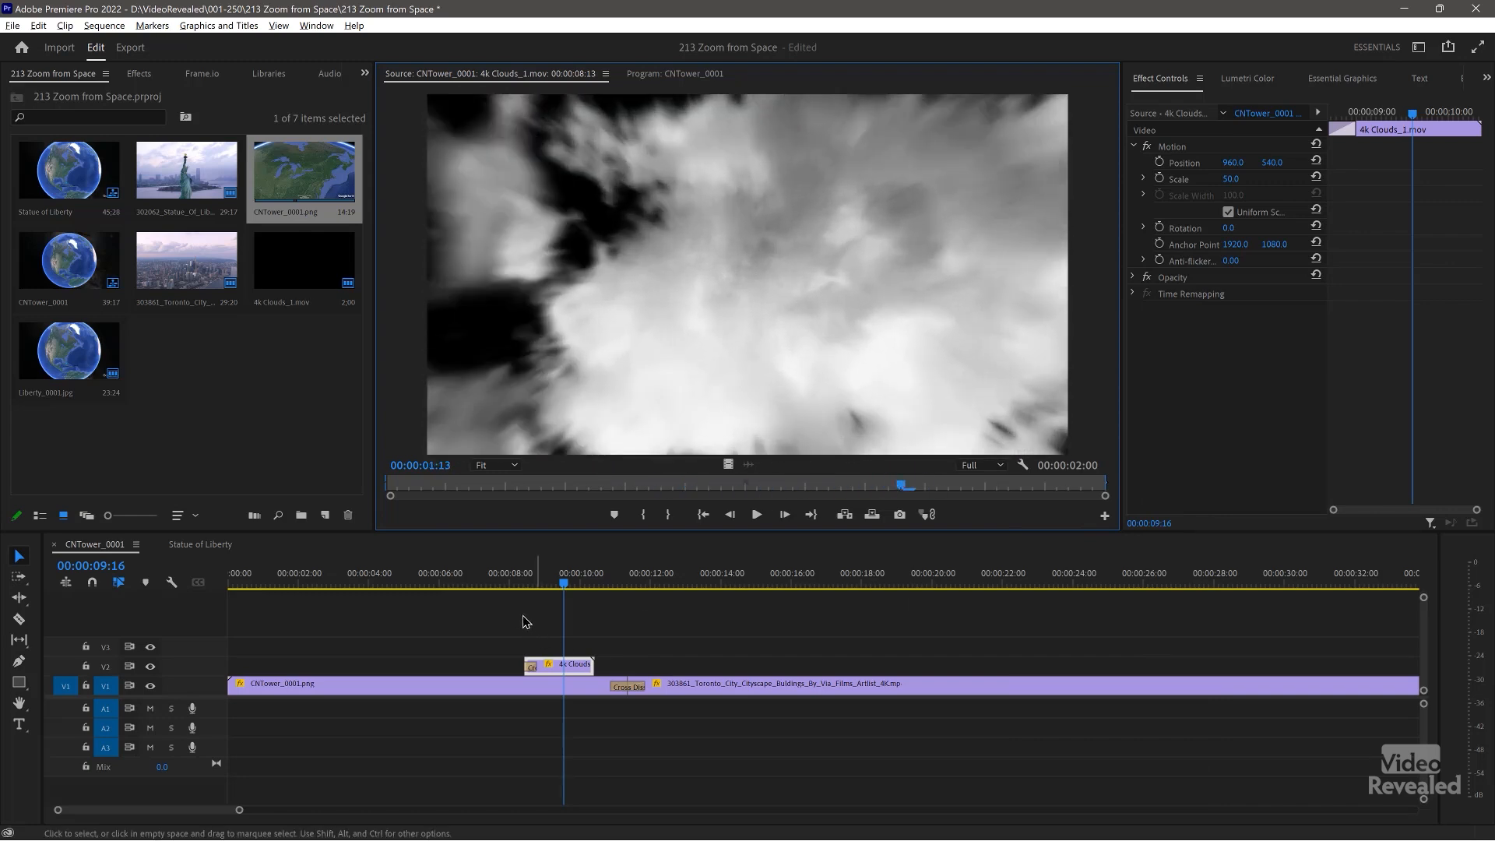
left_click(540, 582)
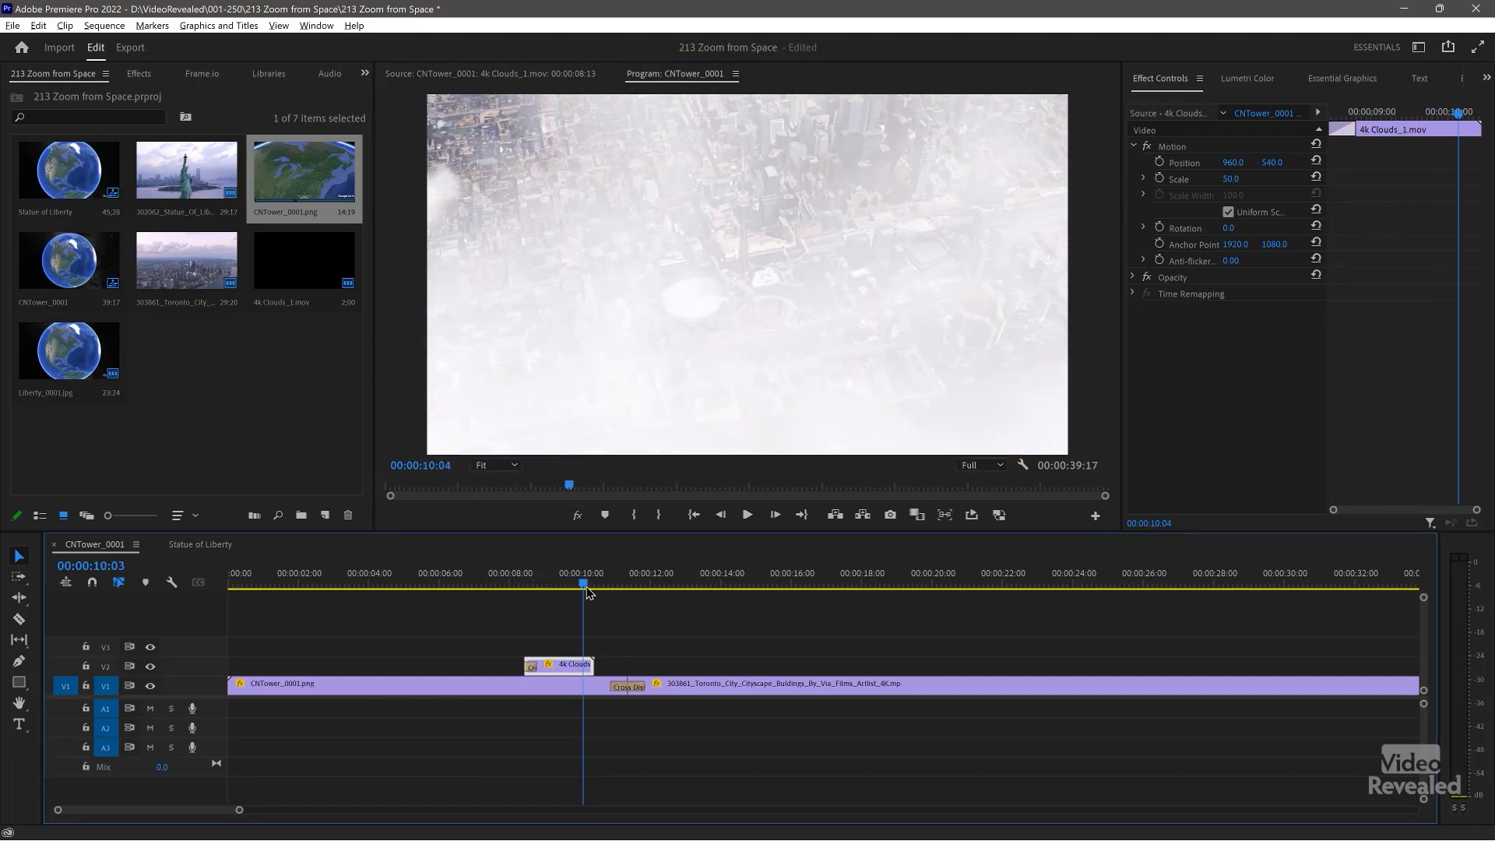
left_click(658, 582)
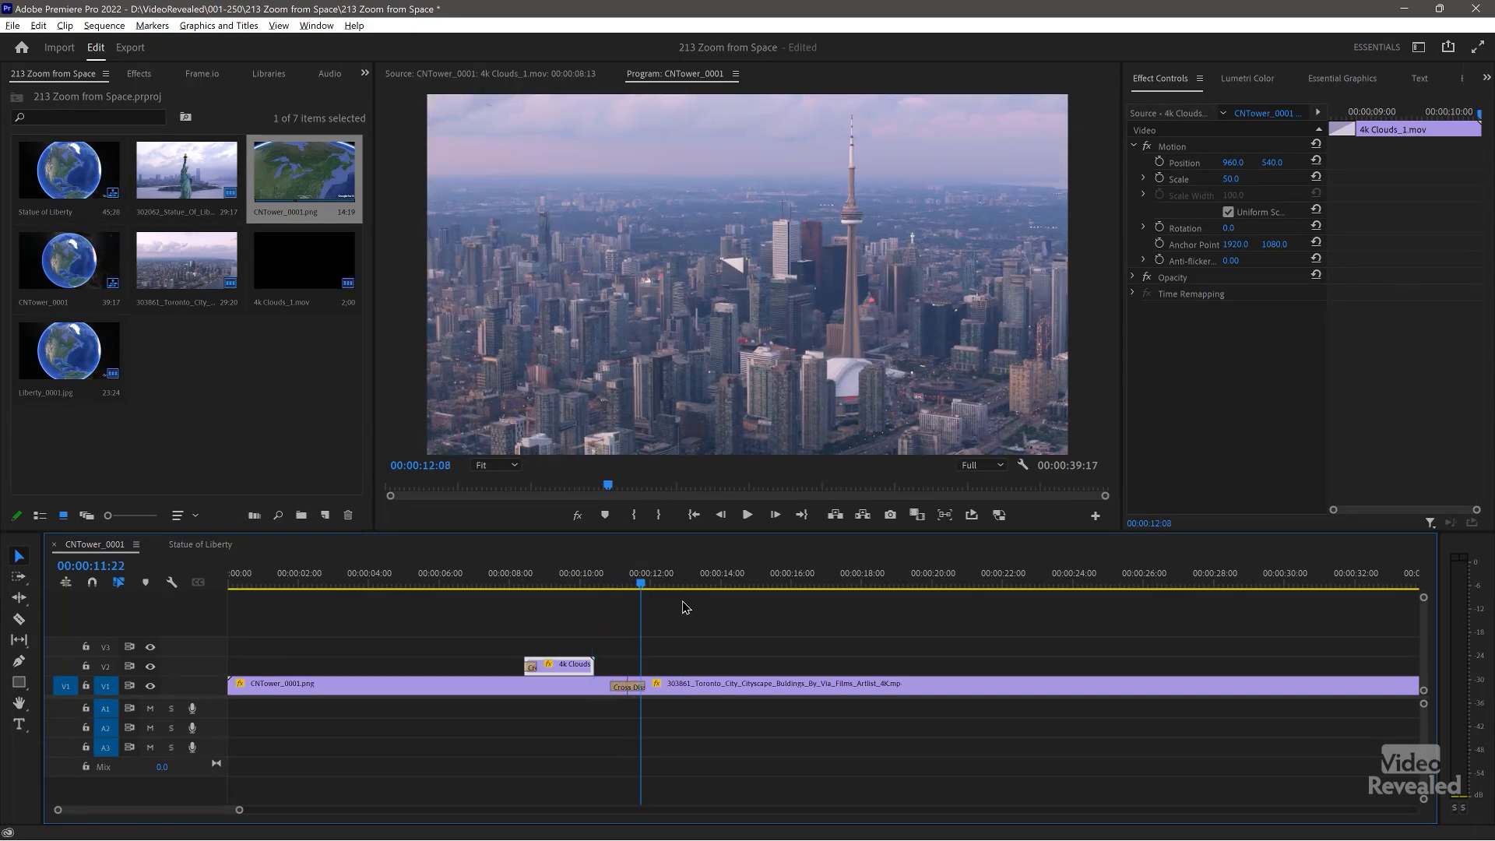
left_click(526, 572)
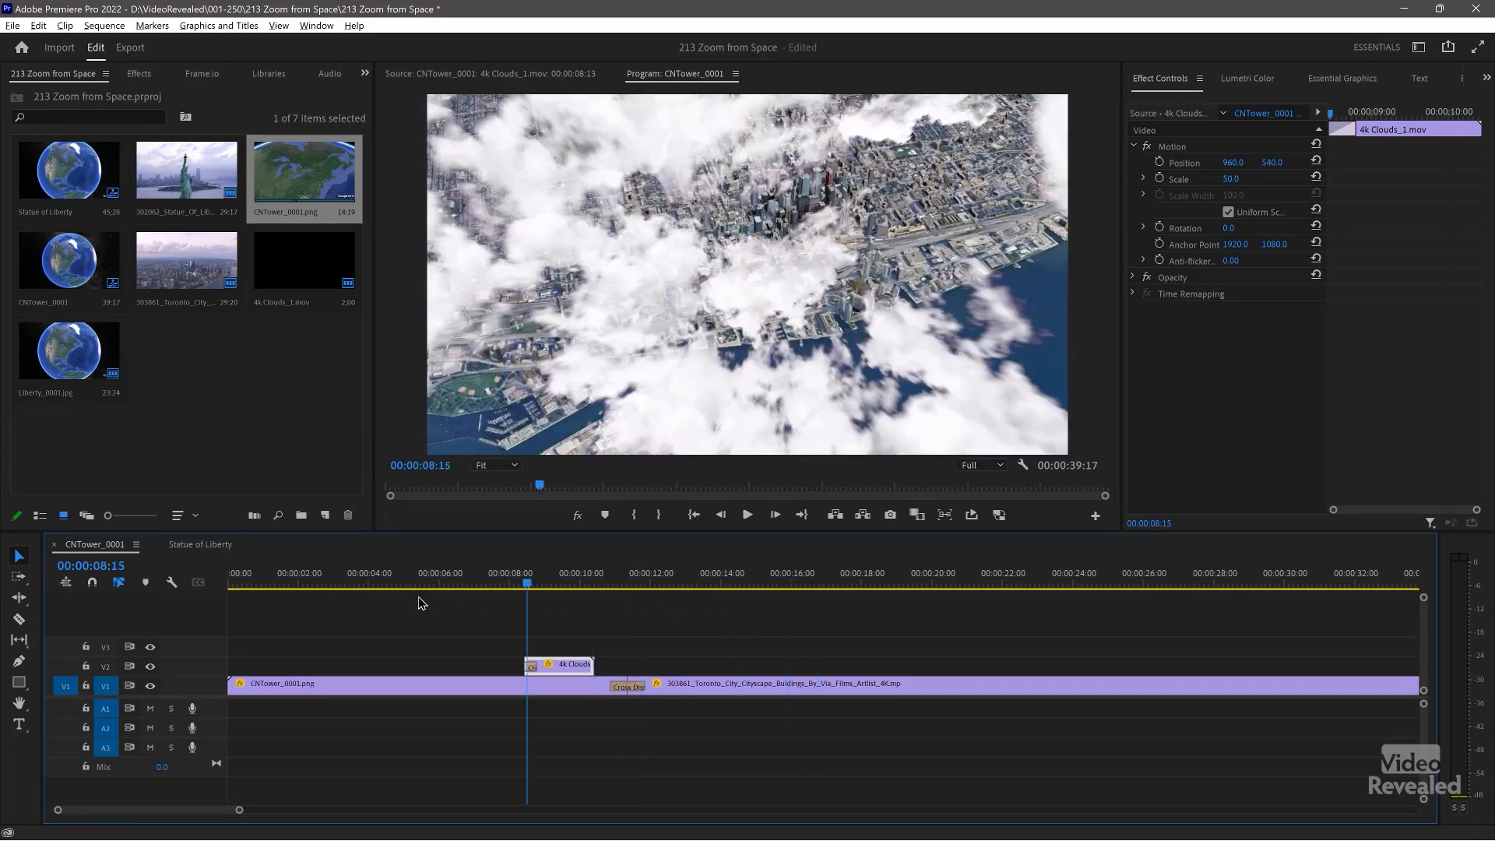
left_click(272, 572)
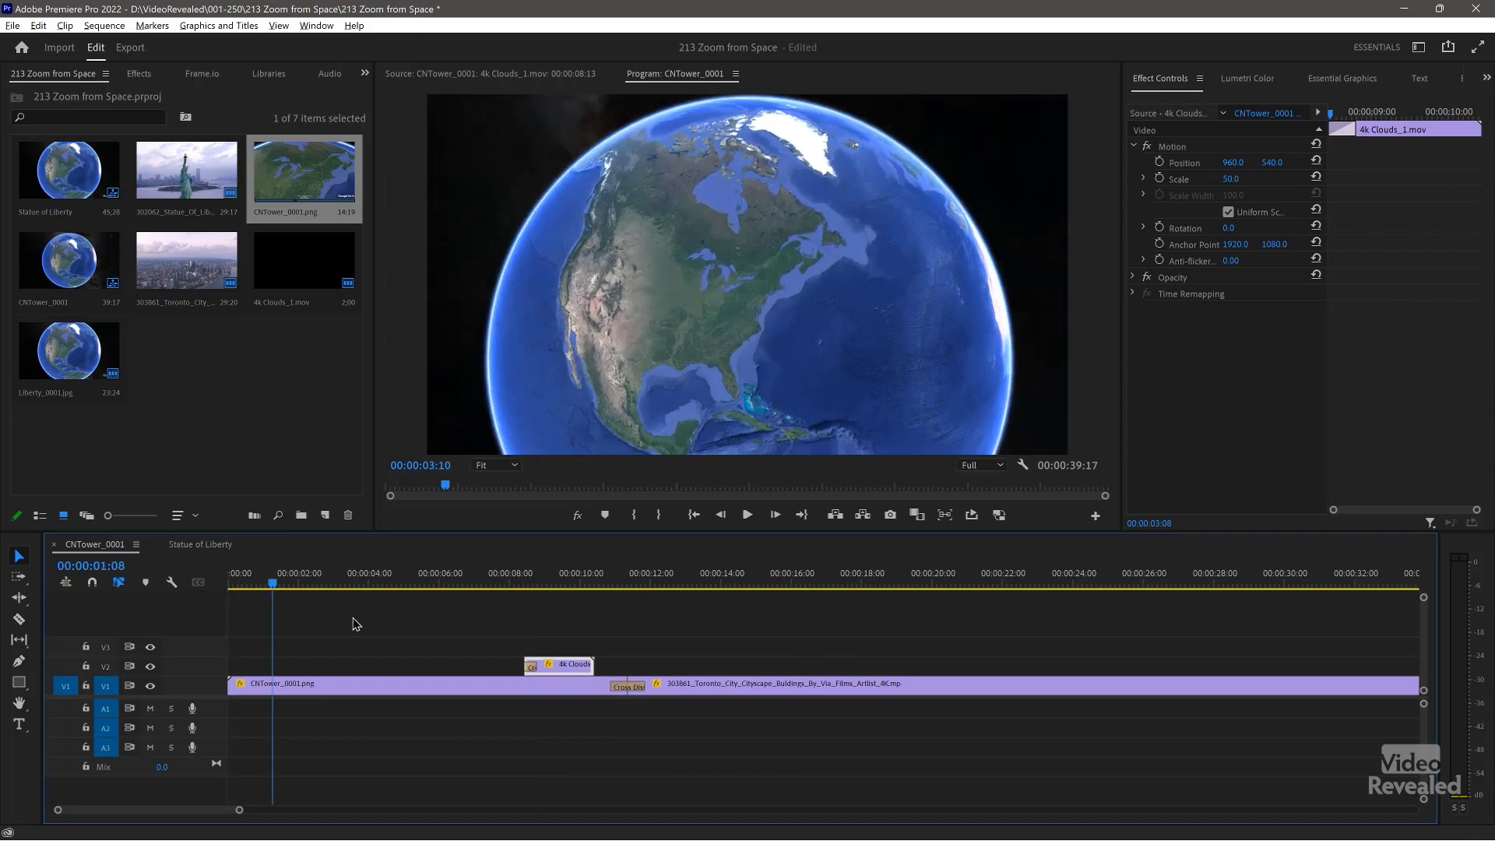
left_click(458, 582)
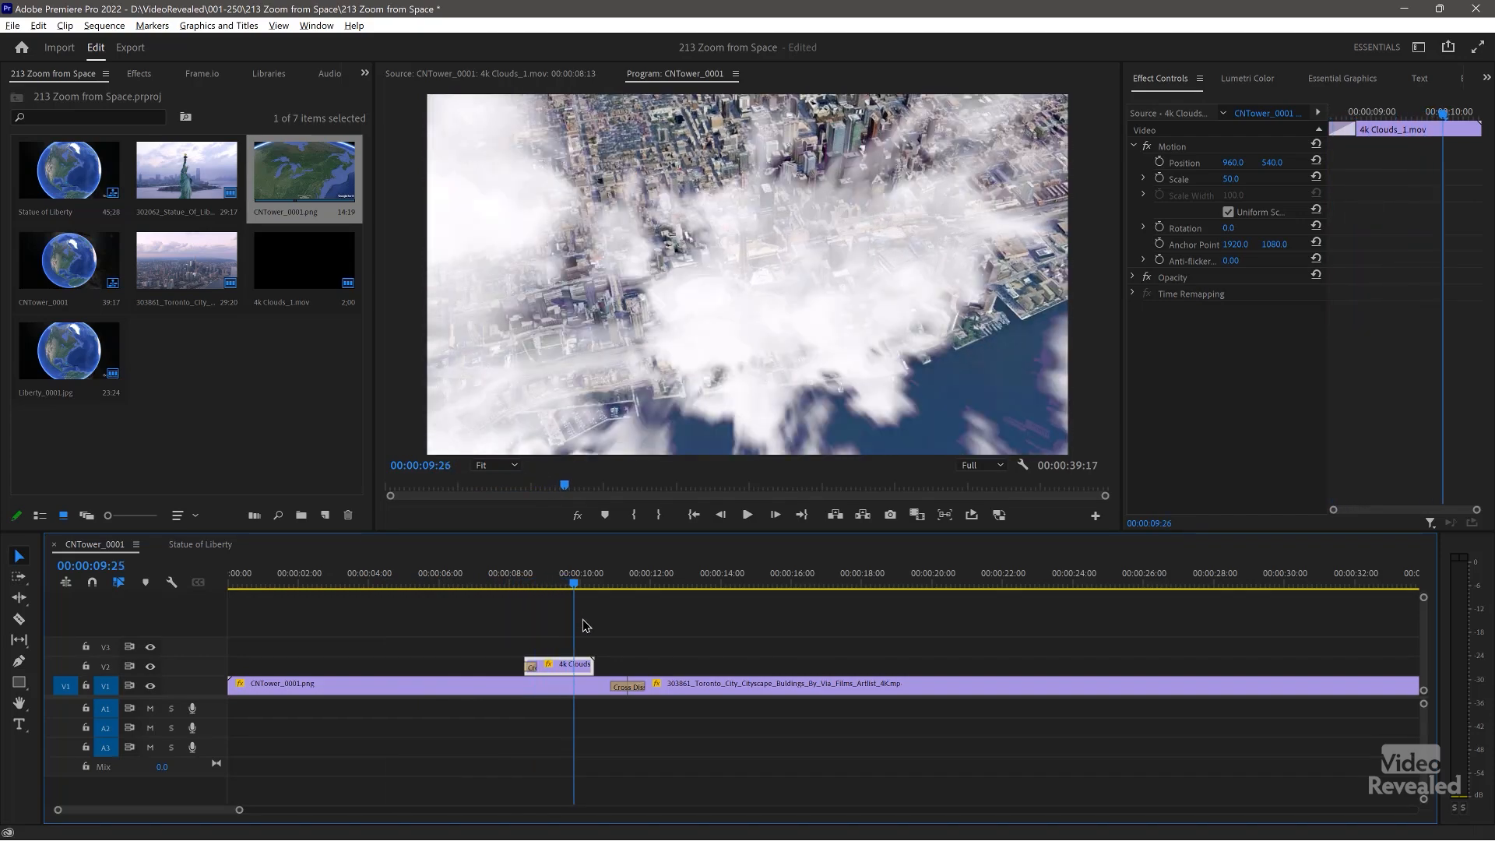
left_click(651, 582)
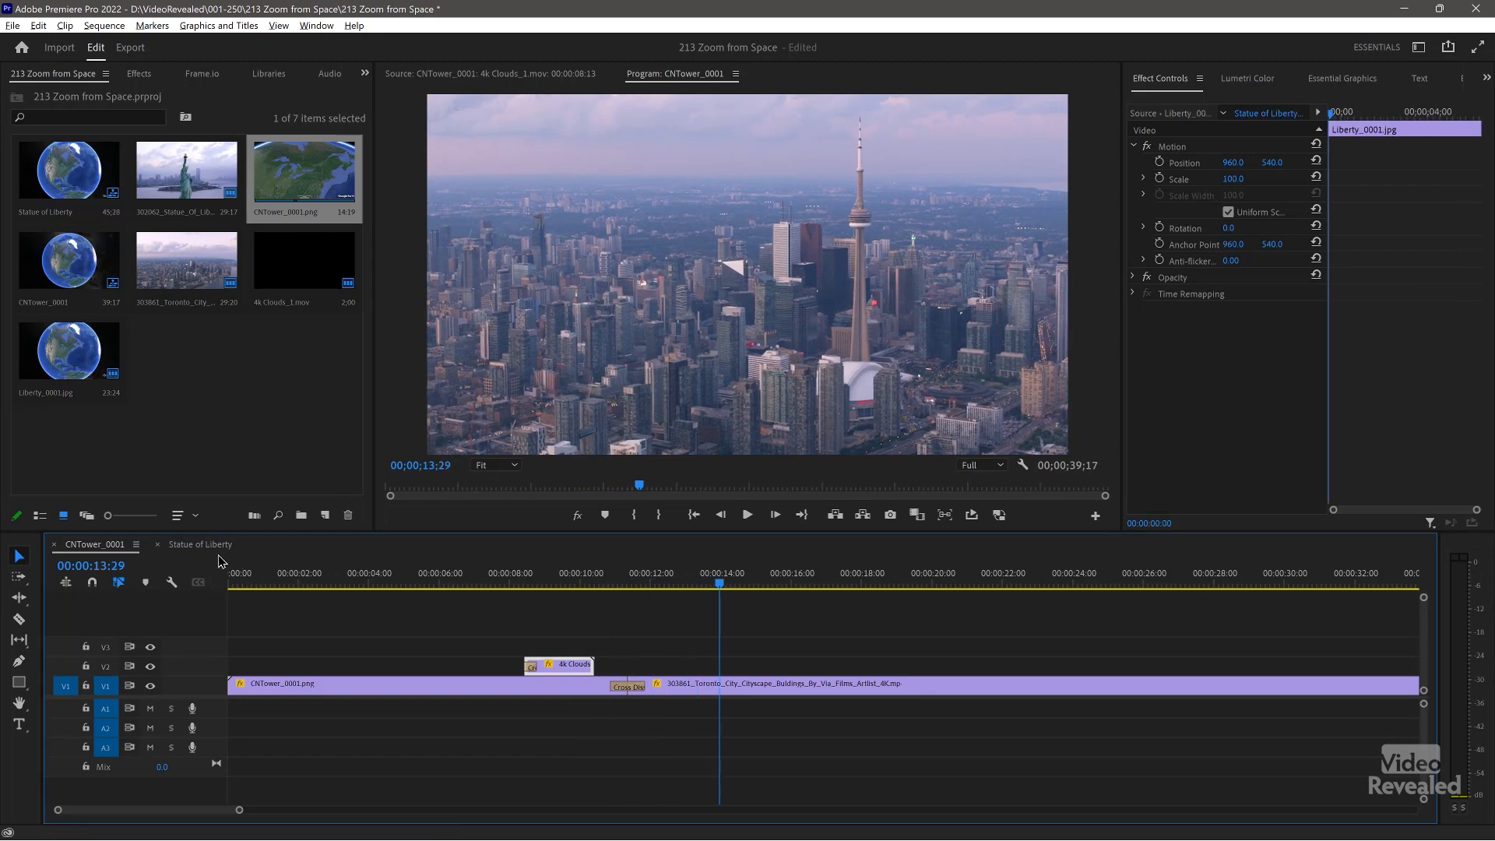
Open the Statue of Liberty sequence and scrub through the clouds-to-statue cross dissolve
left_click(200, 544)
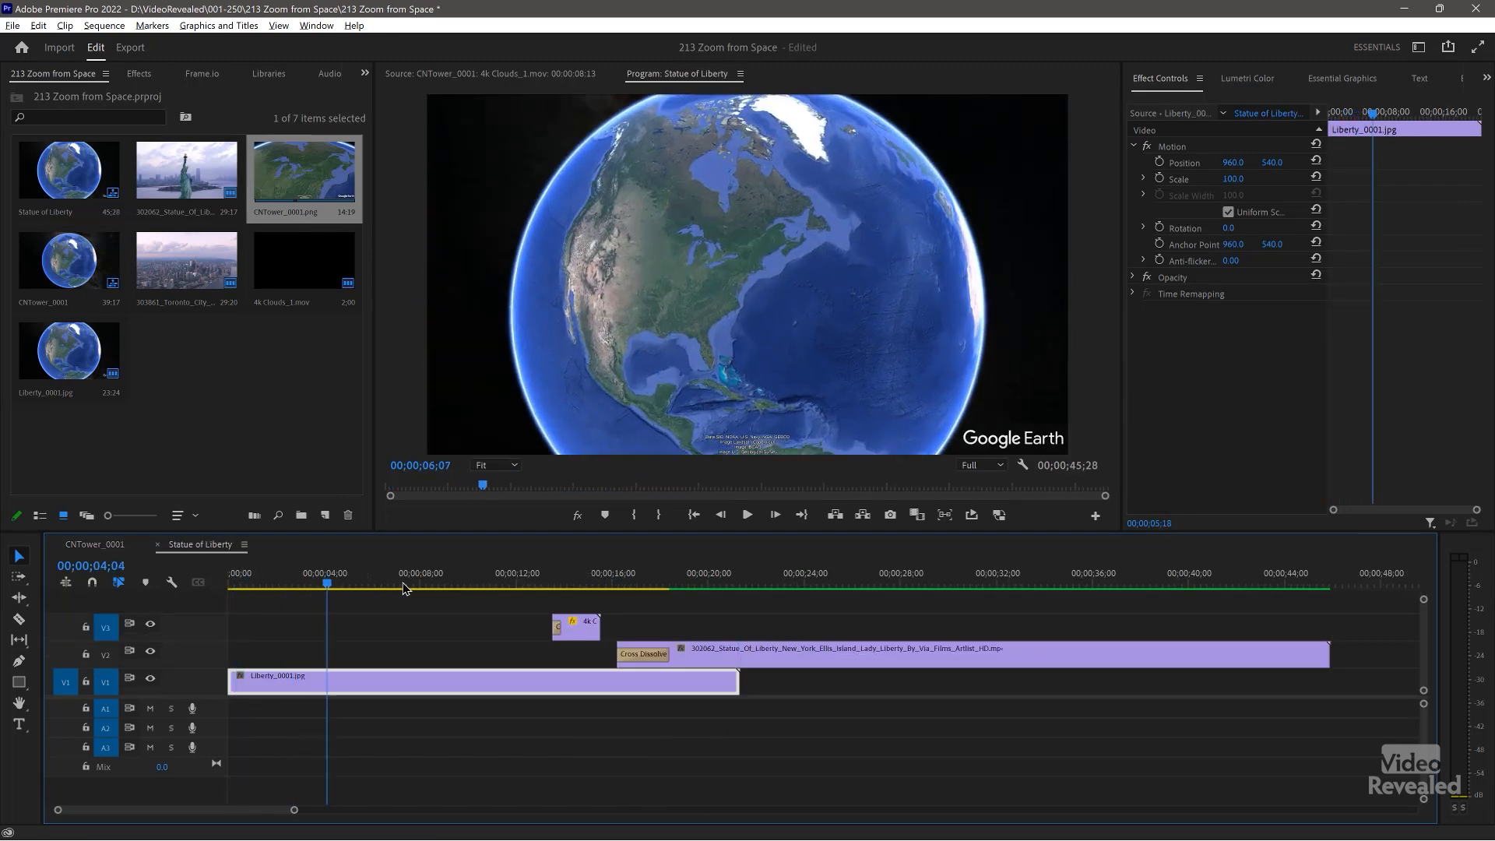
left_click(443, 582)
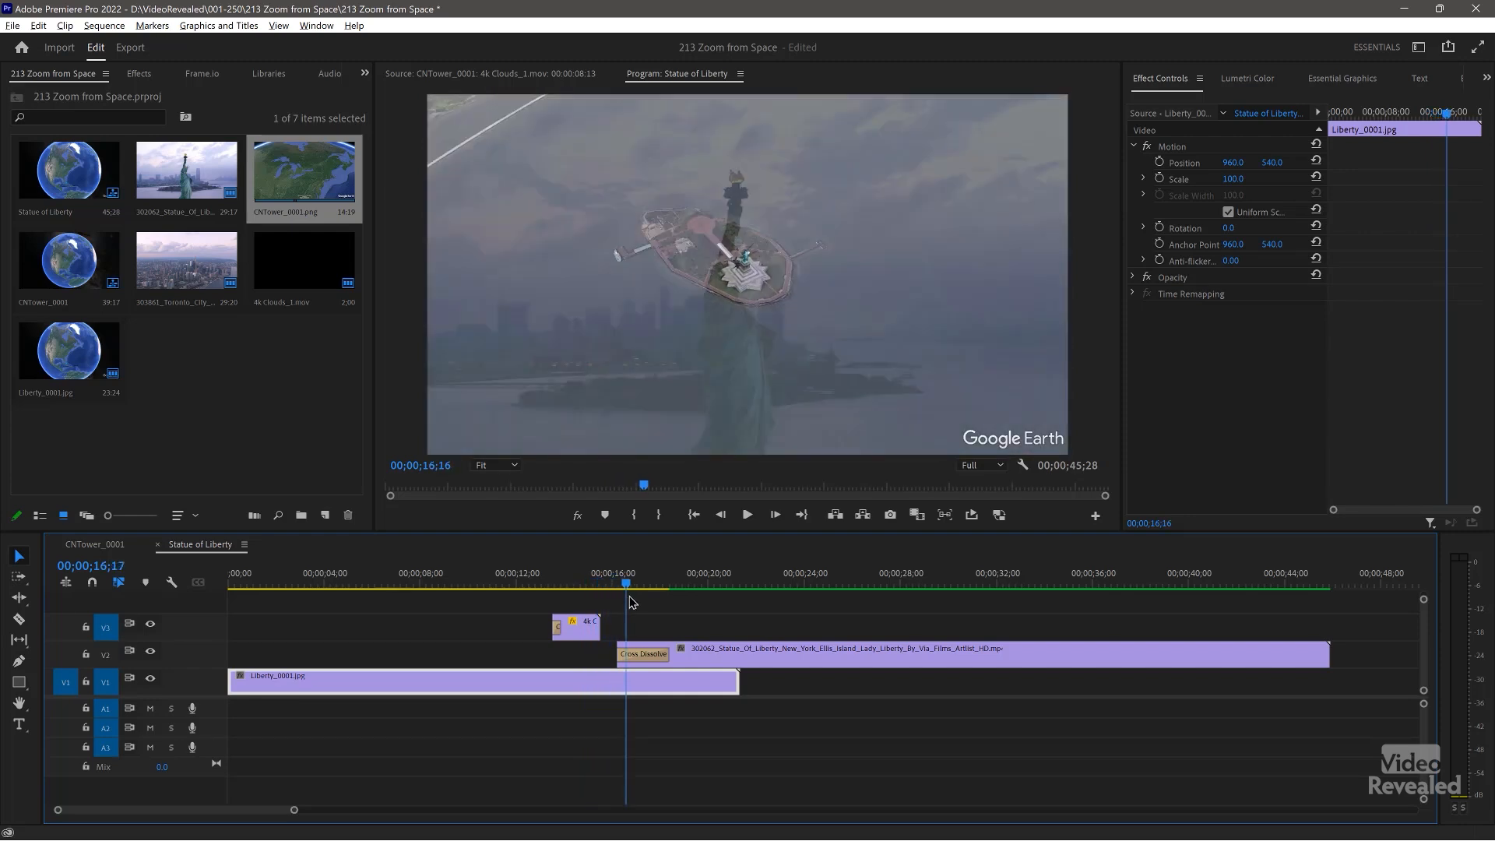
left_click(685, 581)
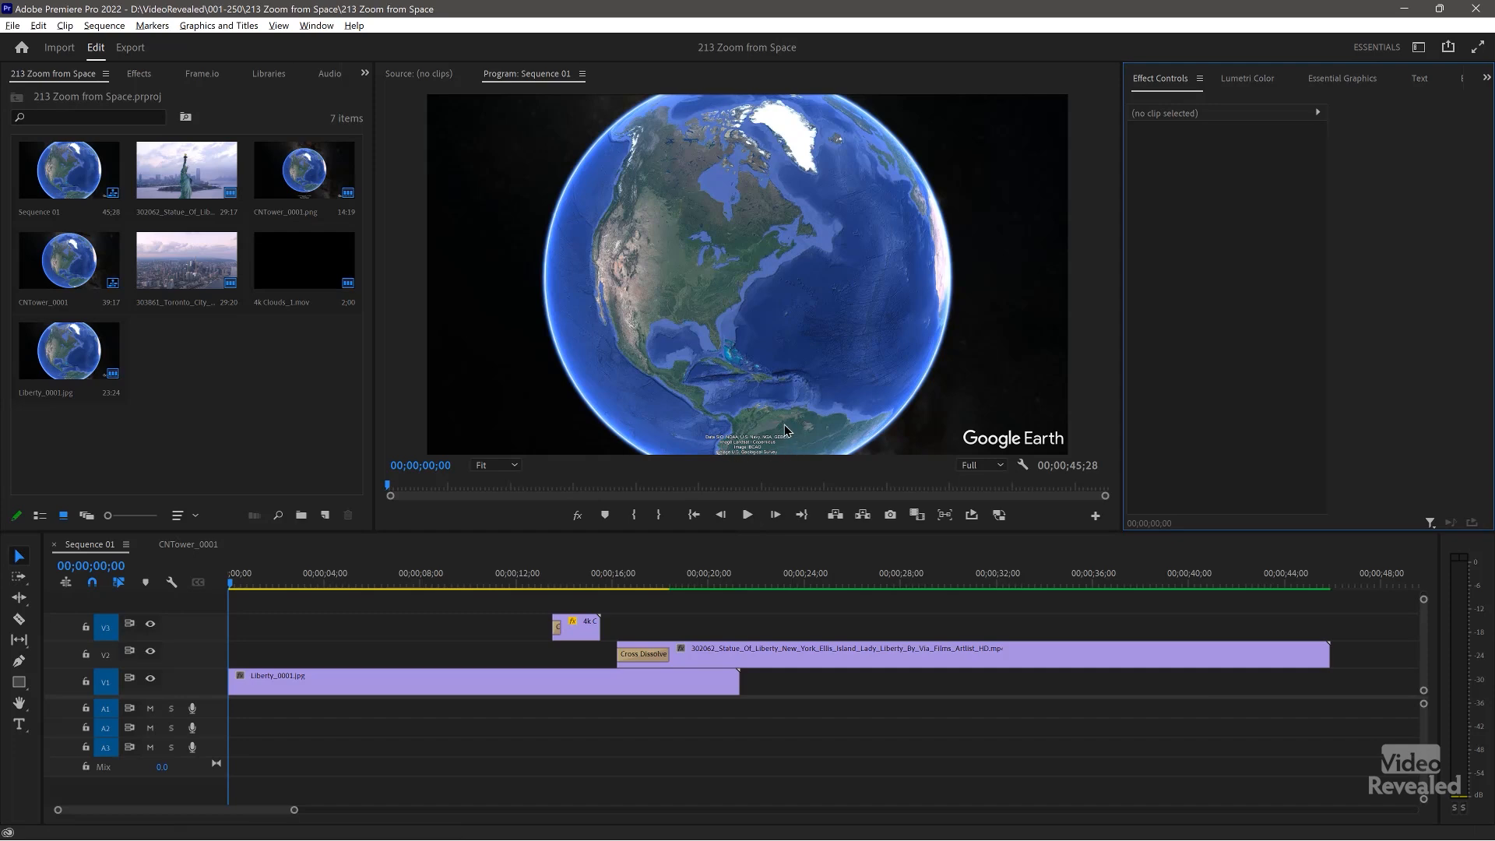
mouse_move(360, 688)
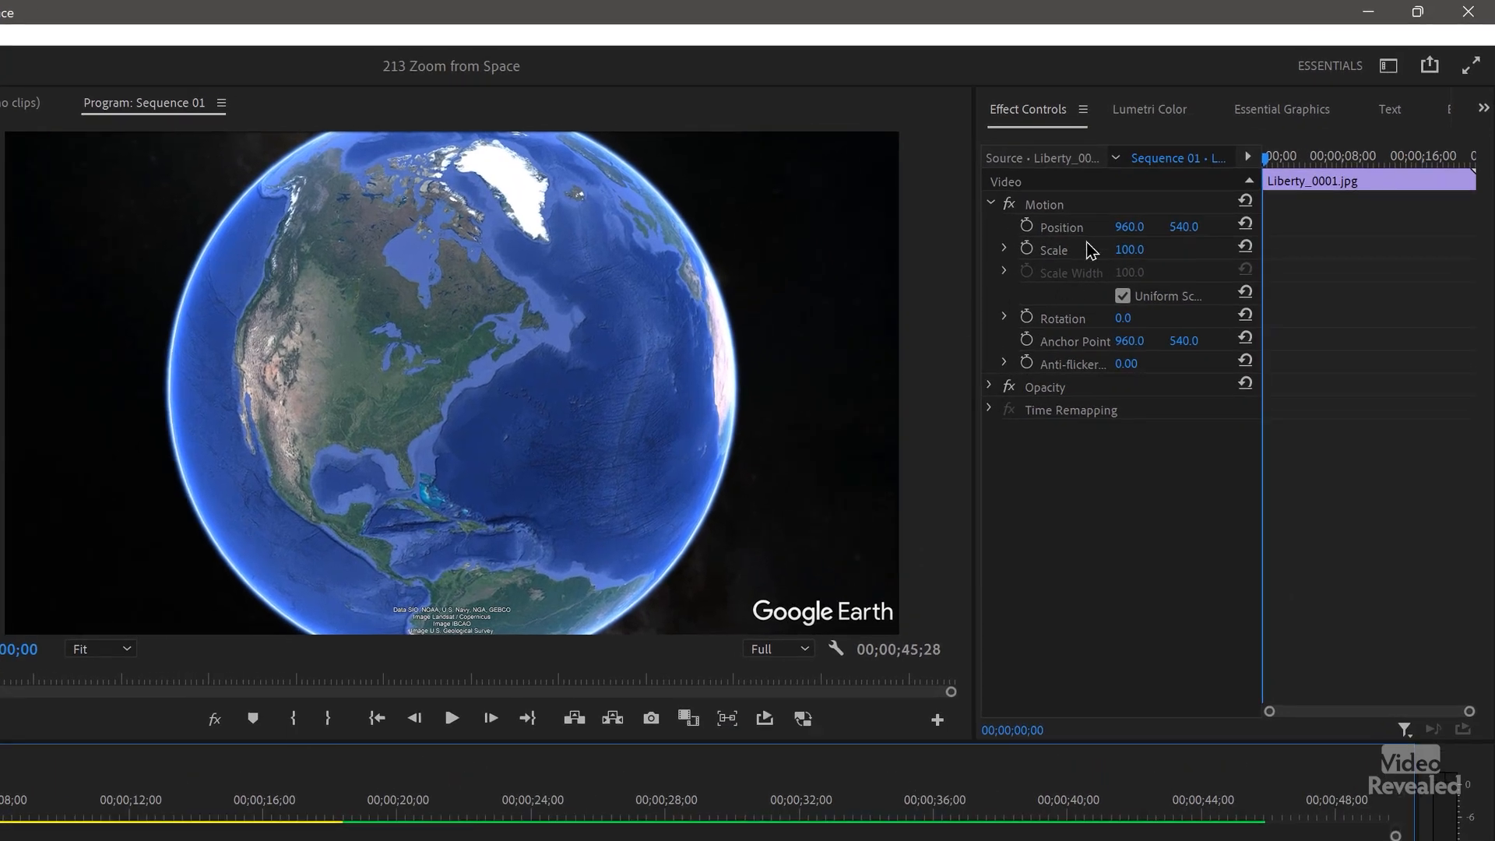
mouse_move(1006, 224)
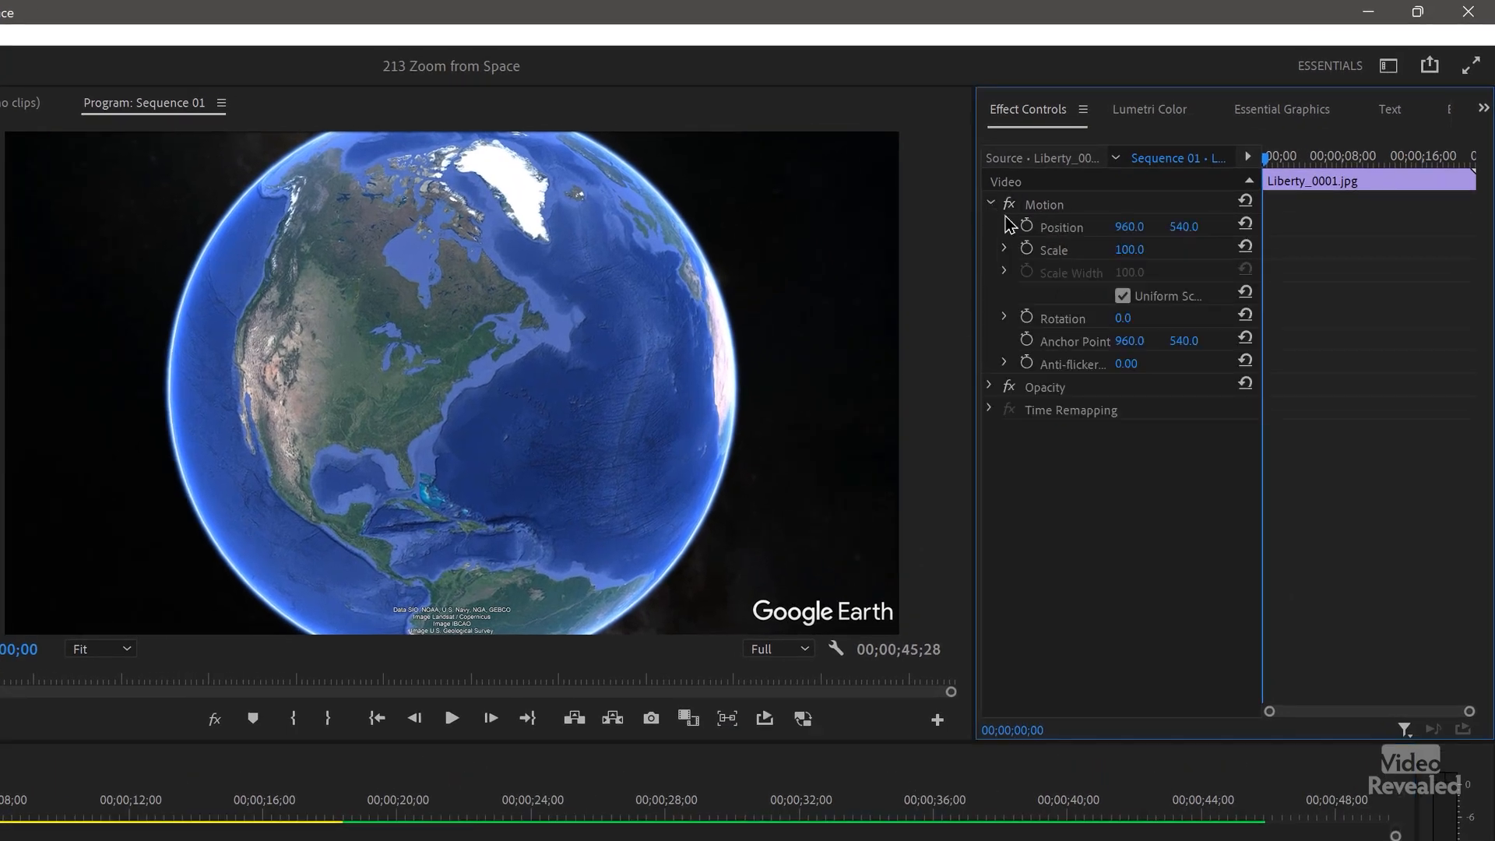
Set the Liberty_0001.jpg still's Motion scale from 100 to 125
double_click(1130, 249)
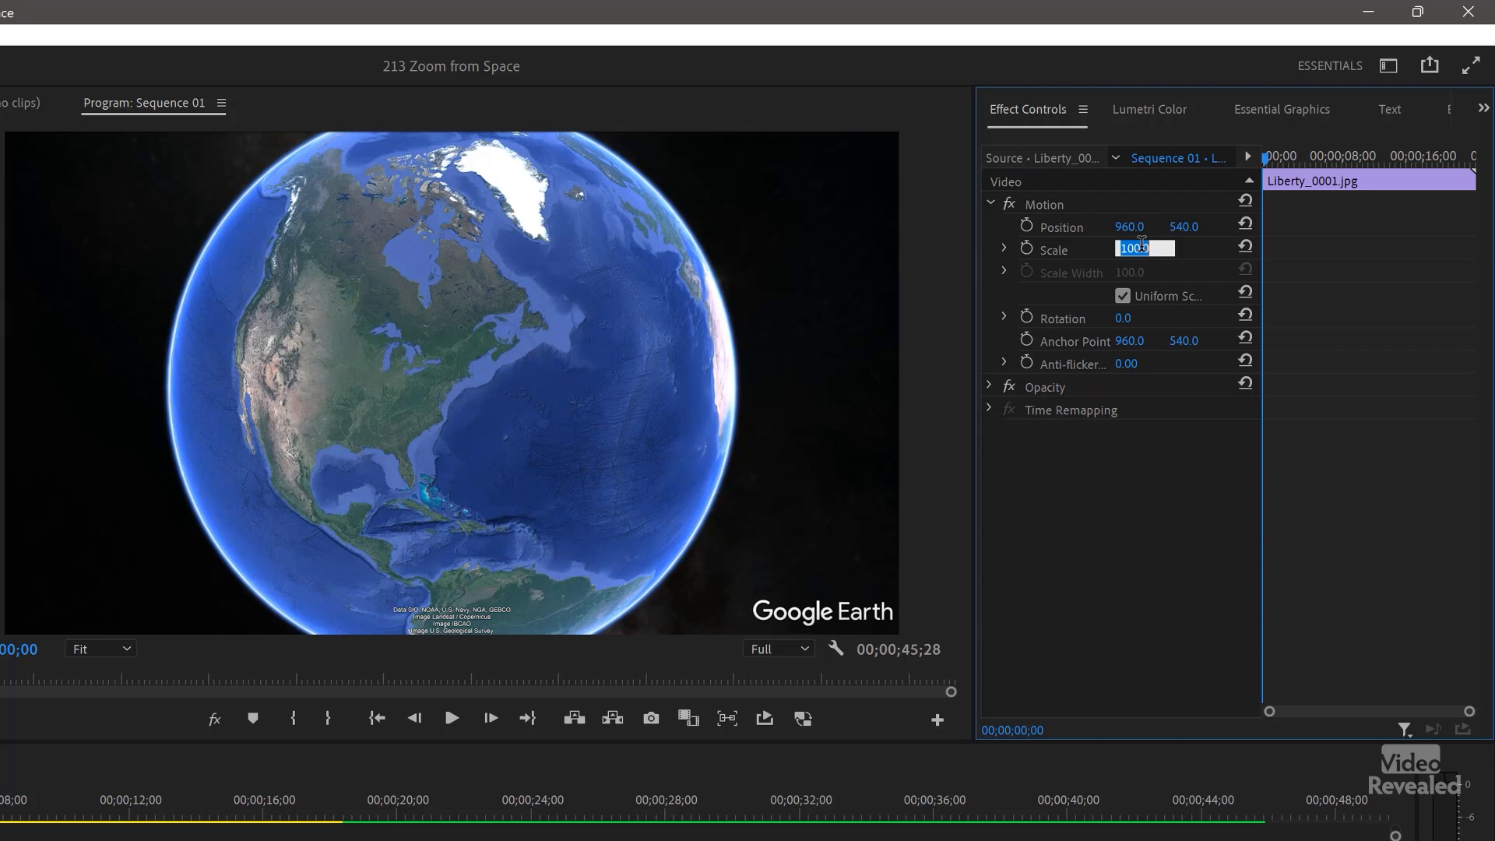
type("125")
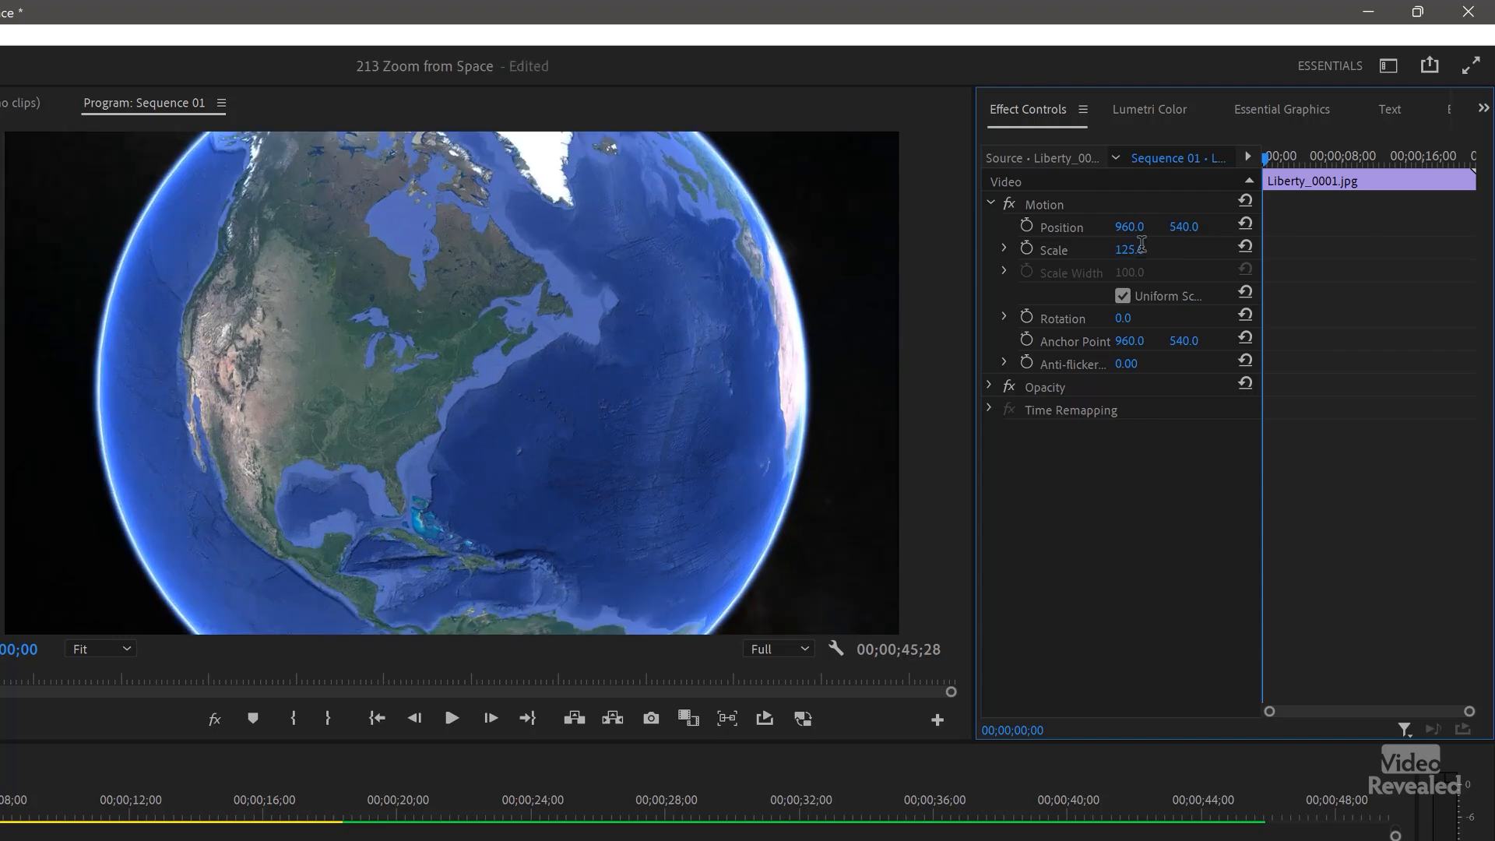